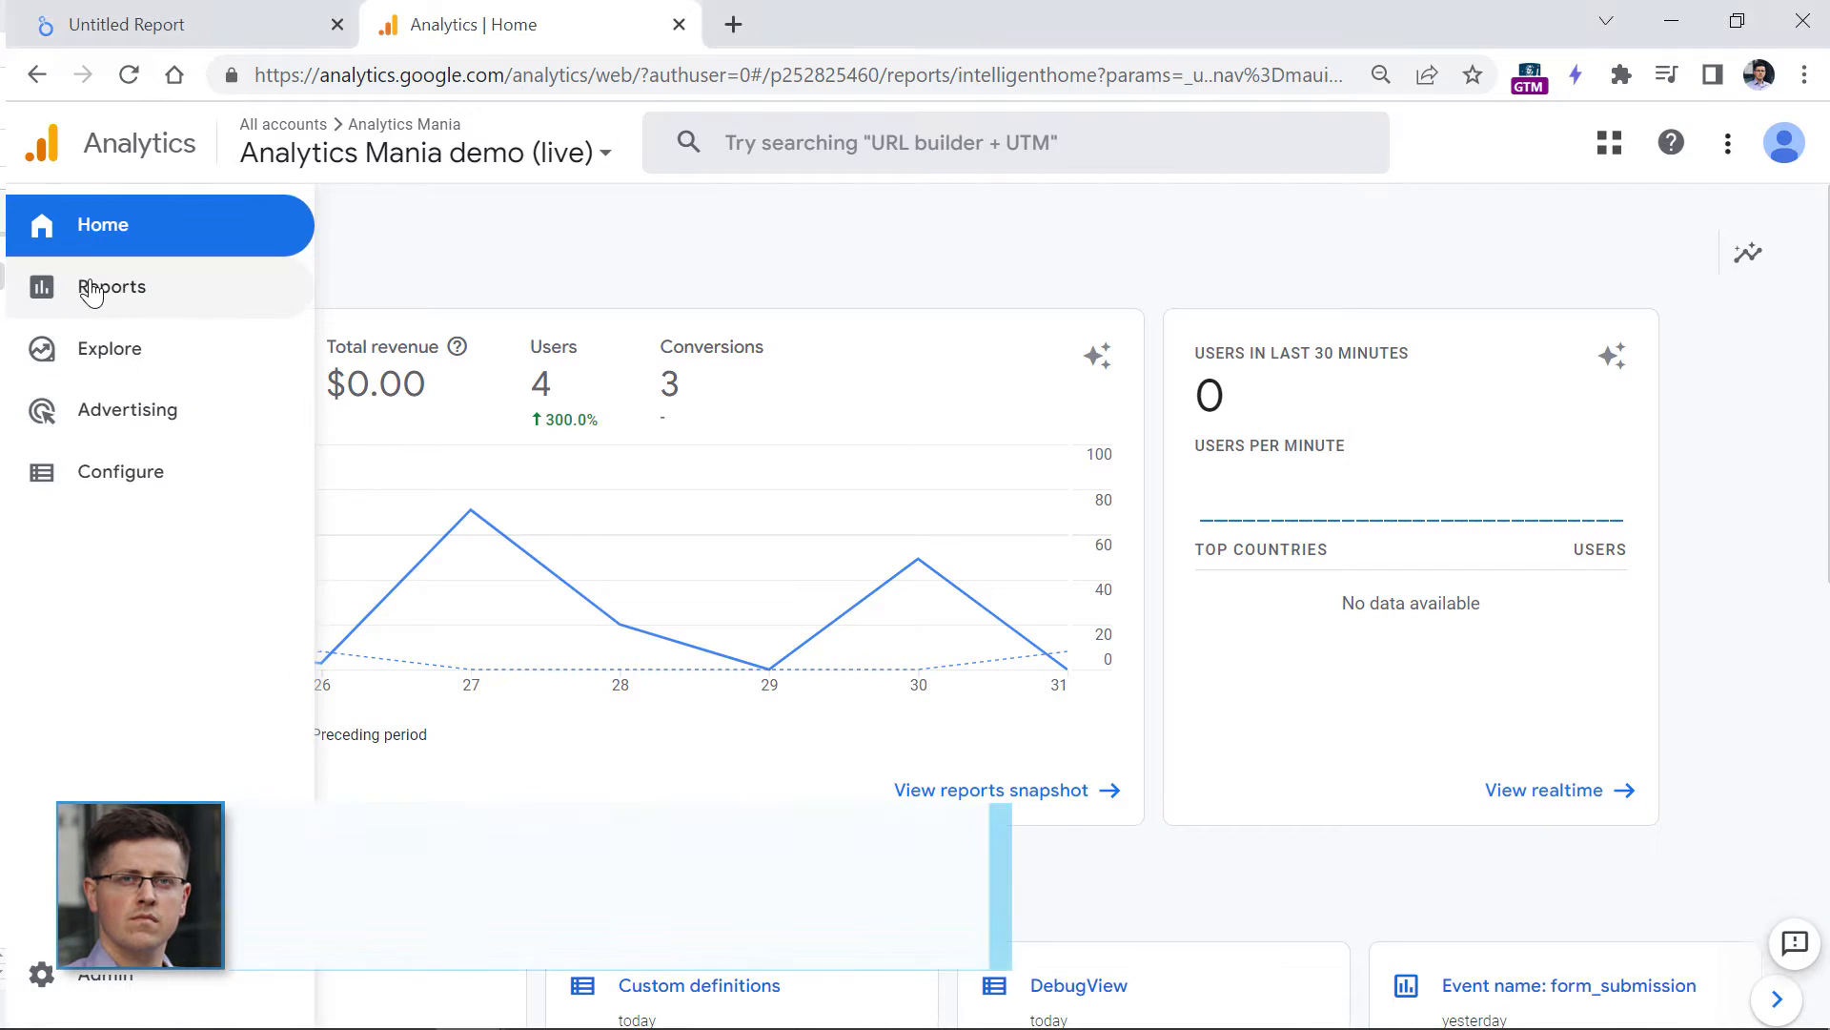
- Open the Pages and screens report and scroll to its page-location data table
click(111, 288)
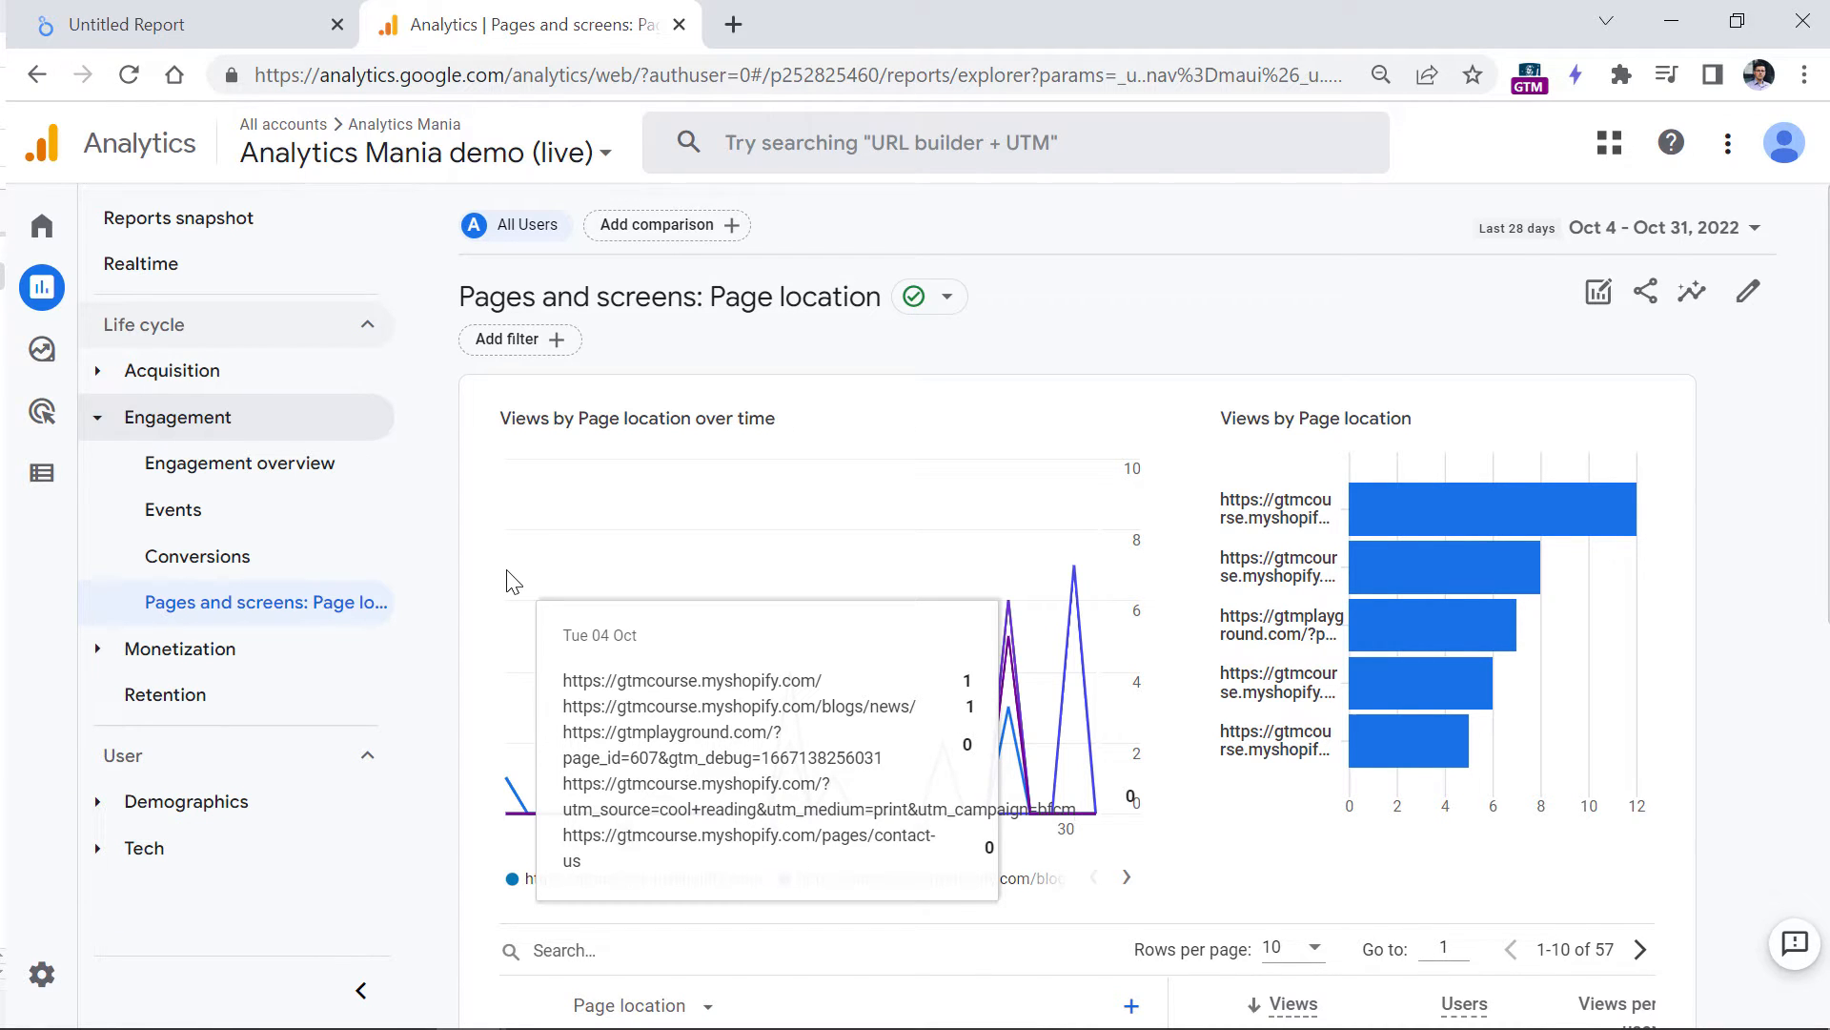
mouse_move(759, 339)
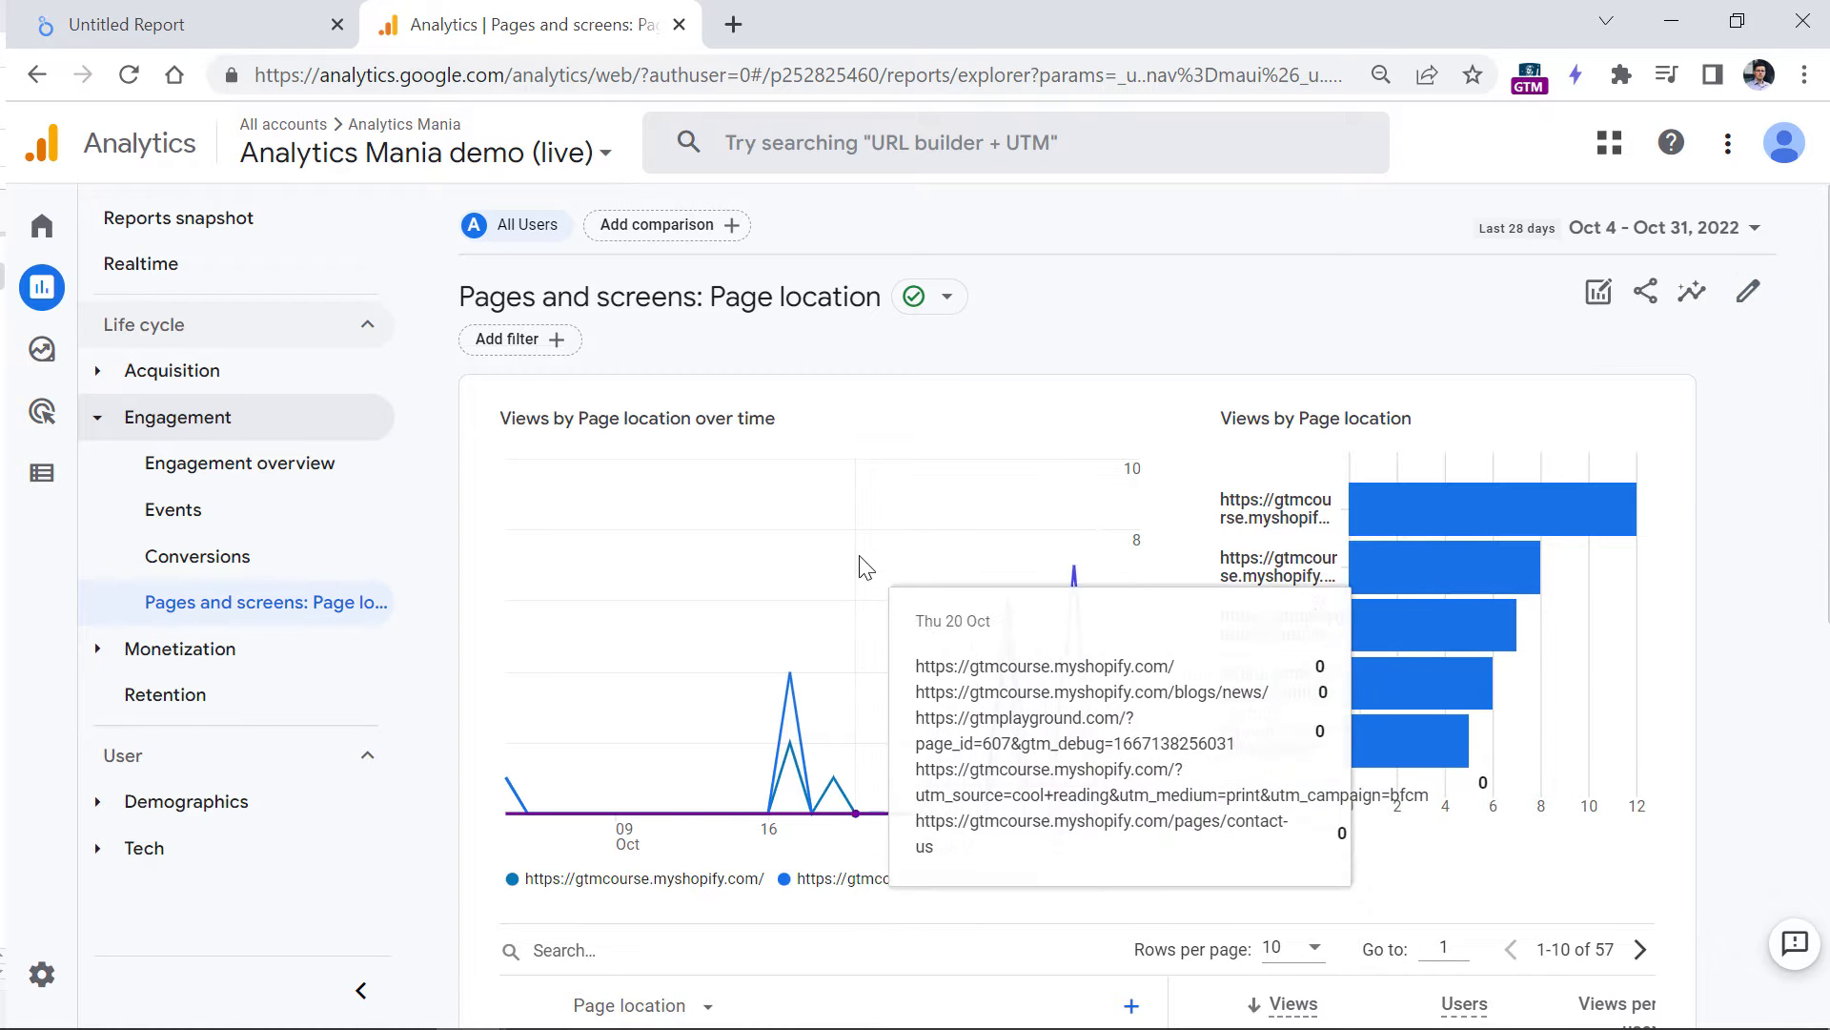
scroll(down, 3)
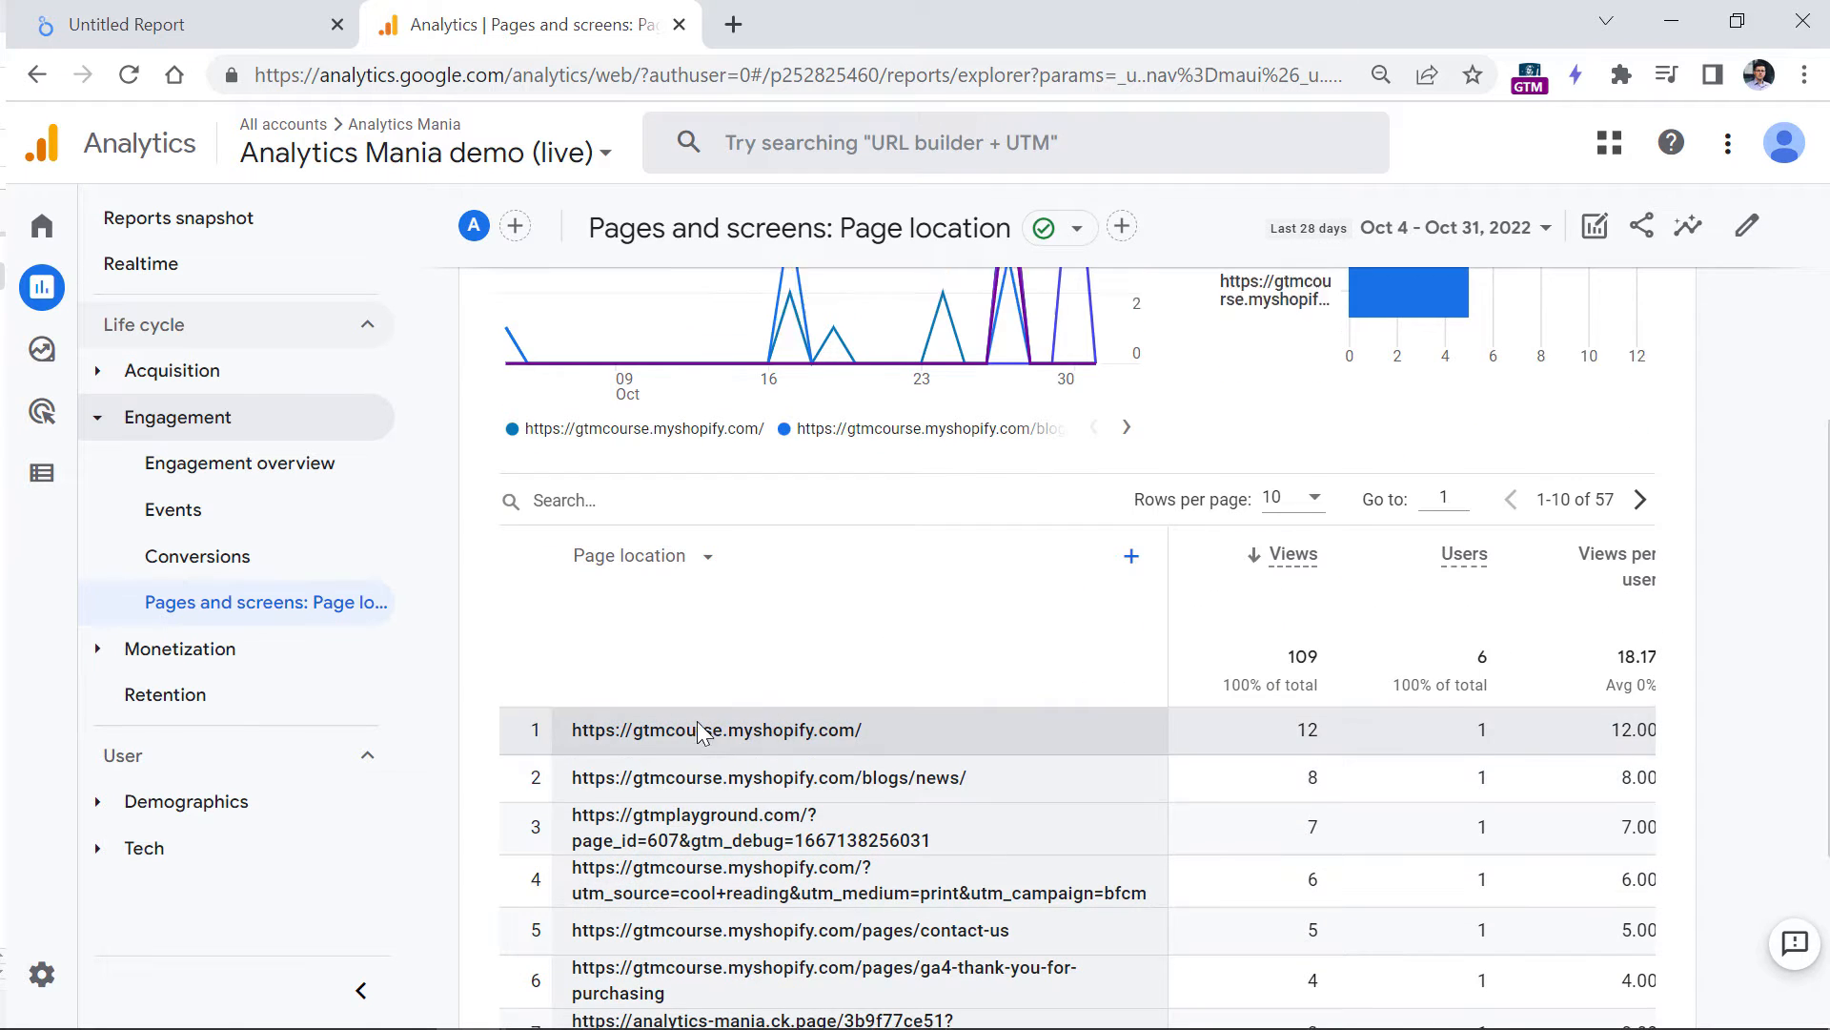
- Add Landing page to the report's dimensions via Customize report, save it, and return to the table
click(1749, 225)
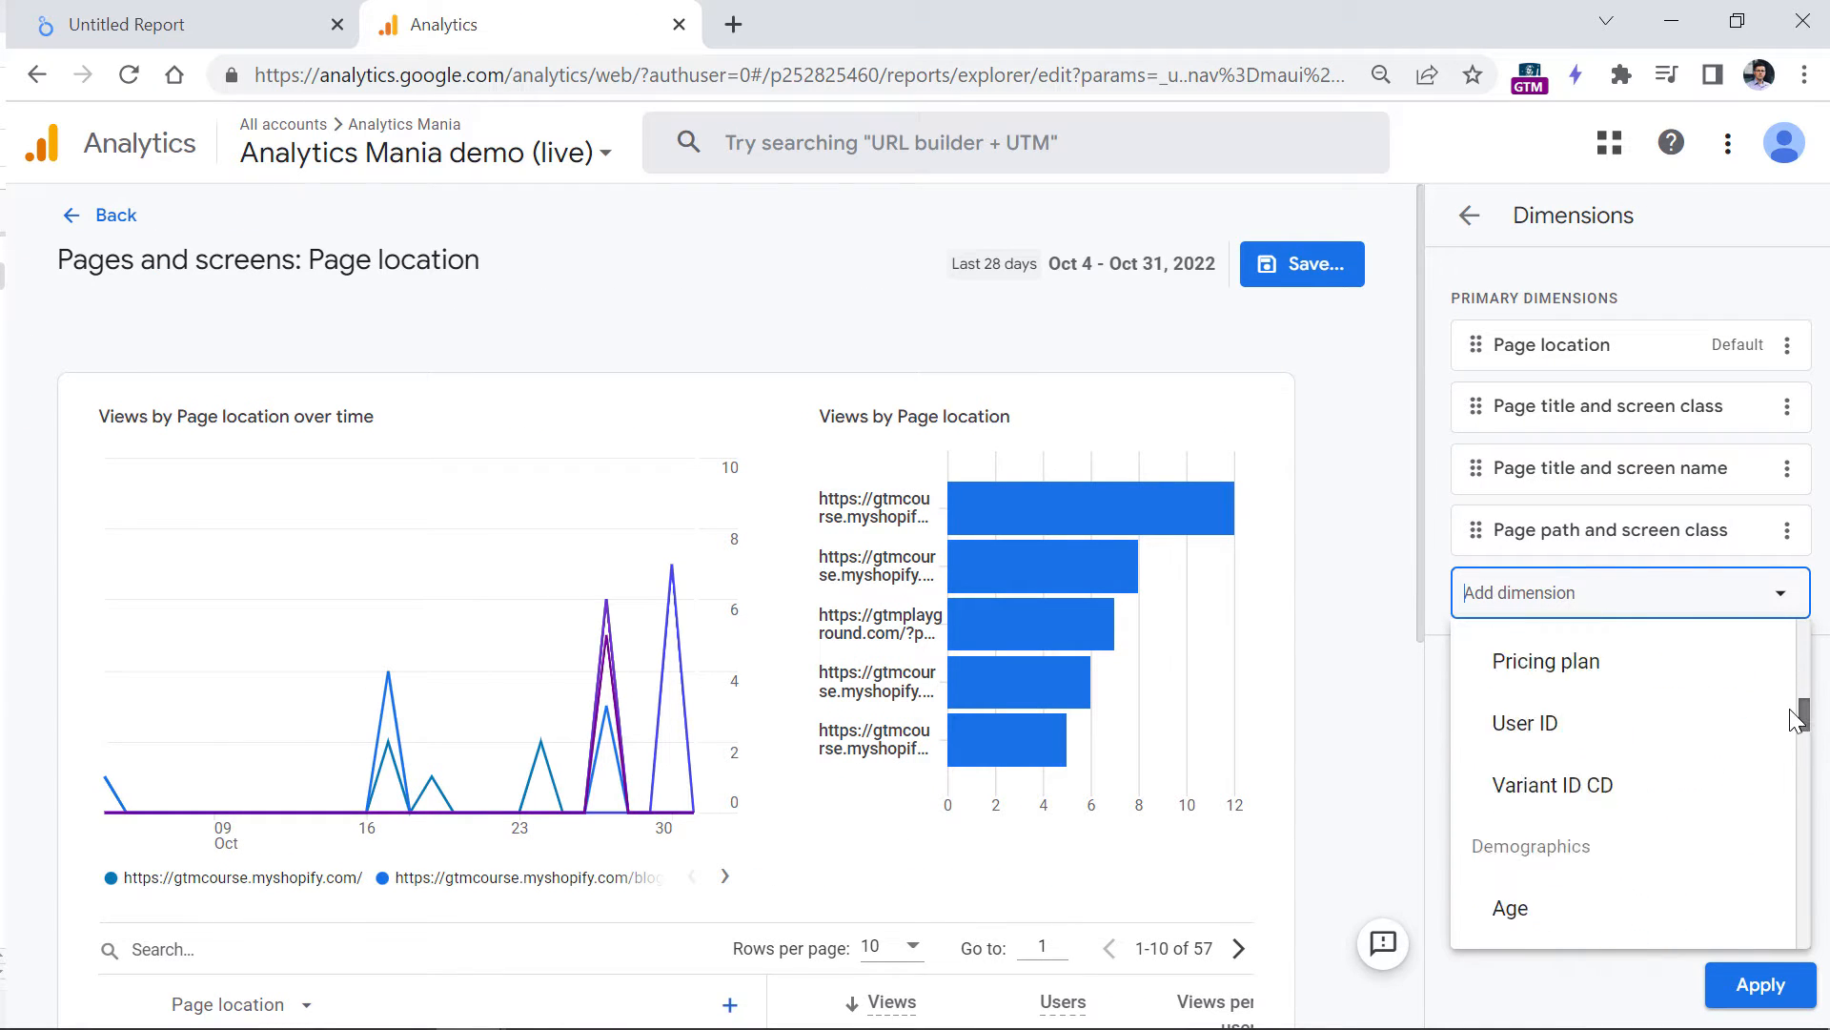
text(landing)
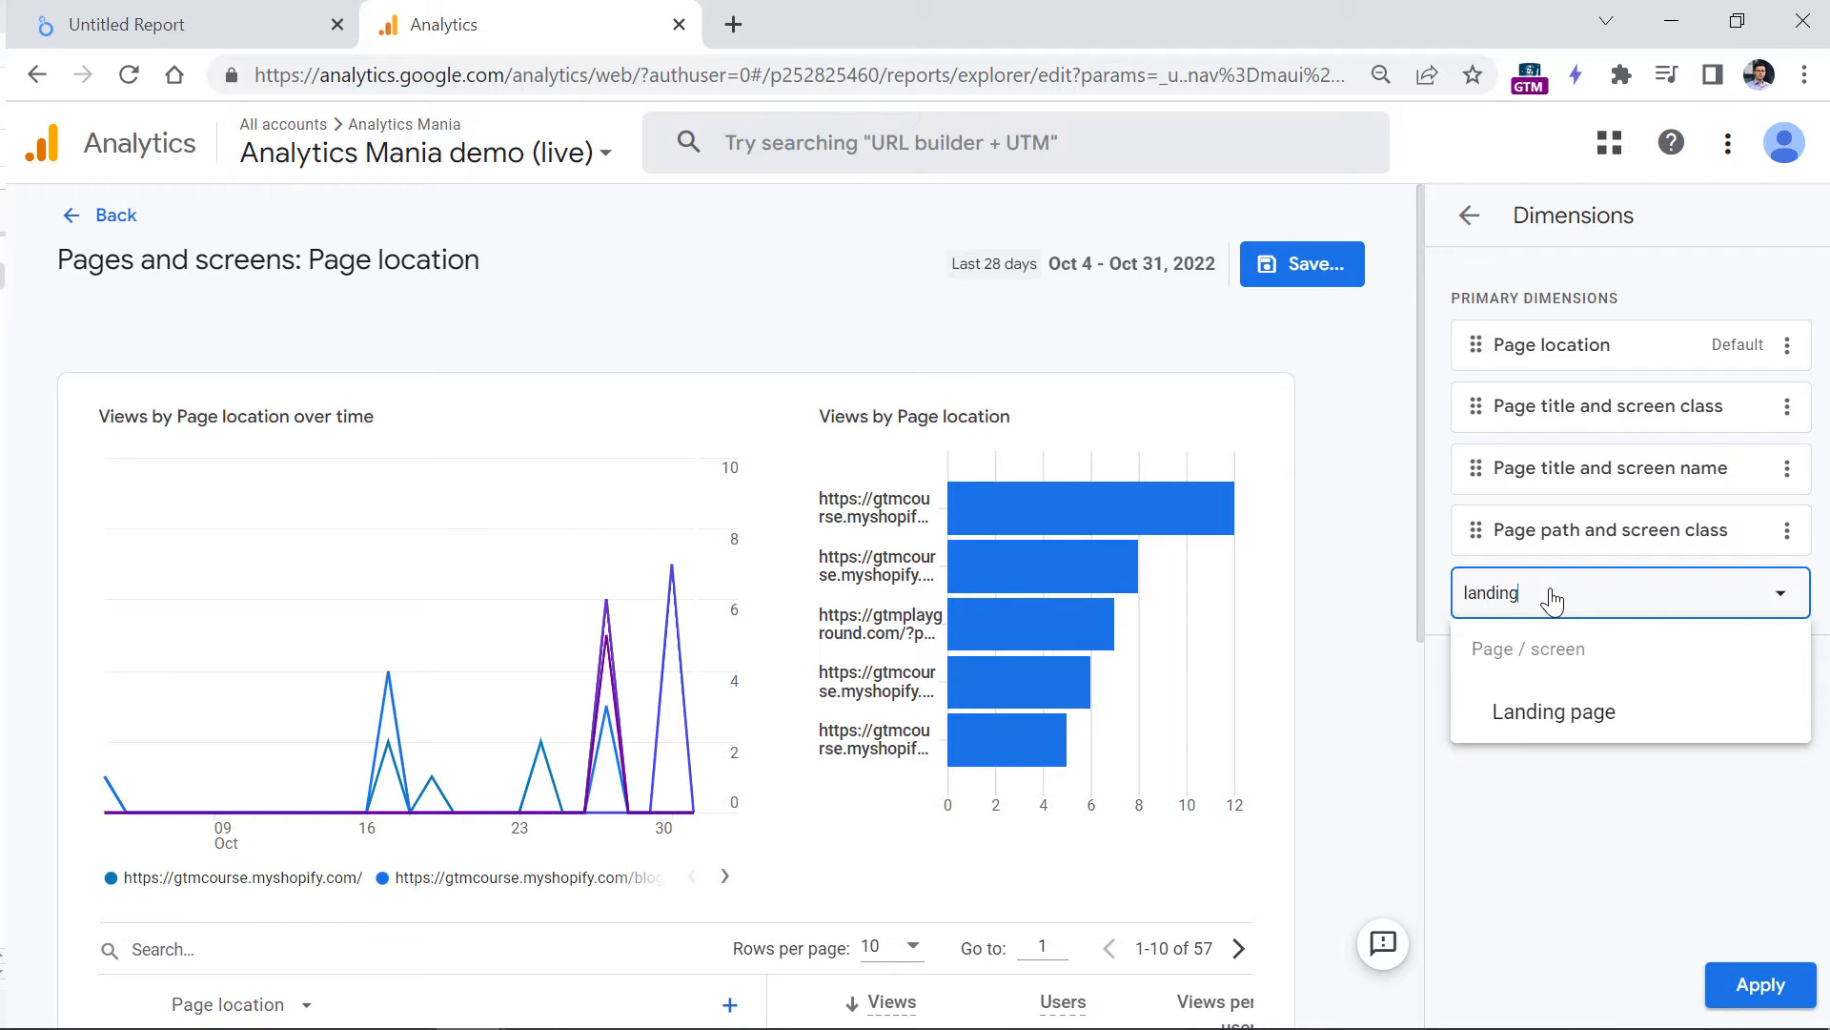
click(1552, 712)
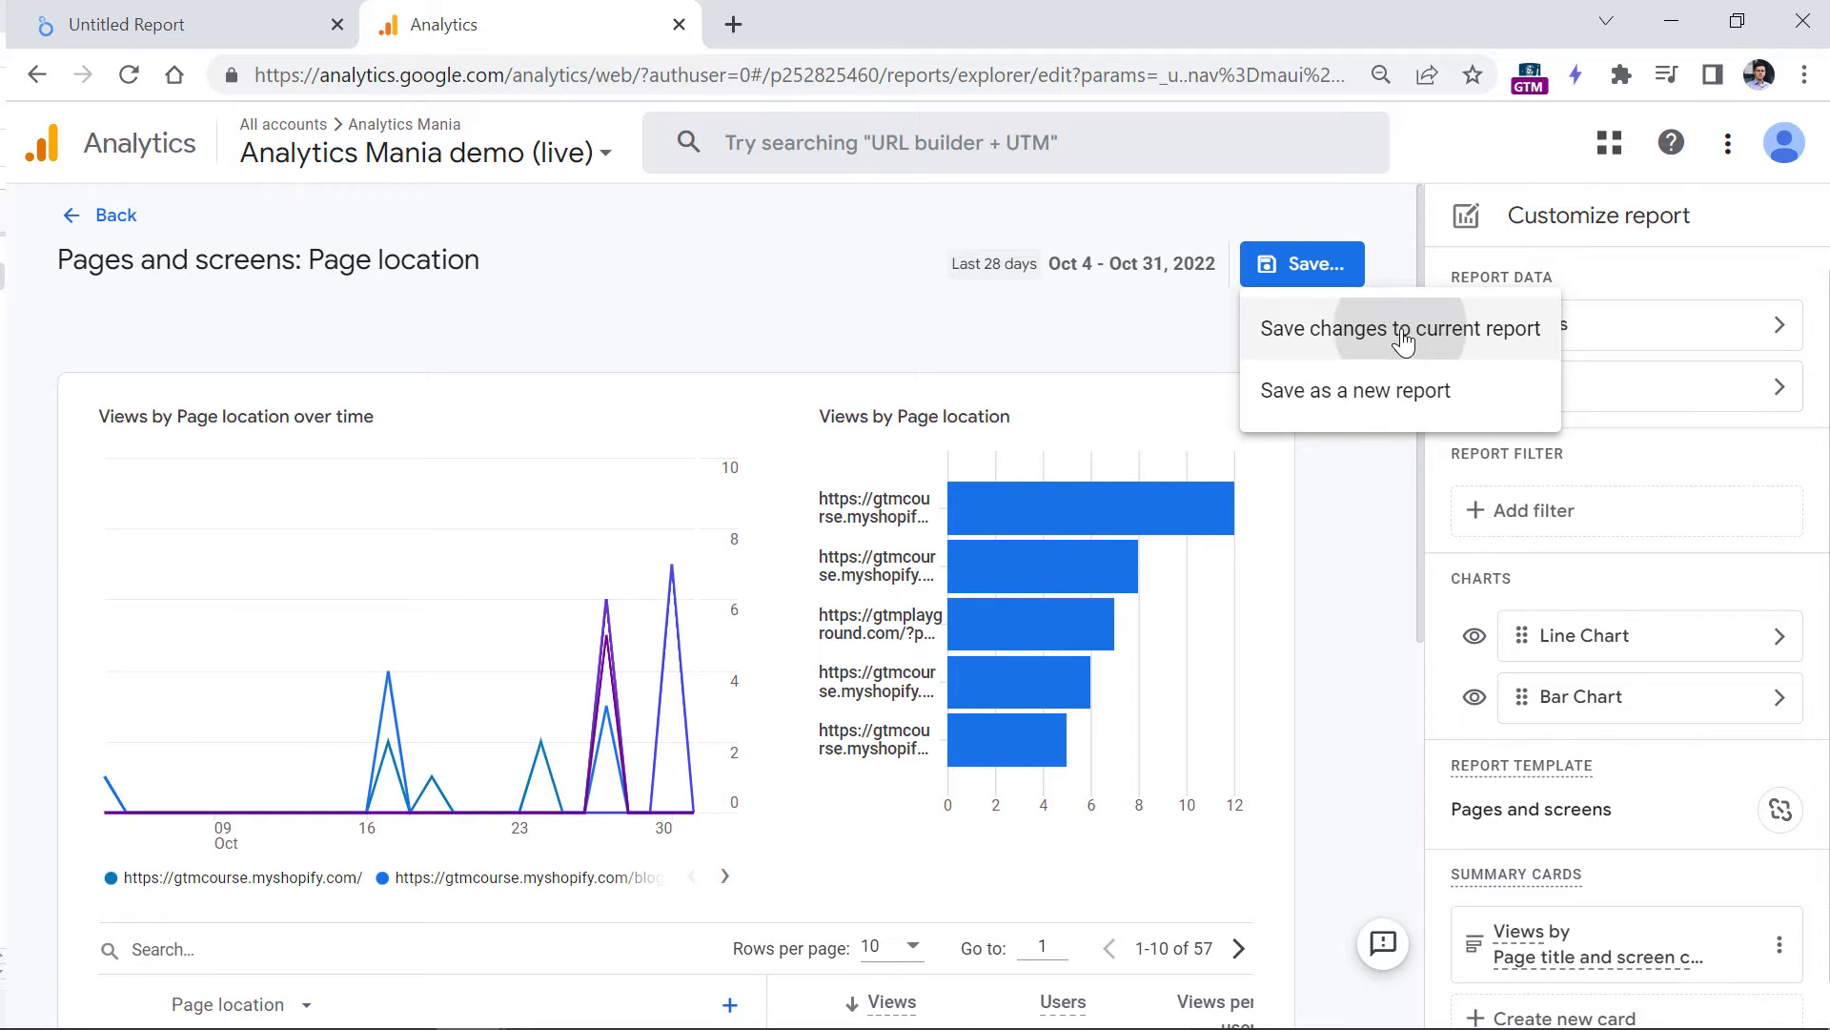
click(1401, 328)
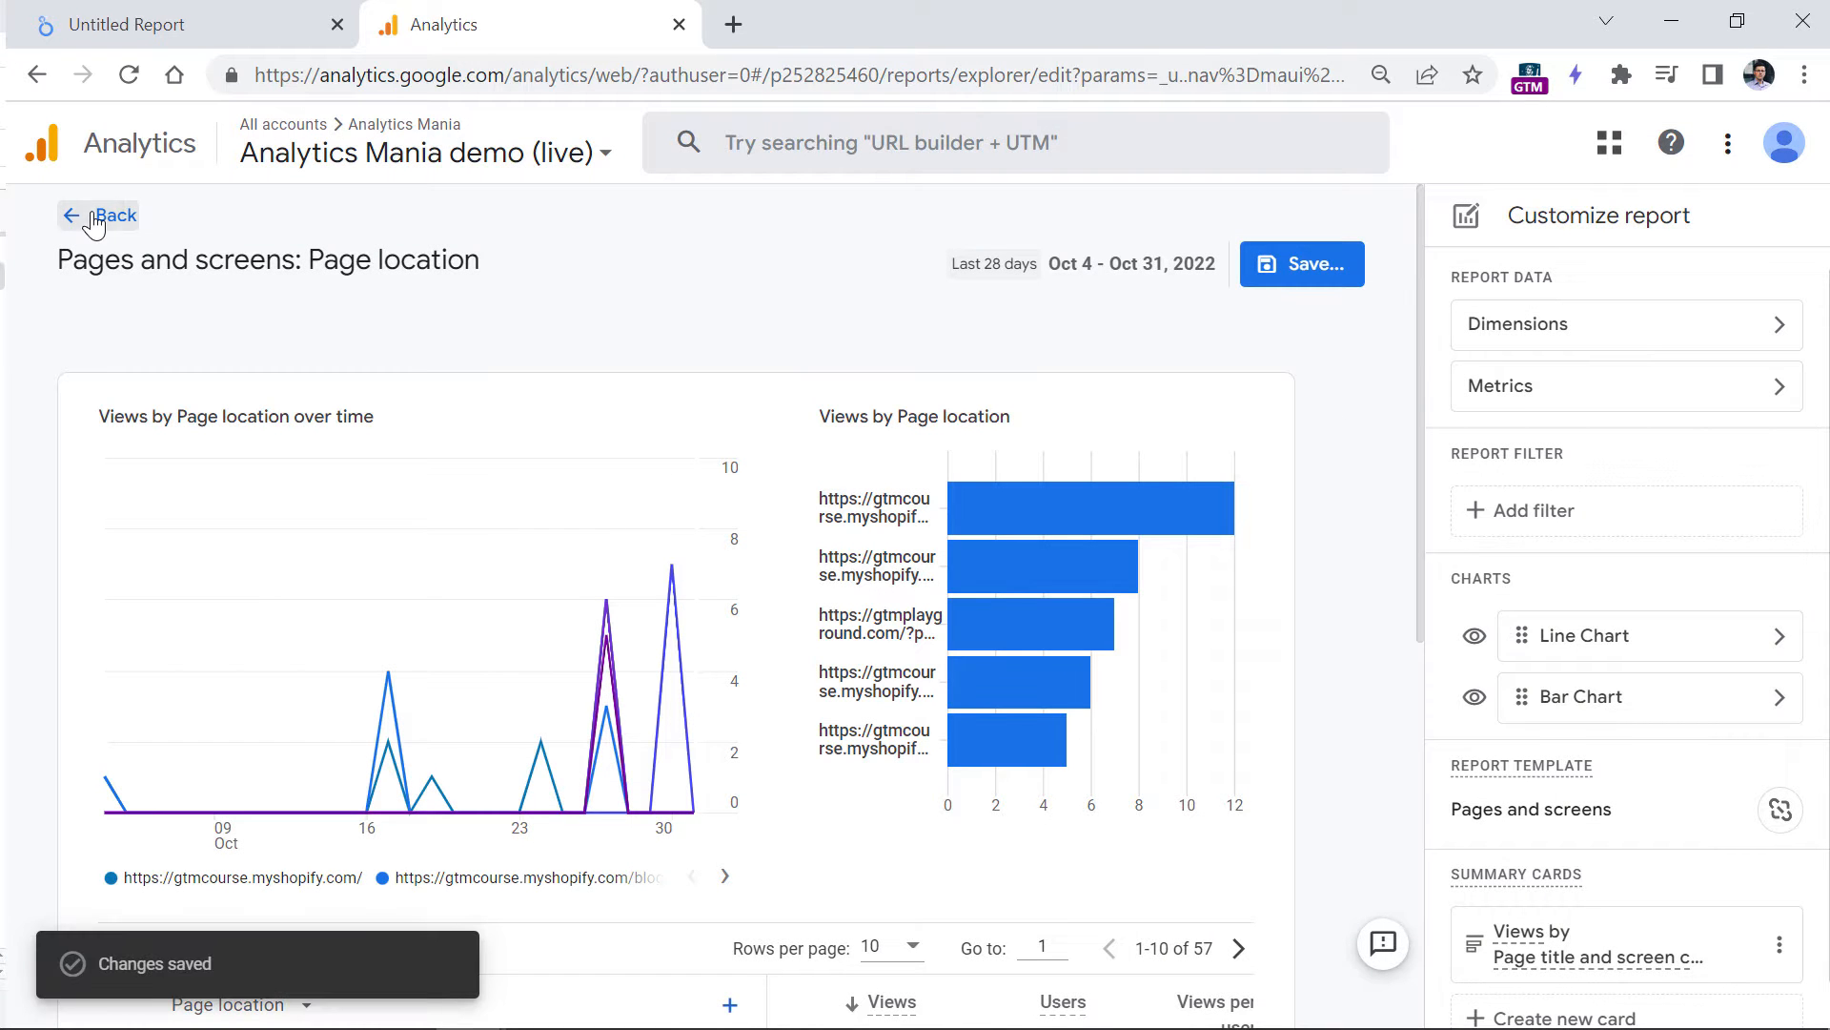
click(110, 216)
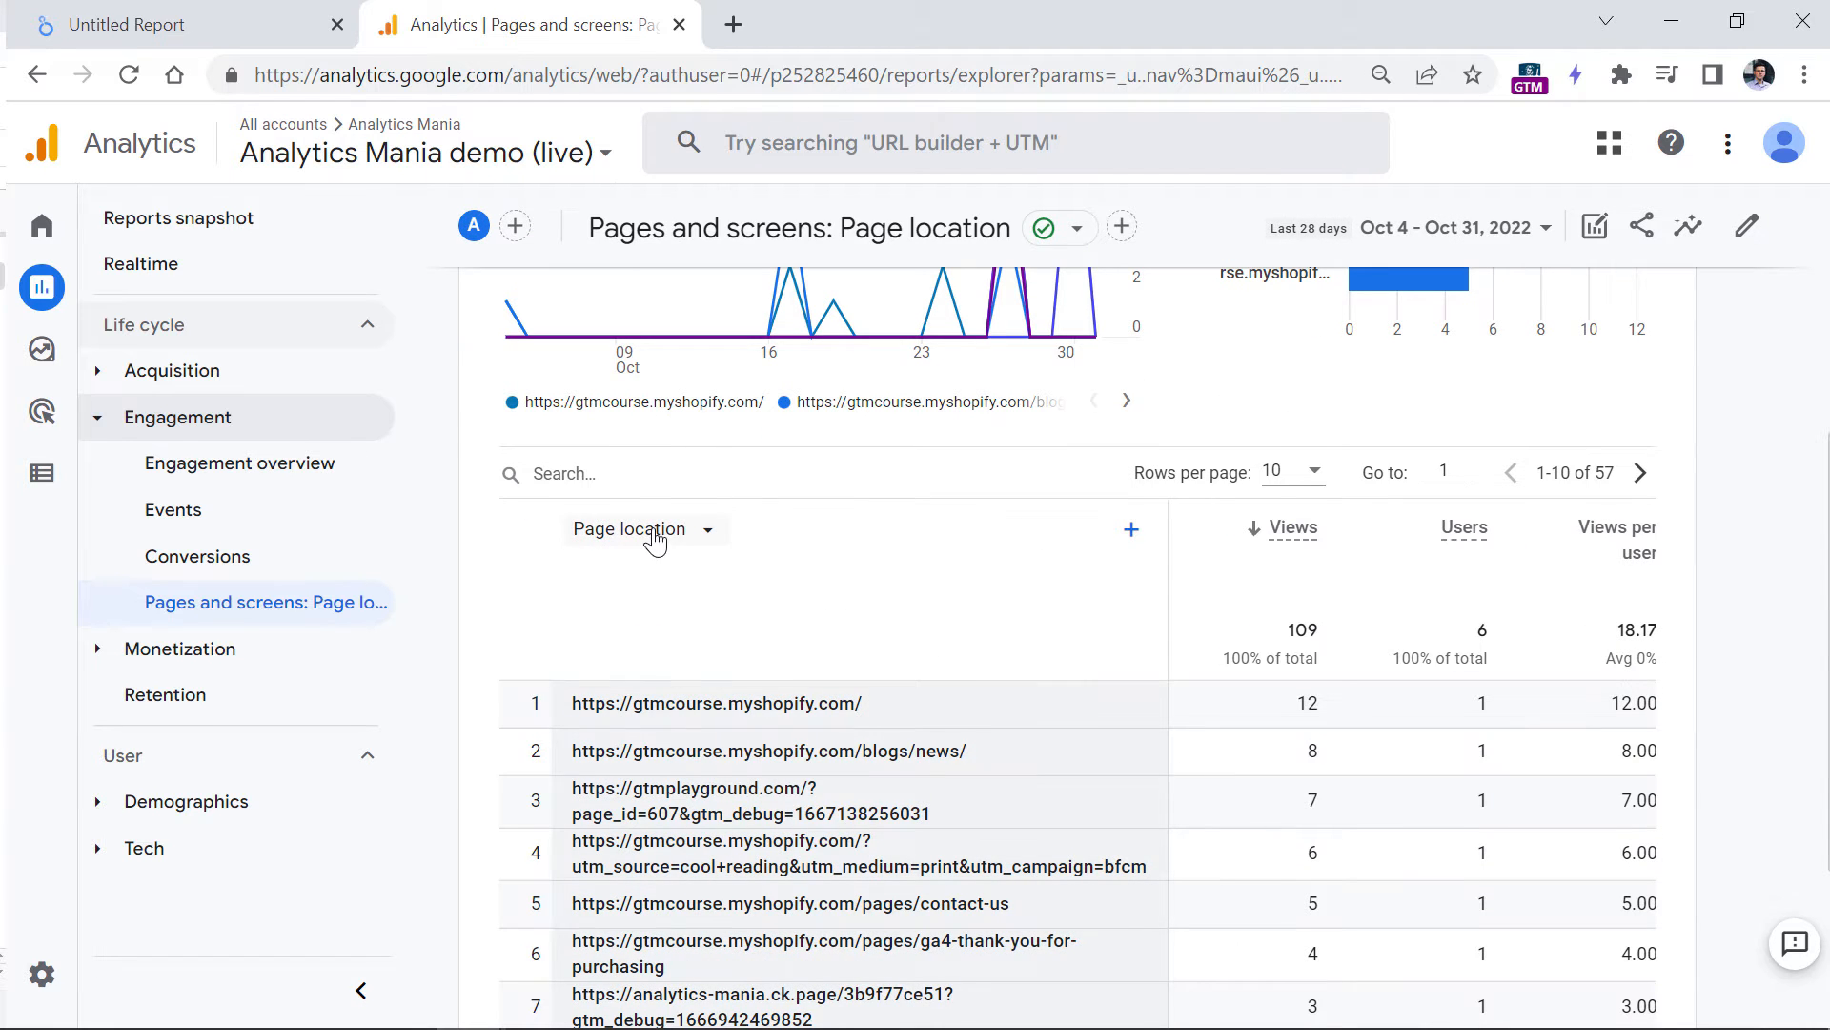
click(631, 528)
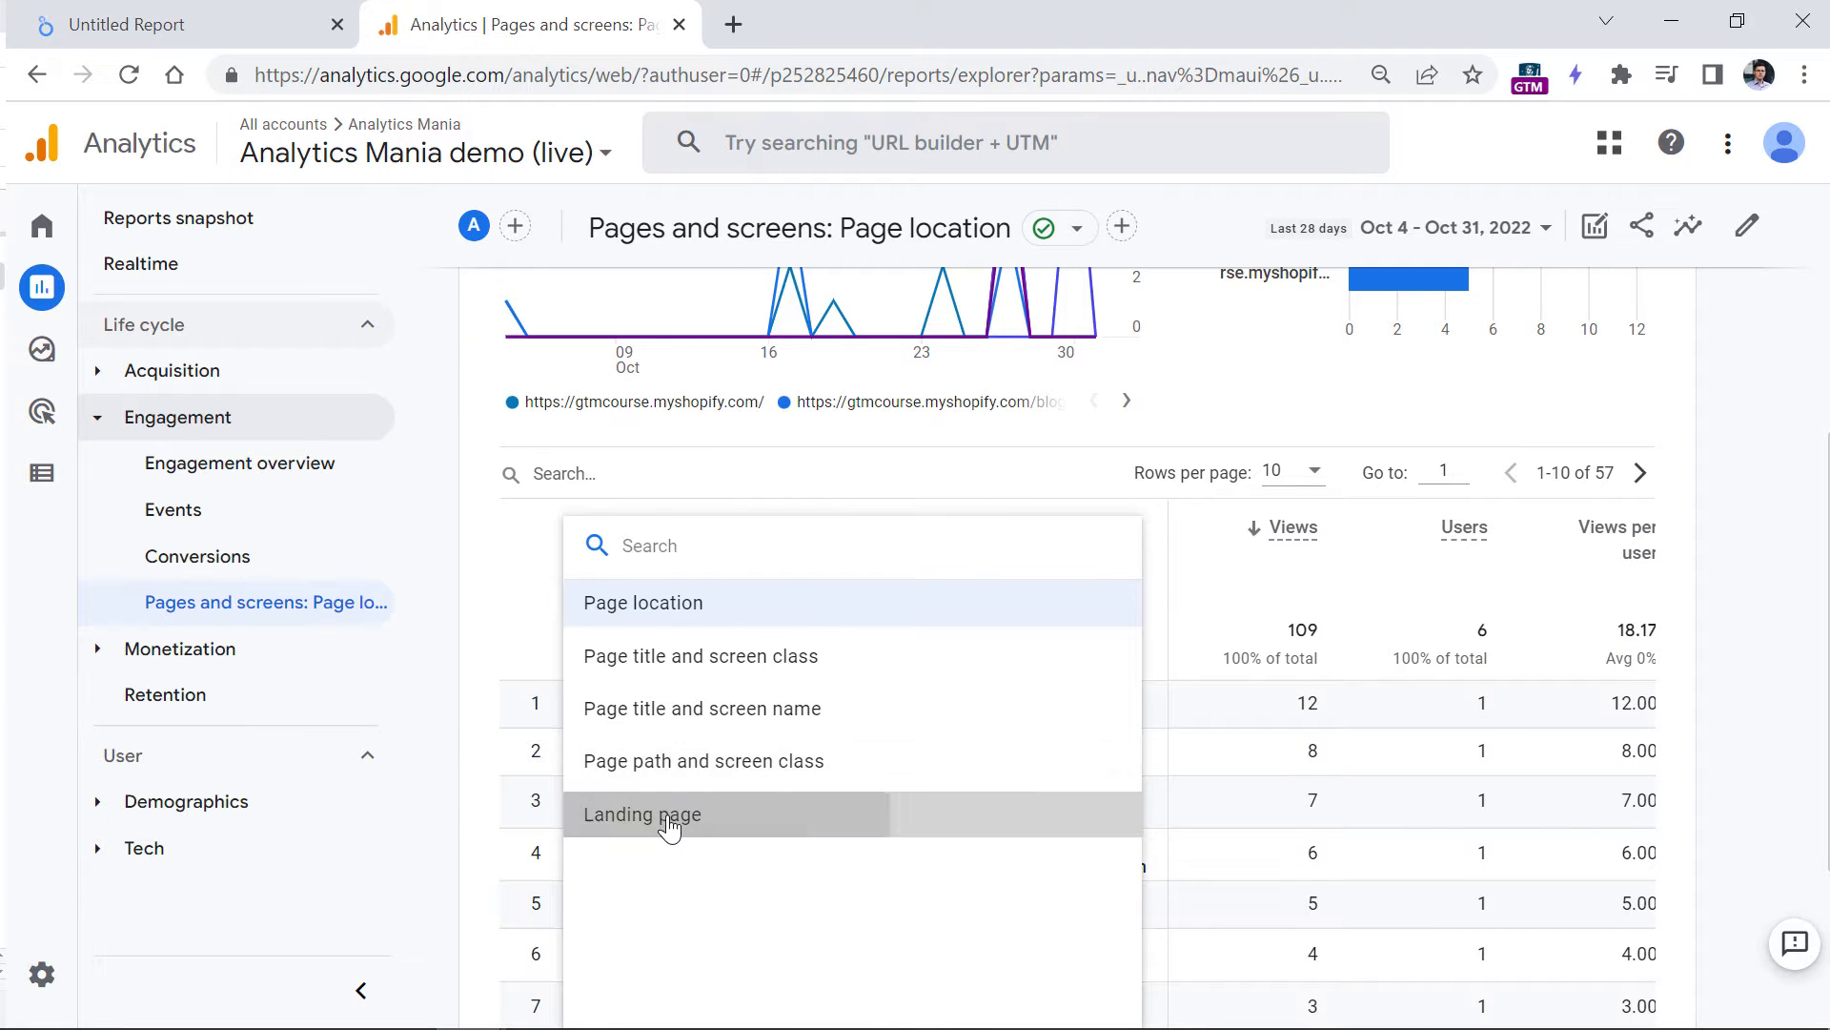
- Choose Landing page as the table's primary dimension, listing paths like / and /password
click(640, 814)
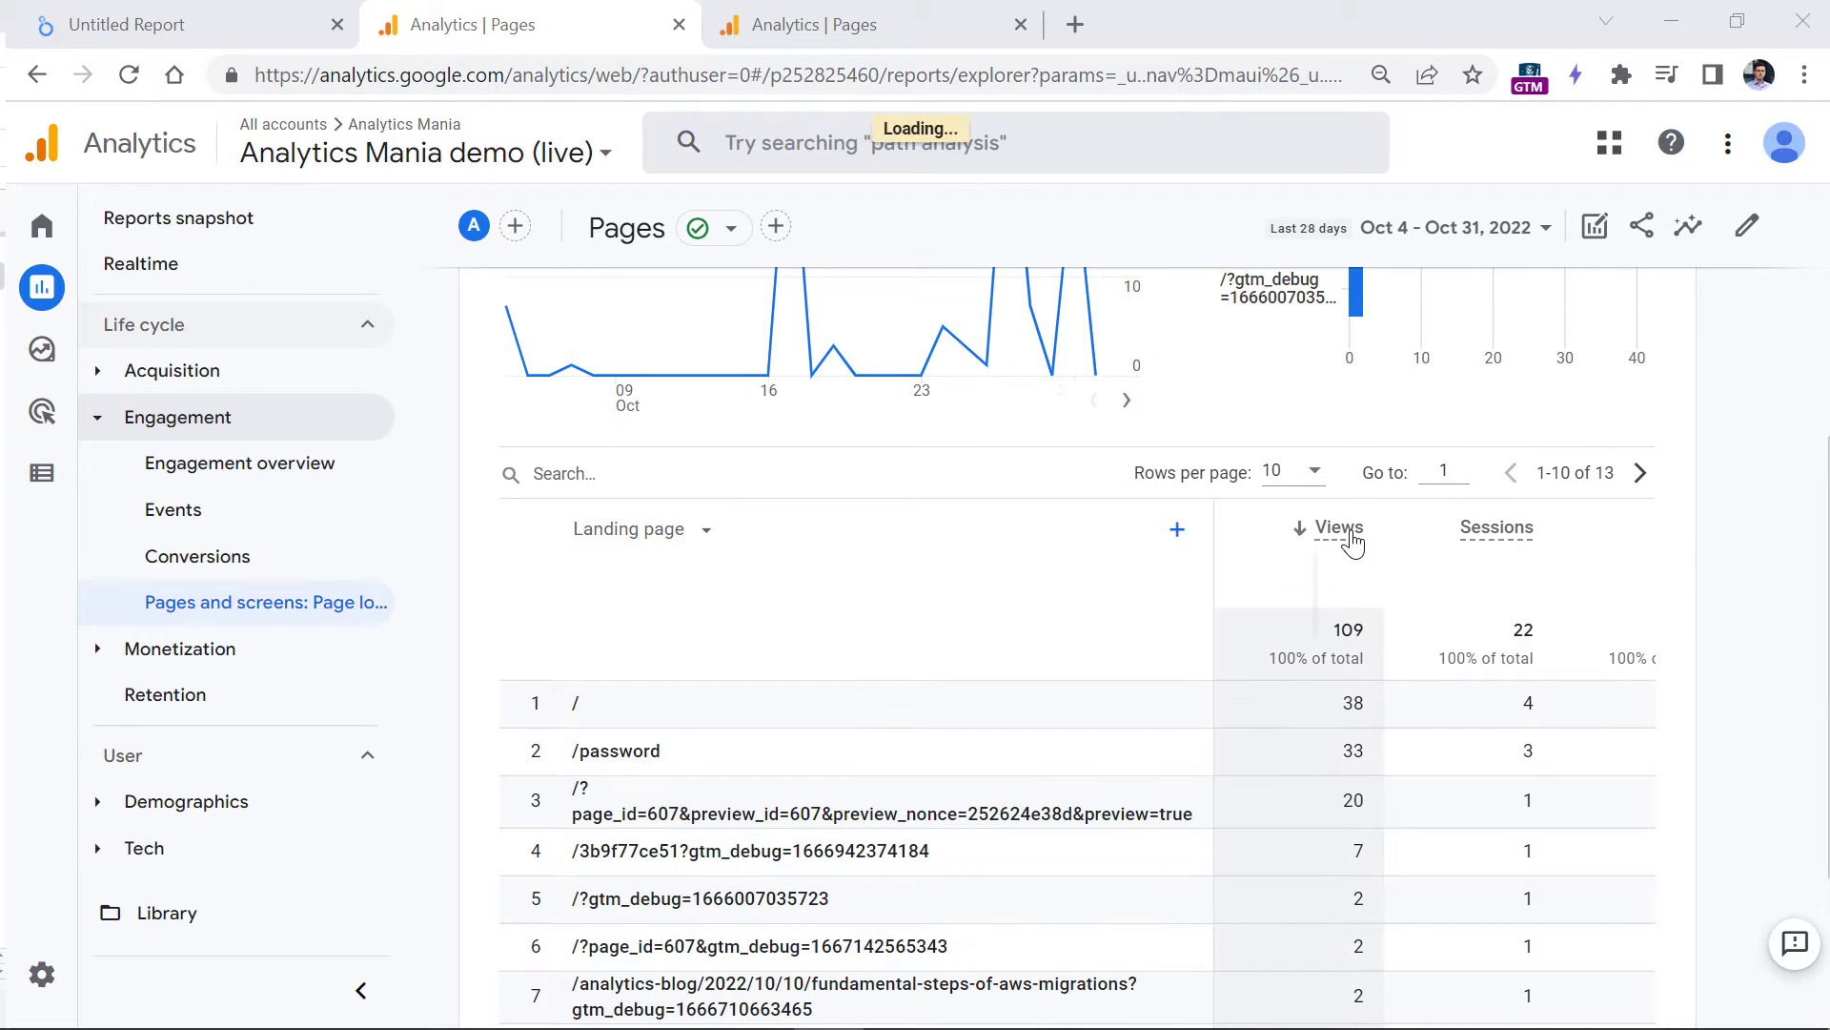
mouse_move(1338, 527)
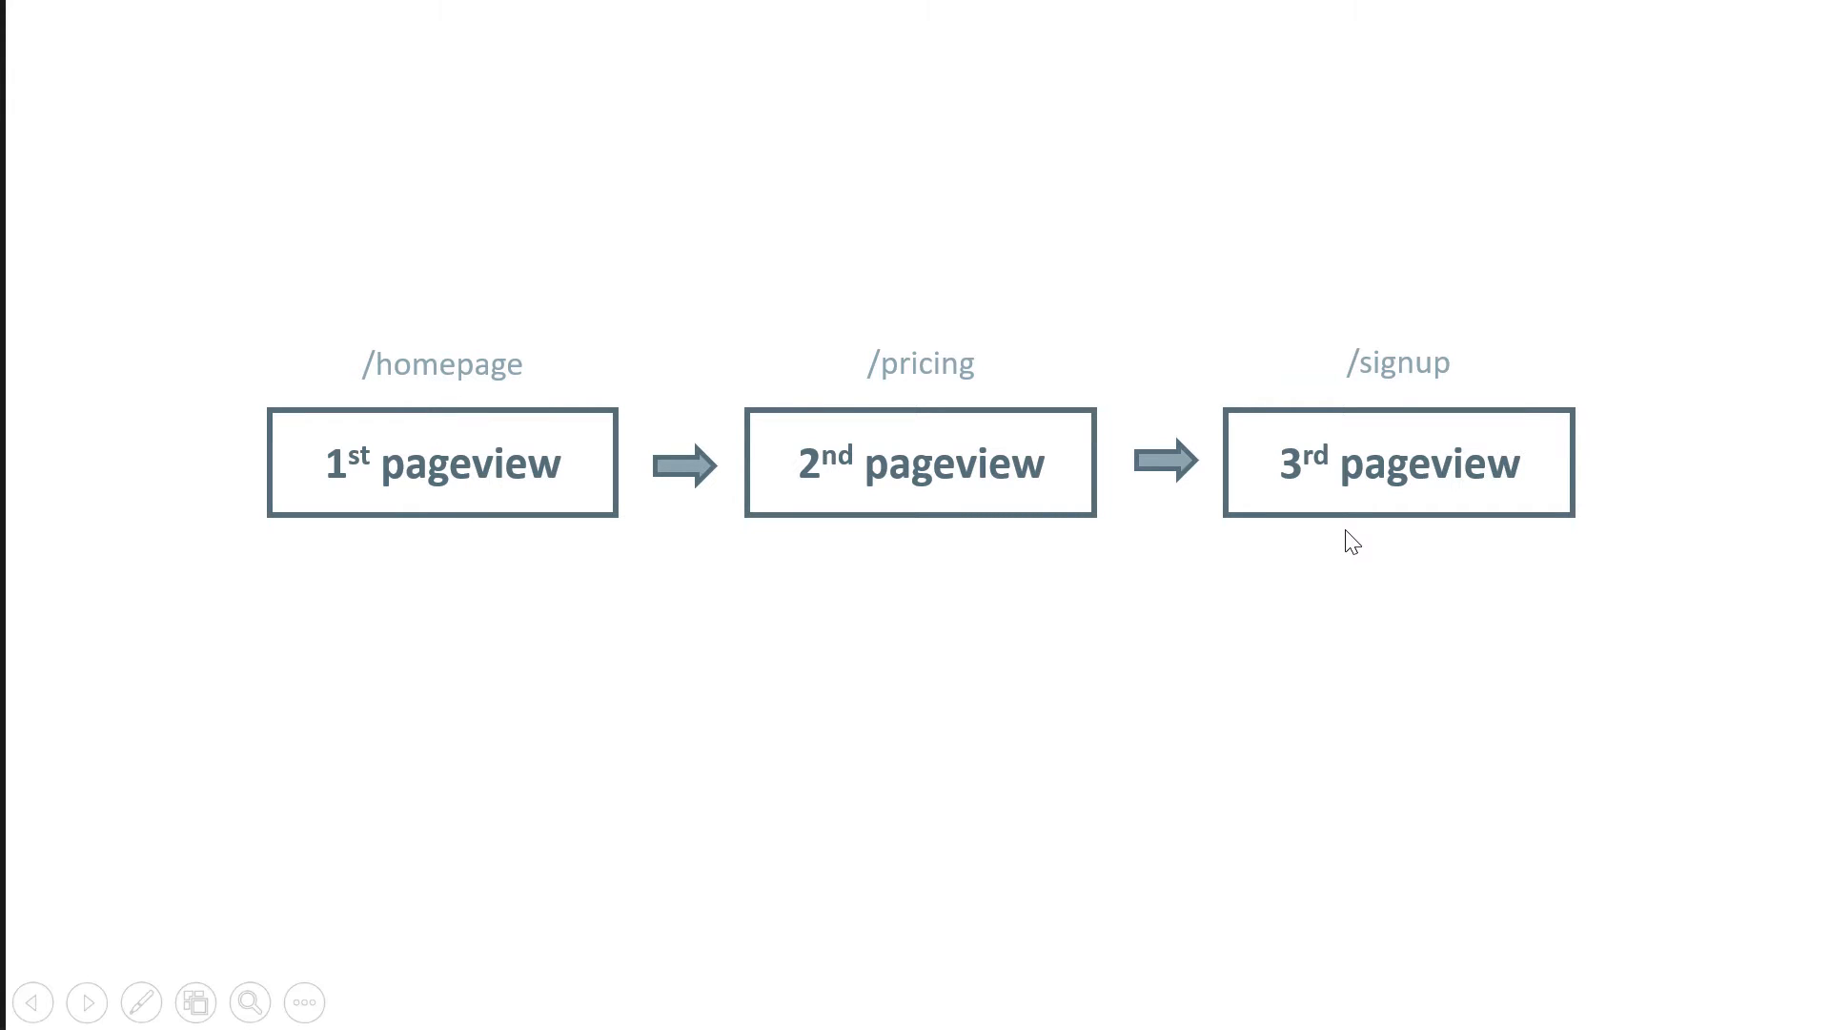
mouse_move(450, 389)
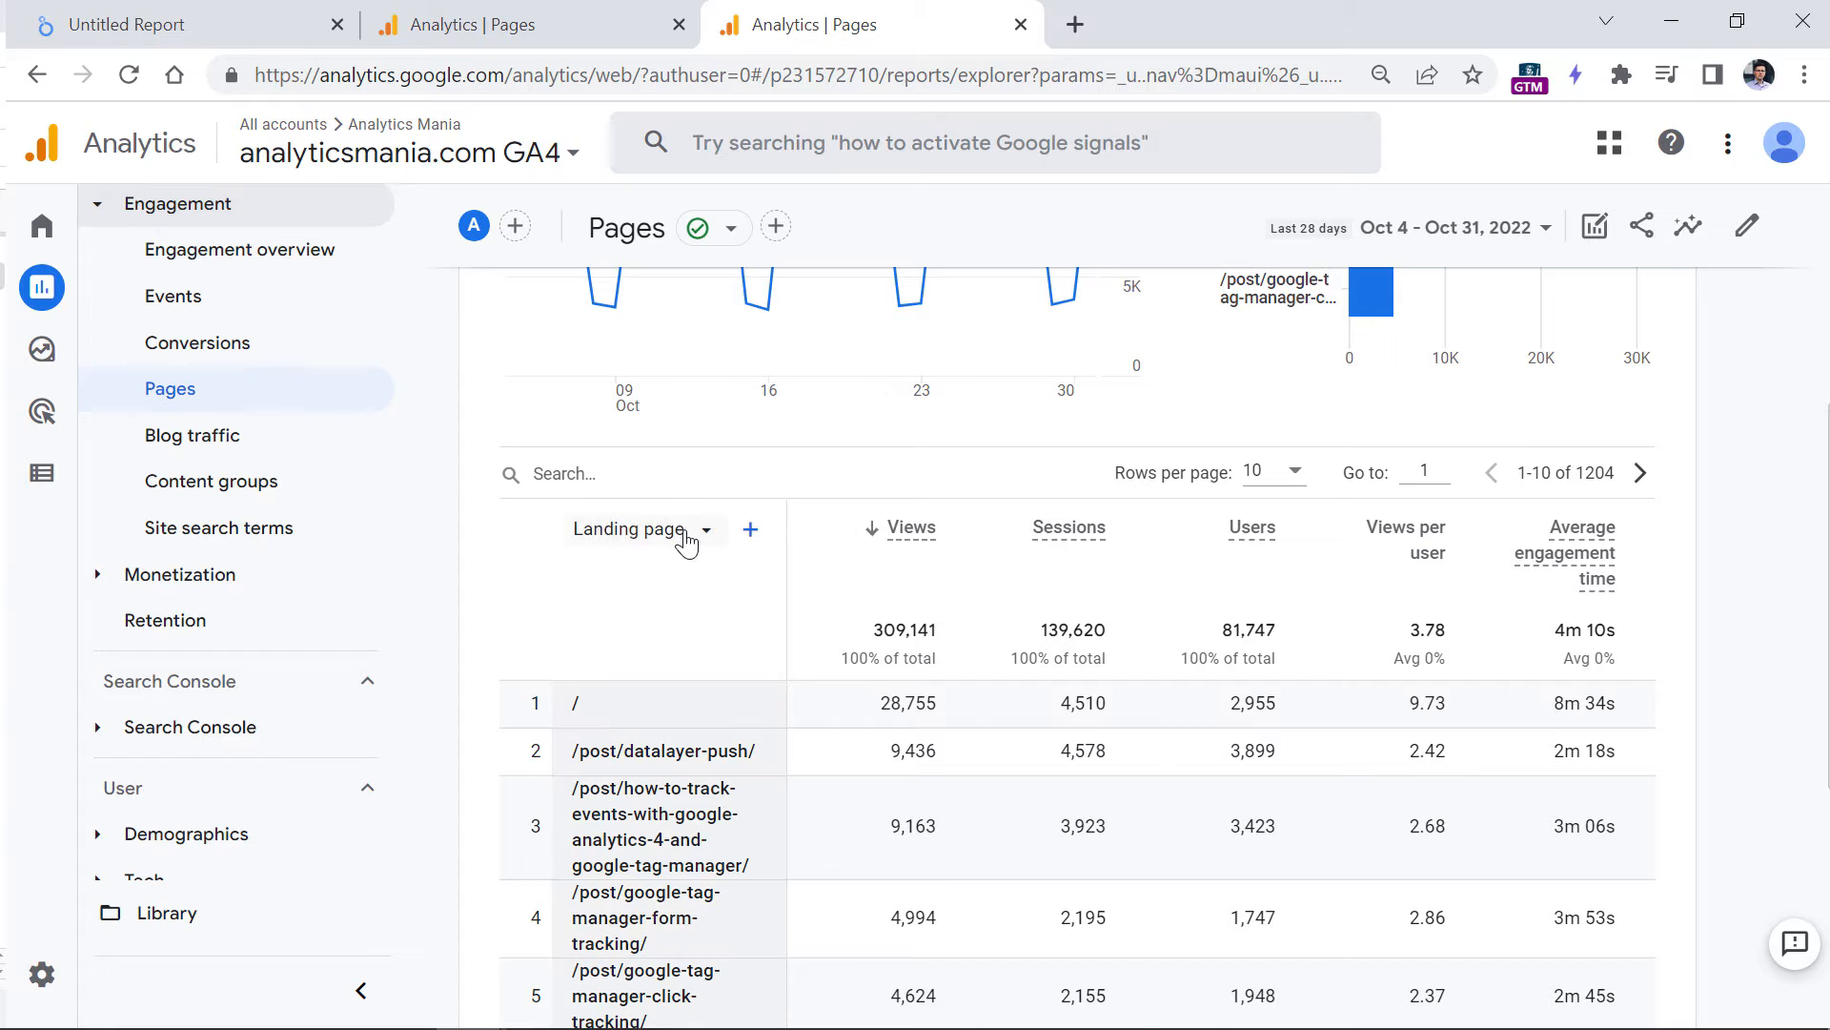
click(640, 528)
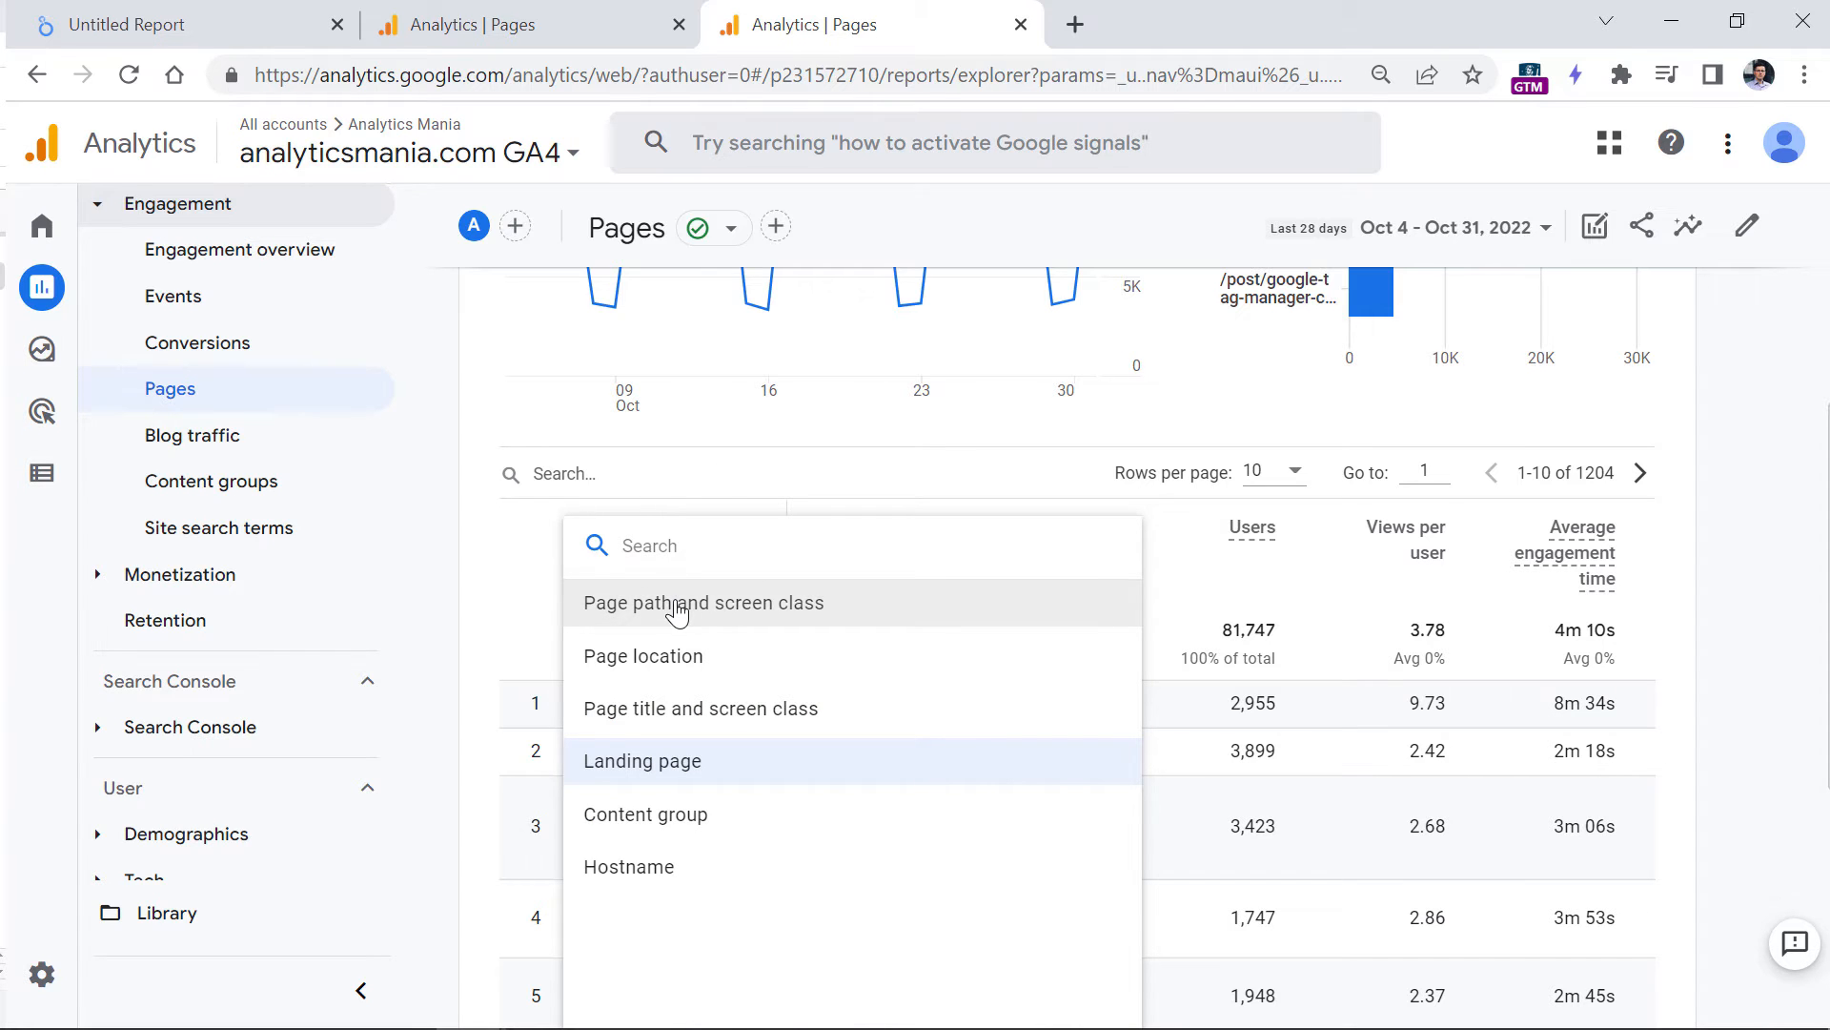
click(704, 603)
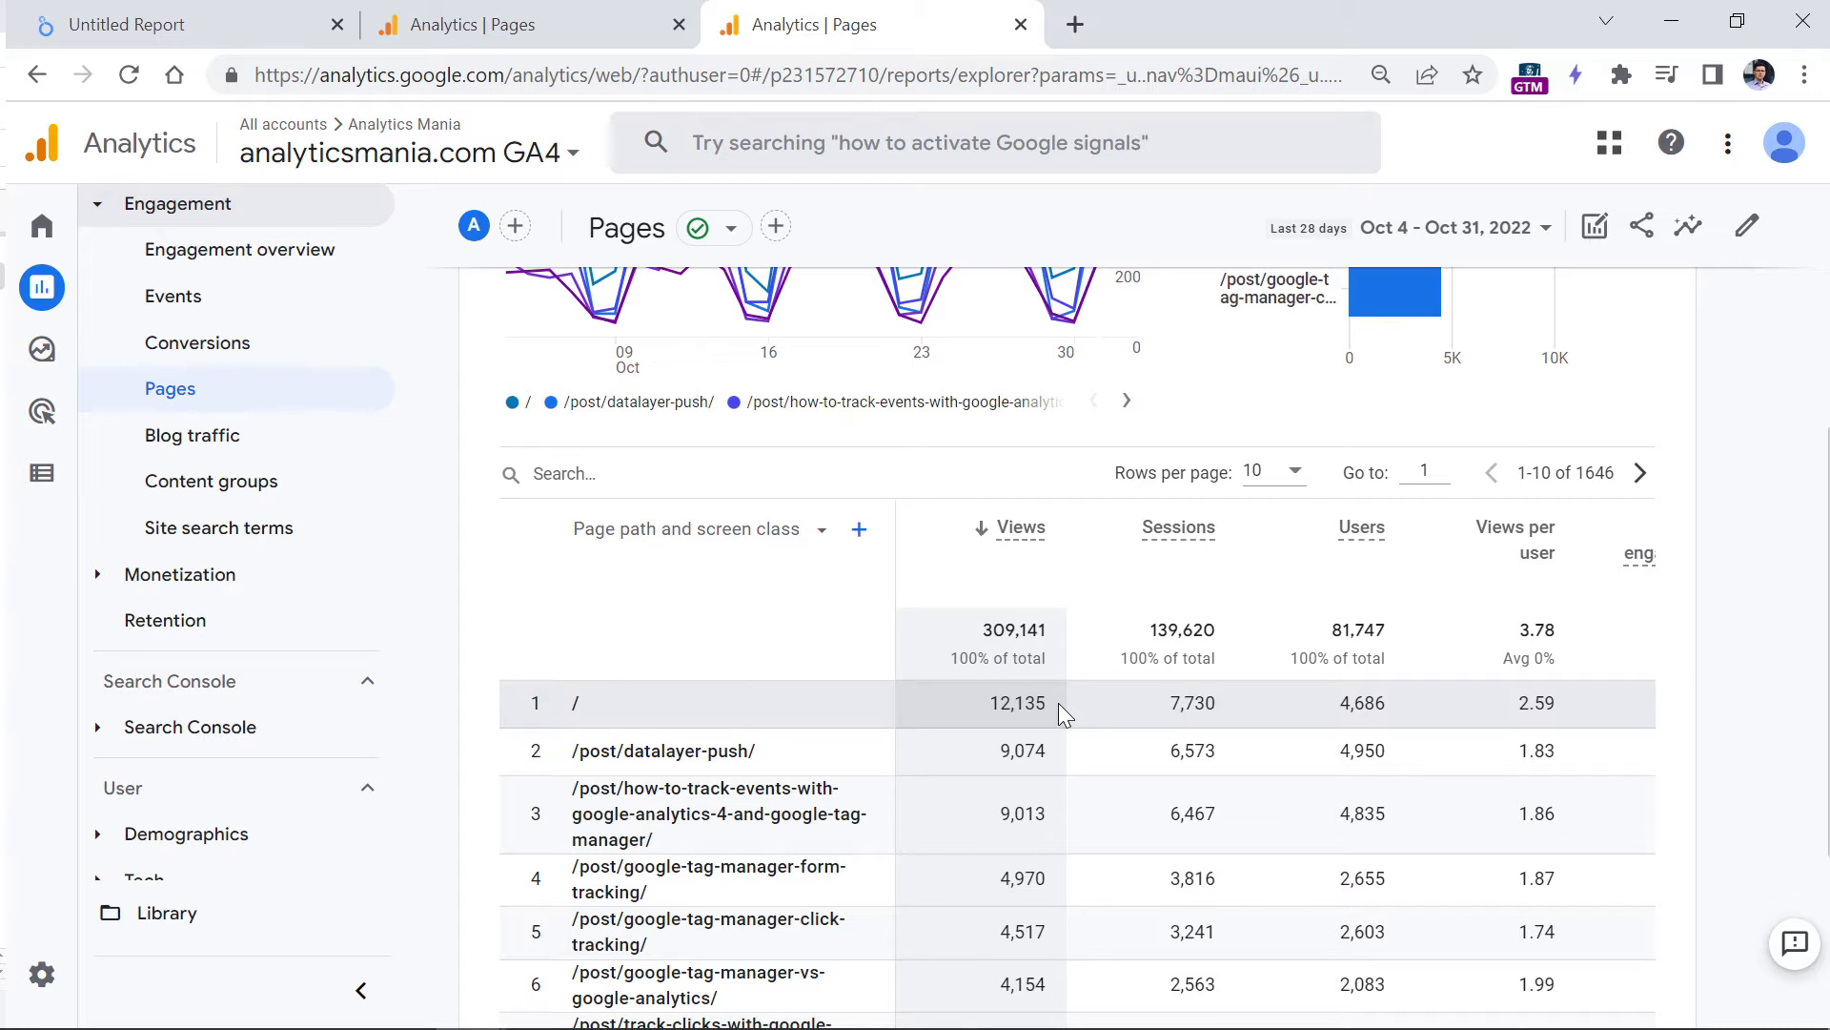
mouse_move(612, 637)
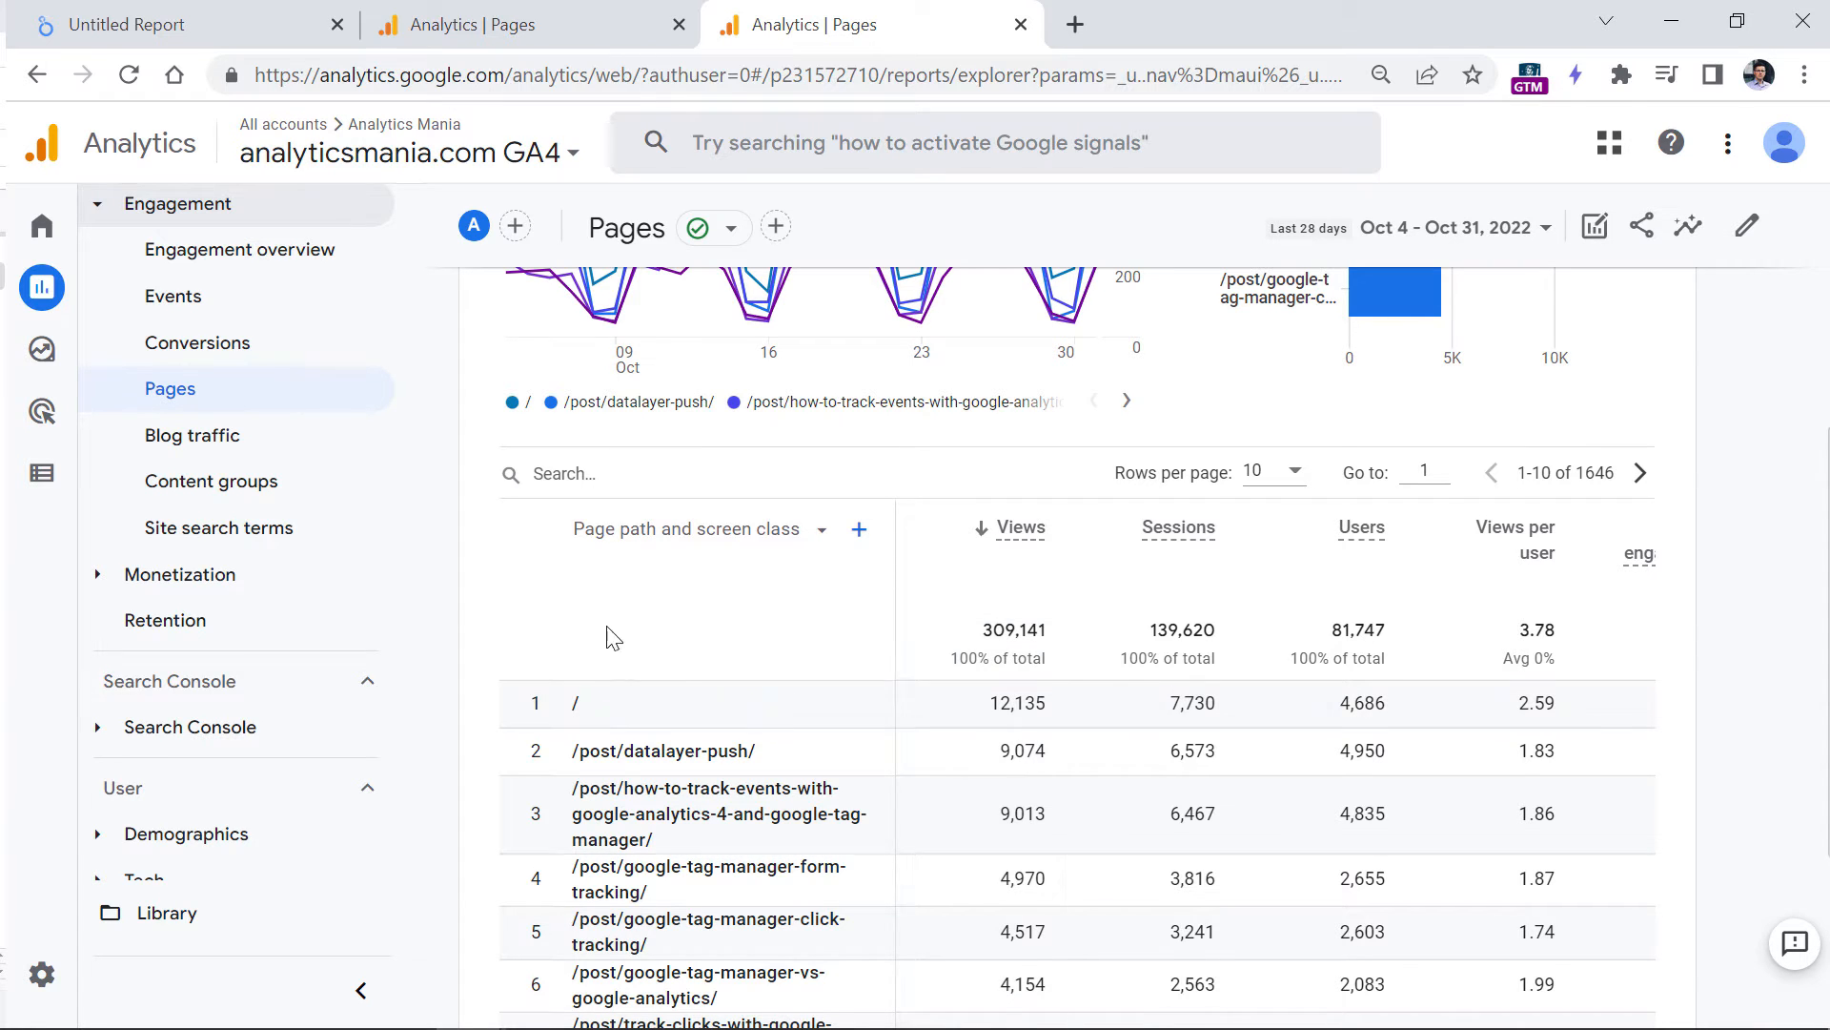
click(688, 529)
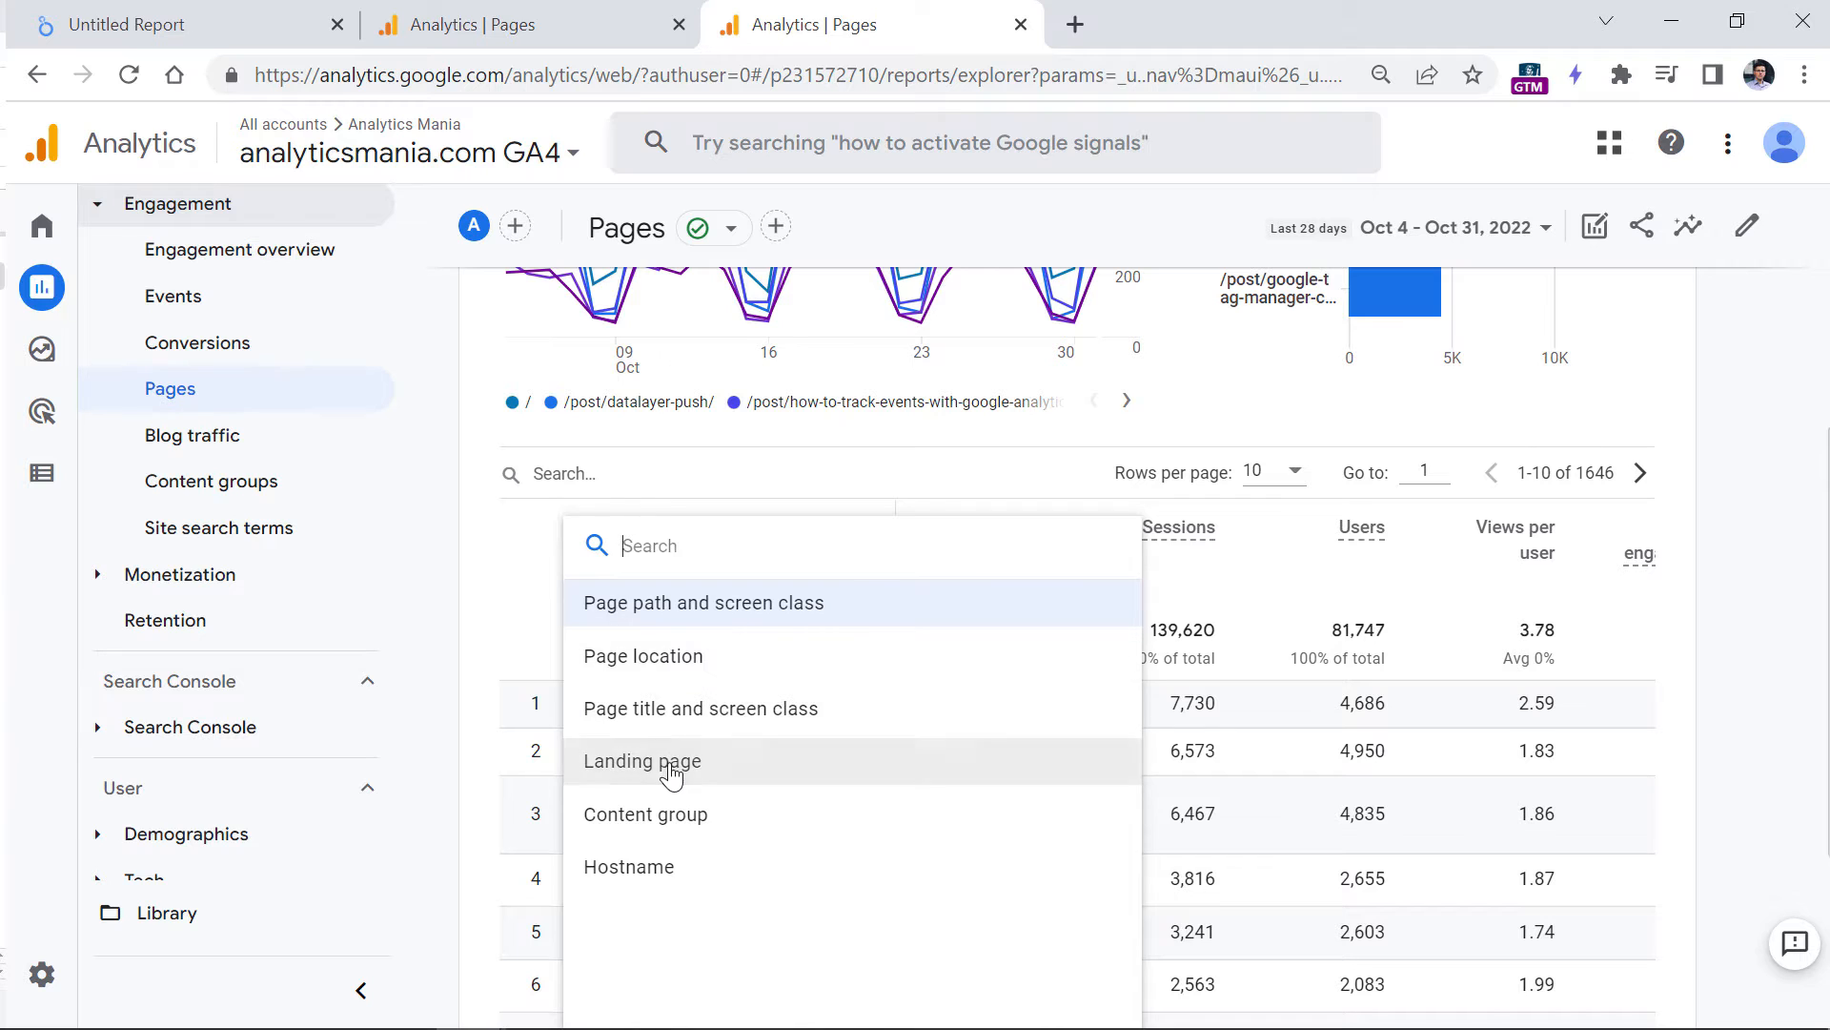
click(642, 761)
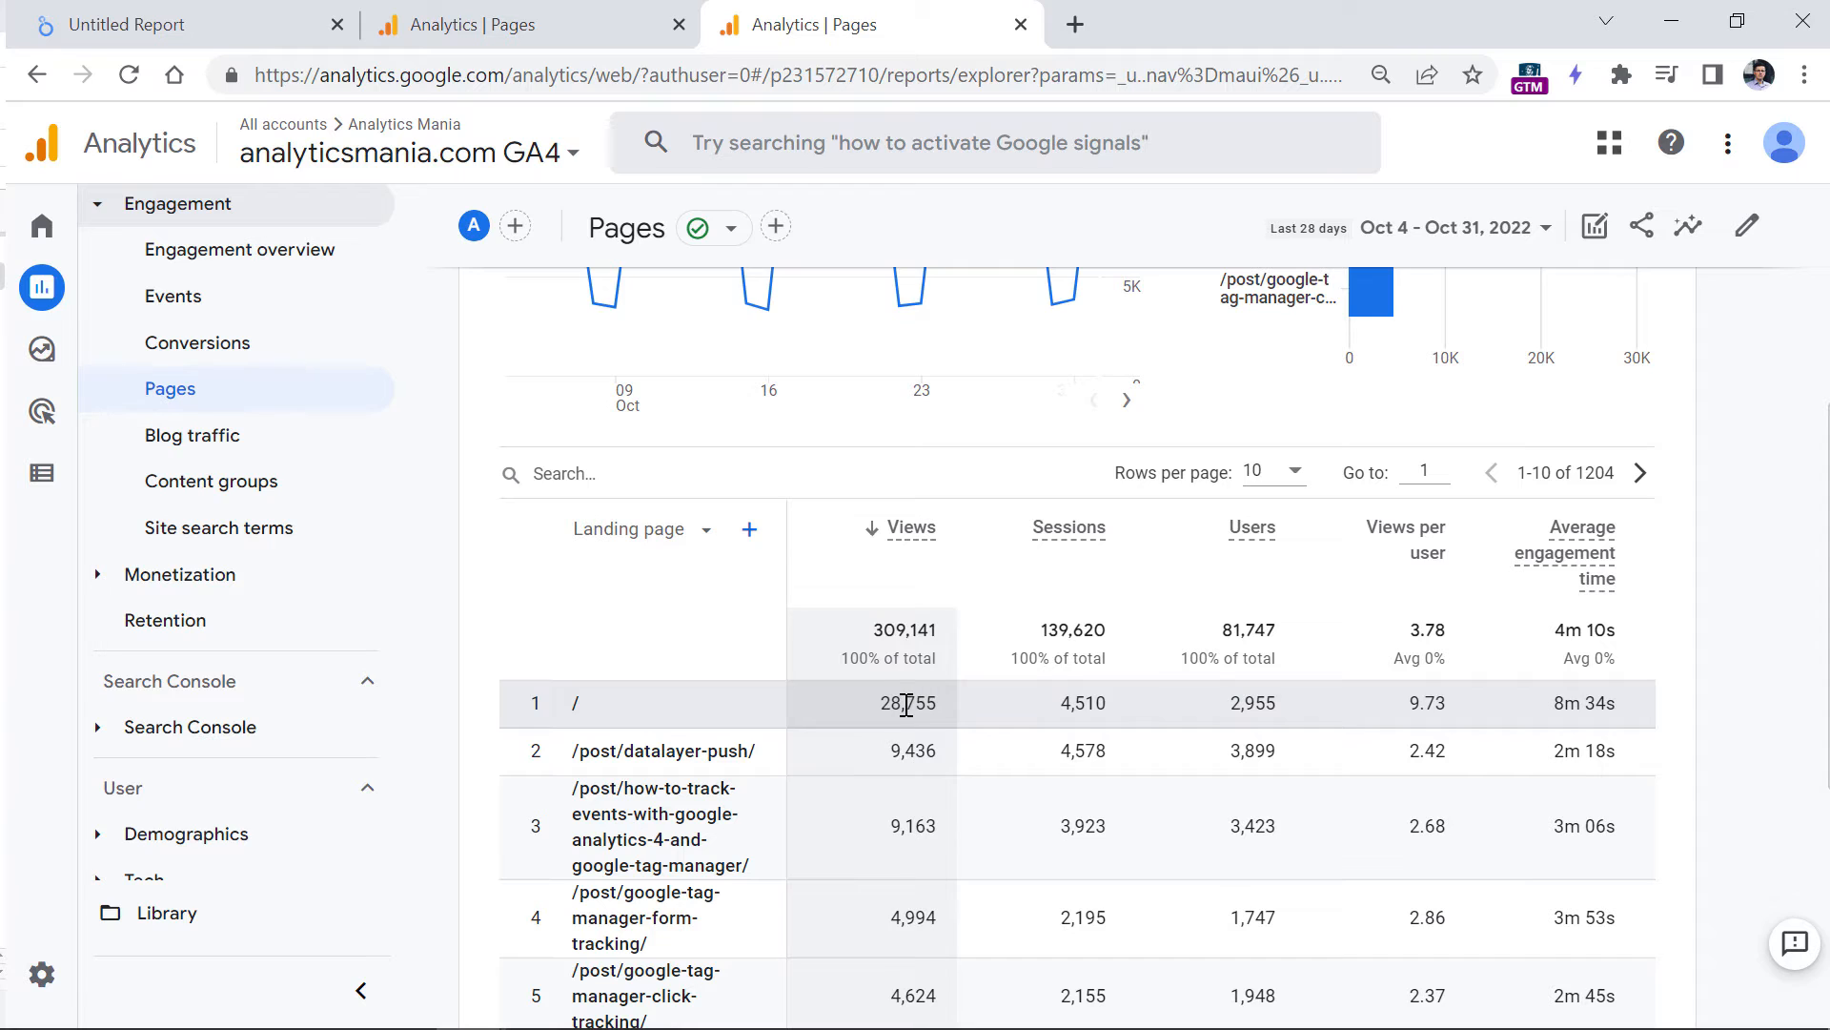
double_click(907, 704)
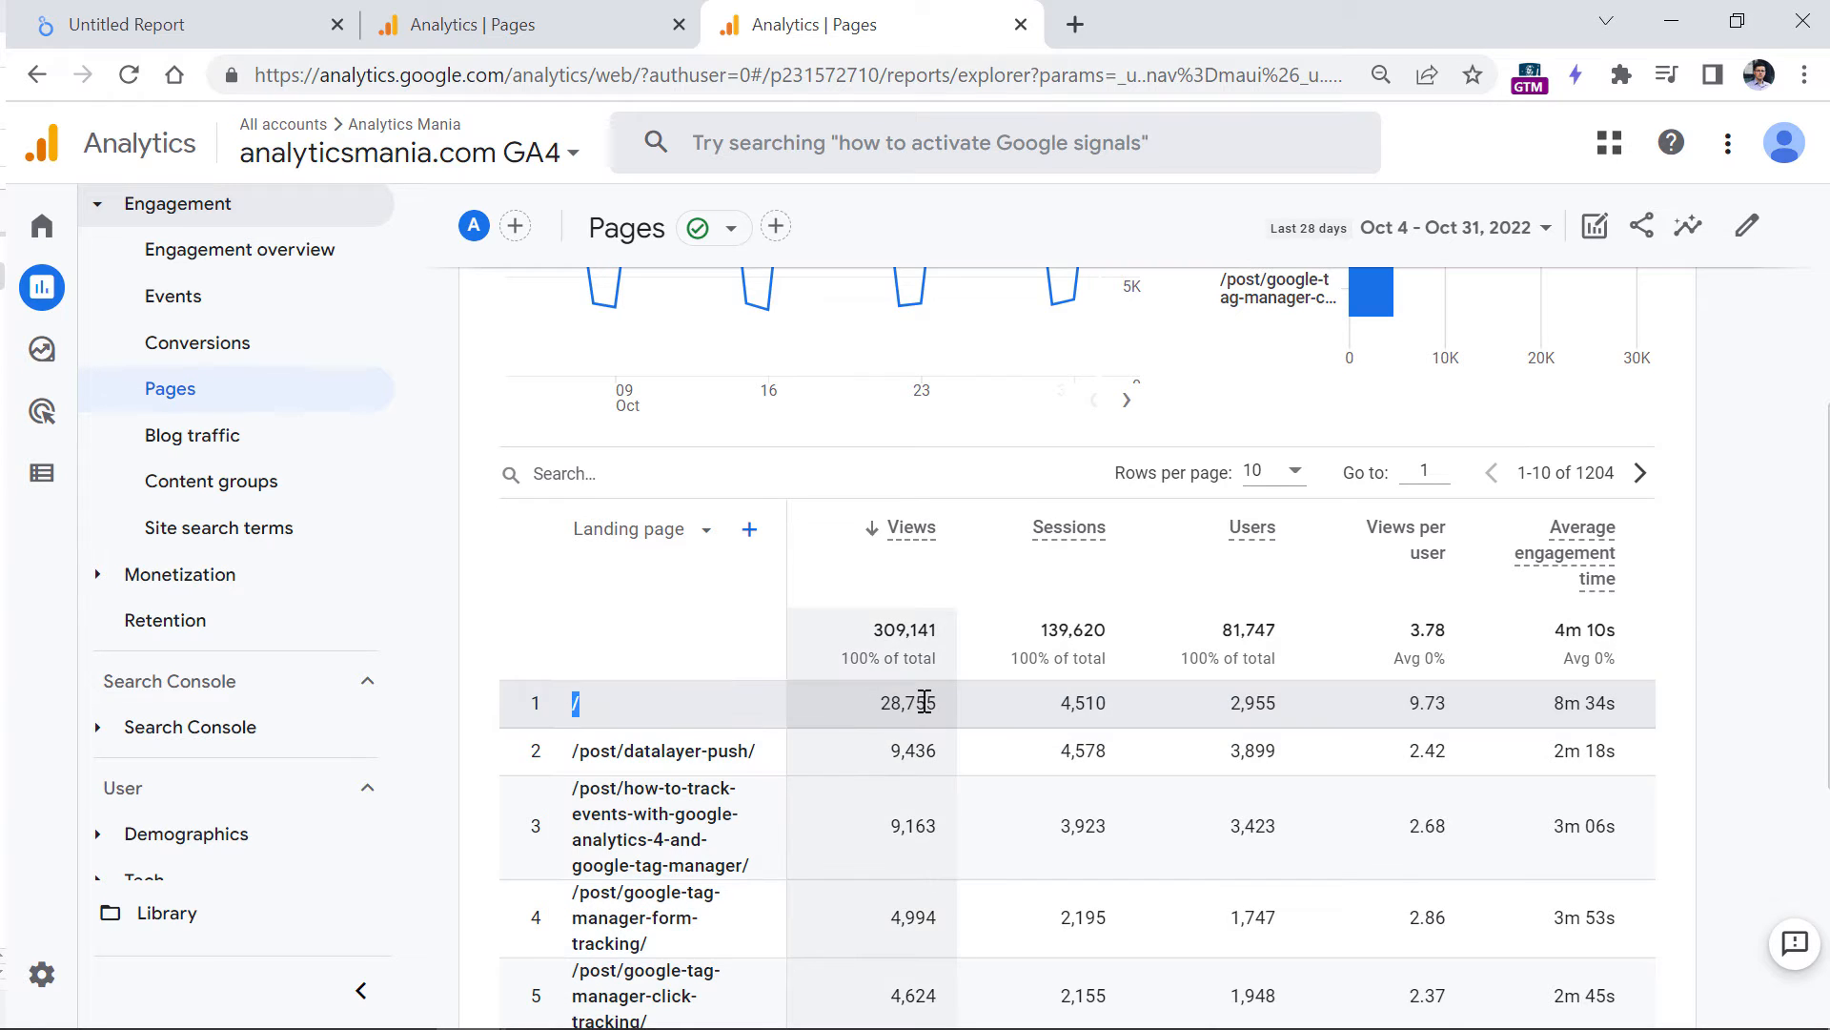
mouse_move(902, 727)
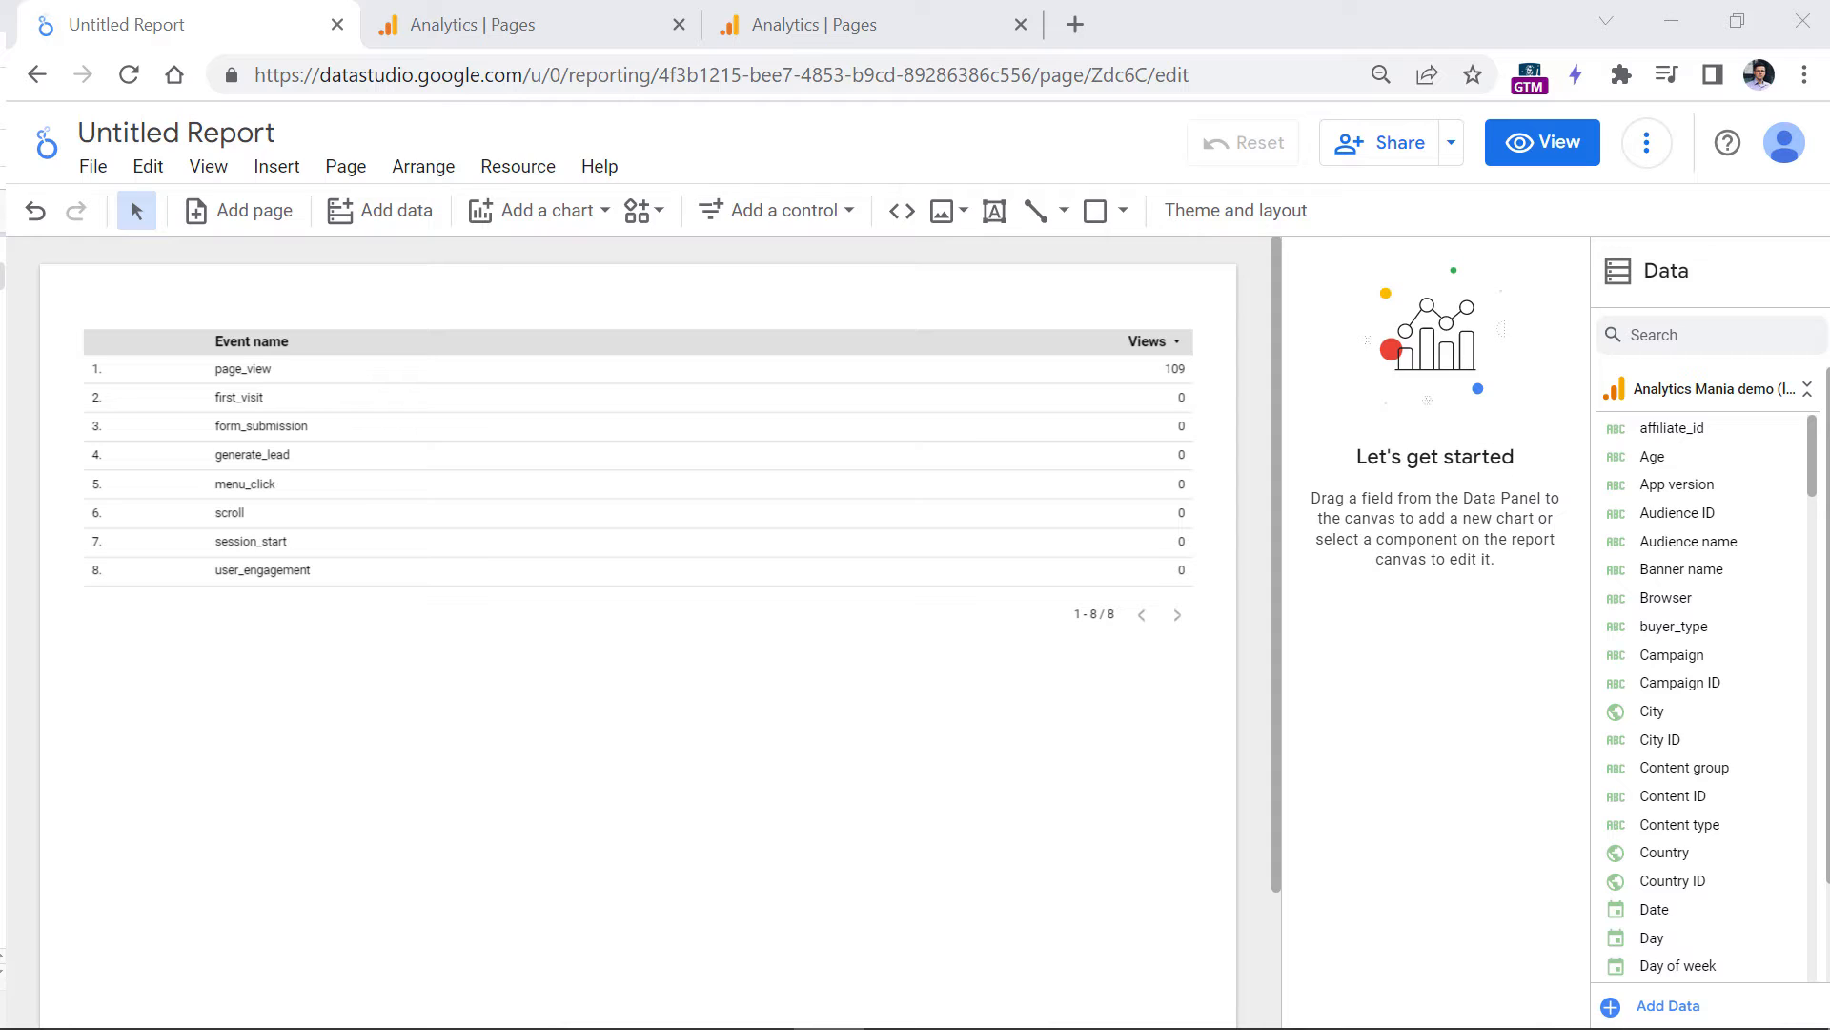
mouse_move(615, 813)
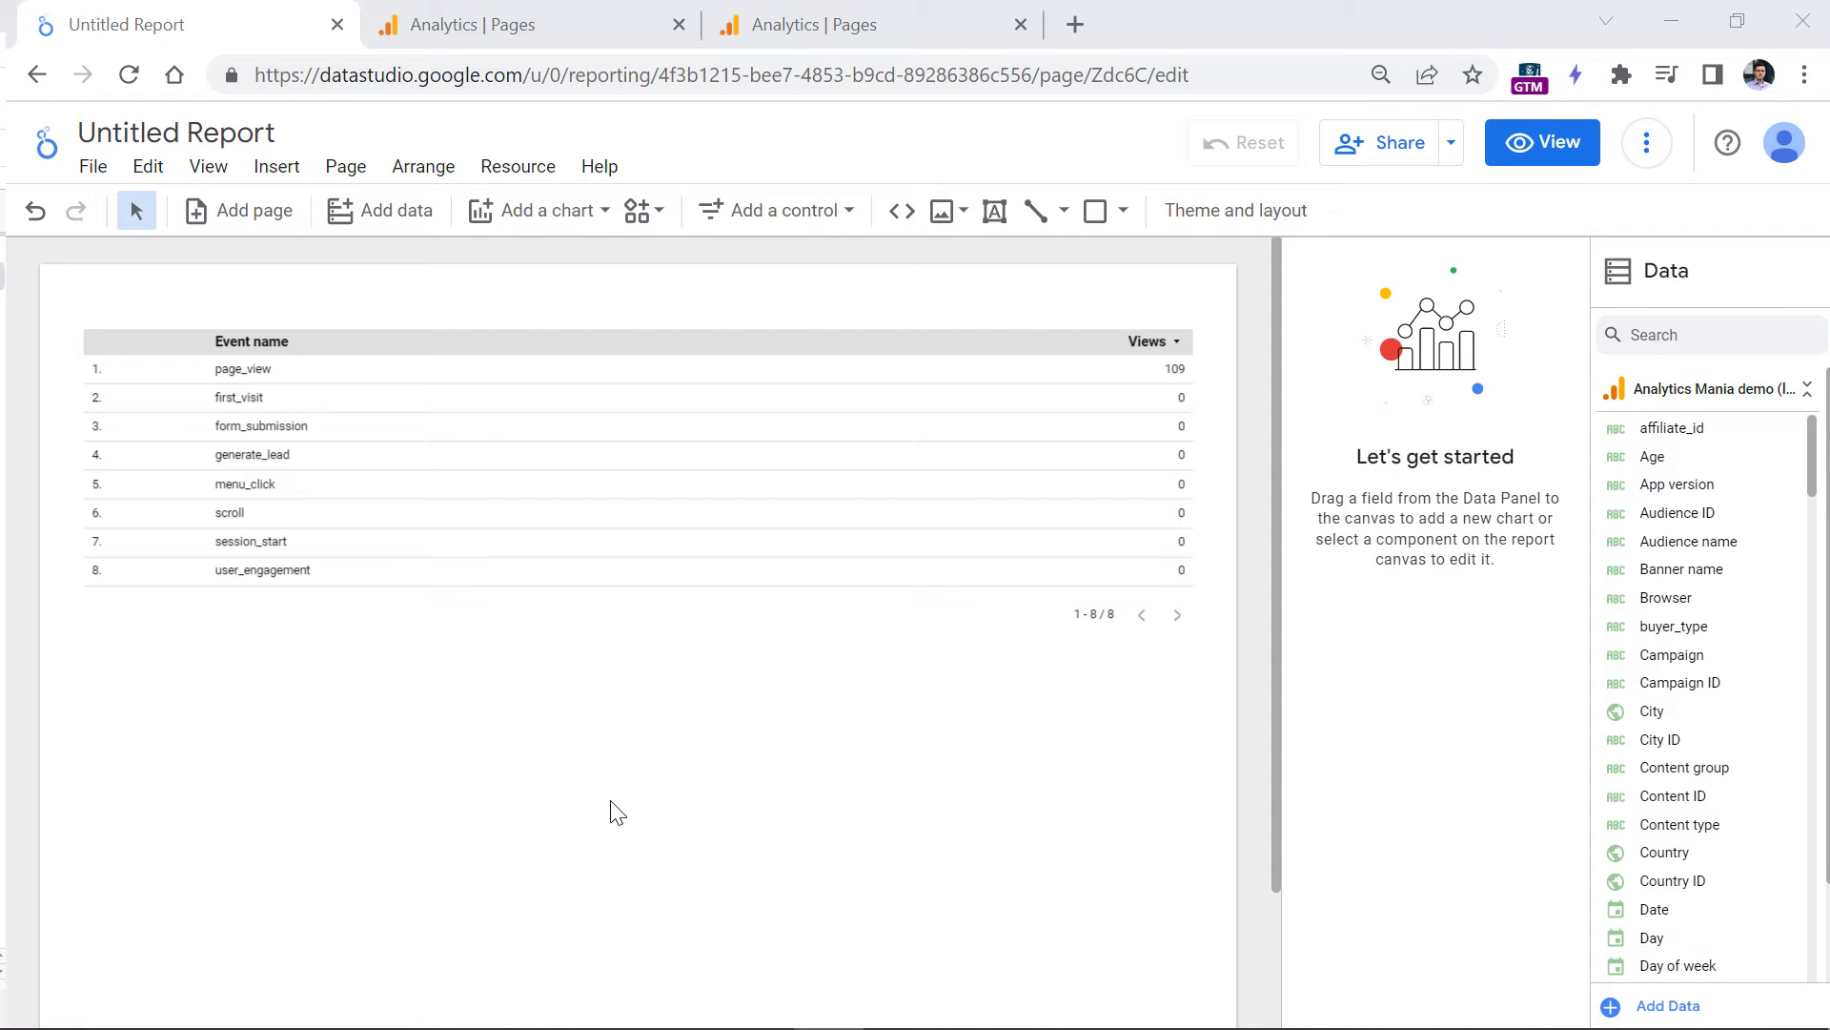
- Select the Event name table and search its GA4 fields for 'landing', finding nothing
click(519, 360)
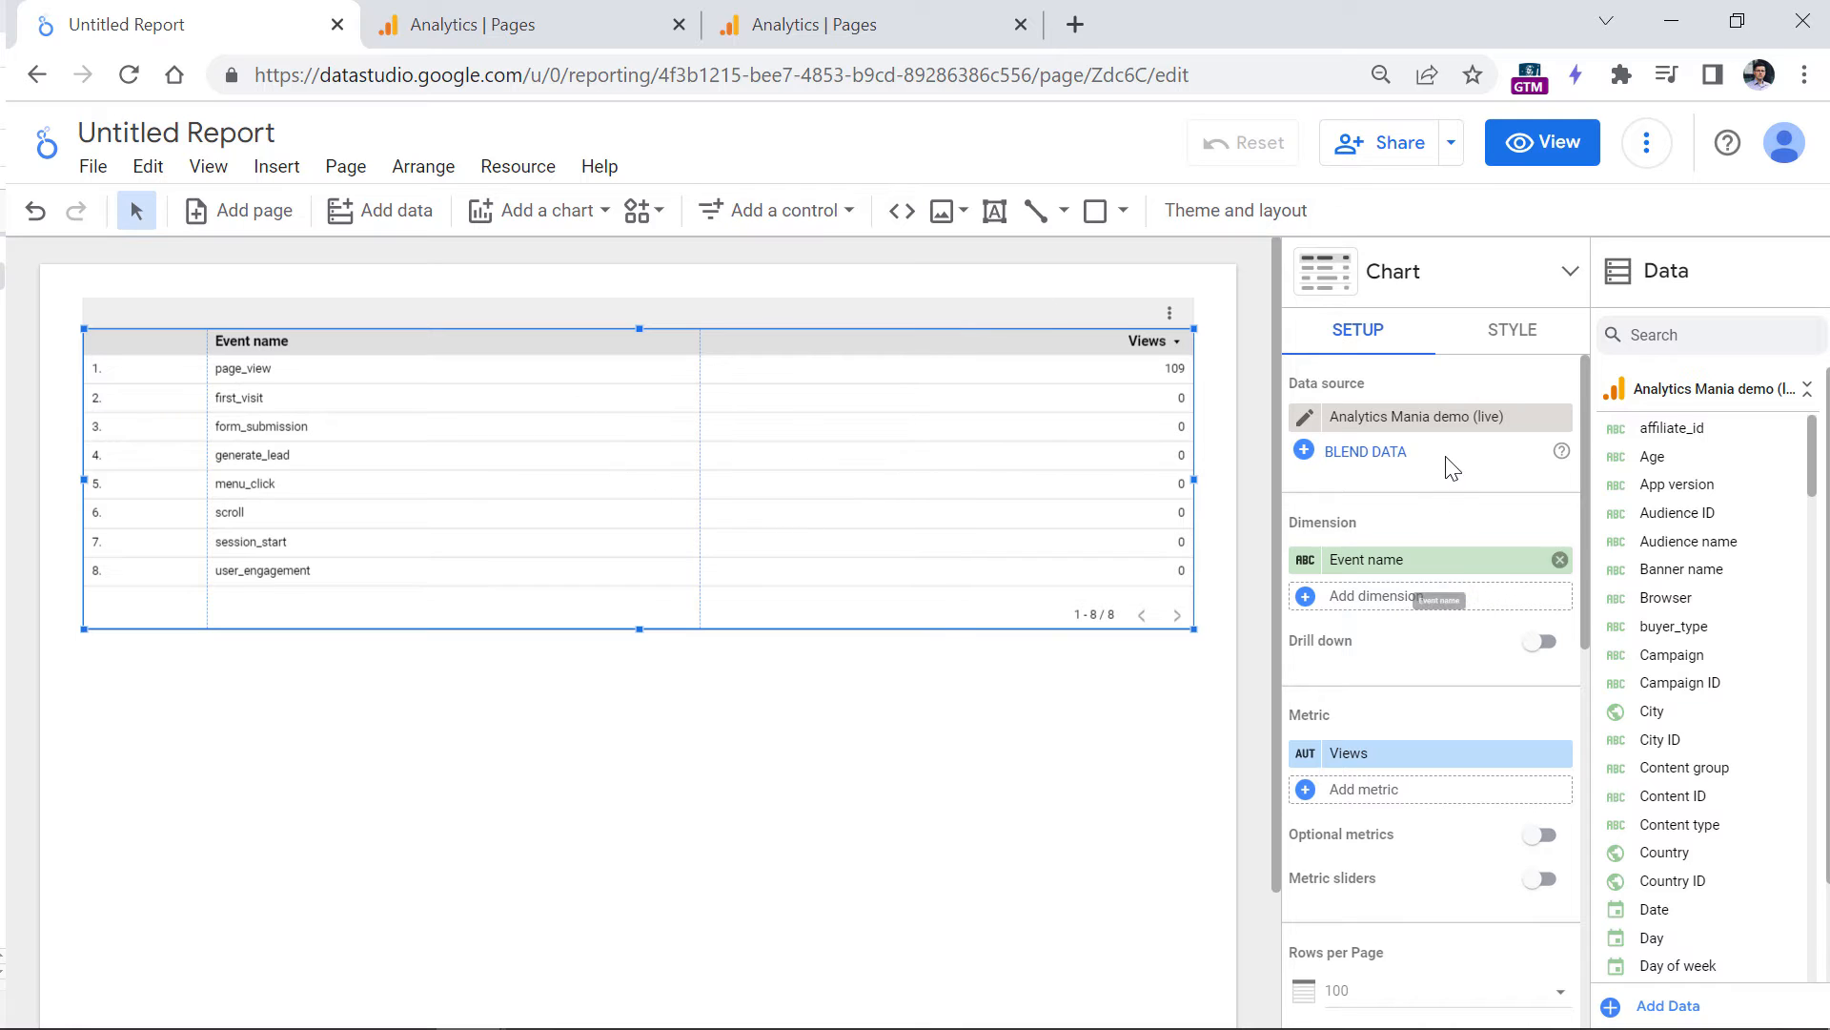
click(1704, 336)
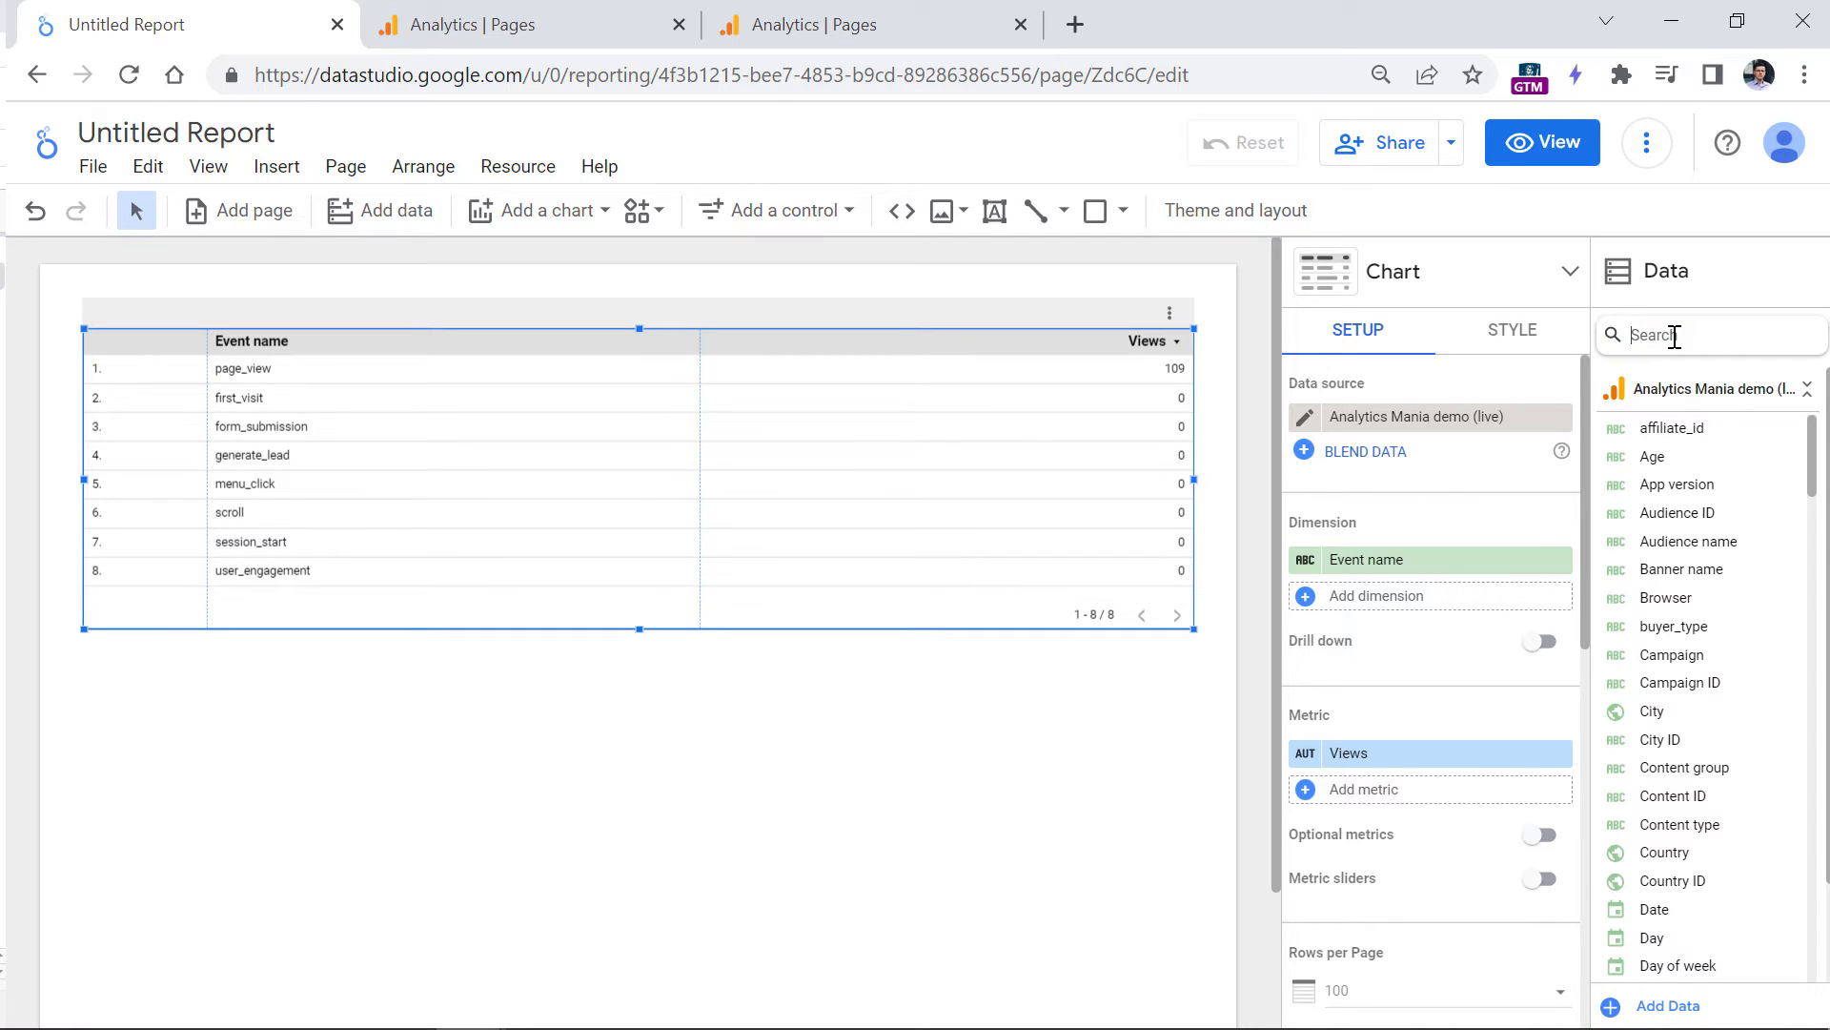
text(landing)
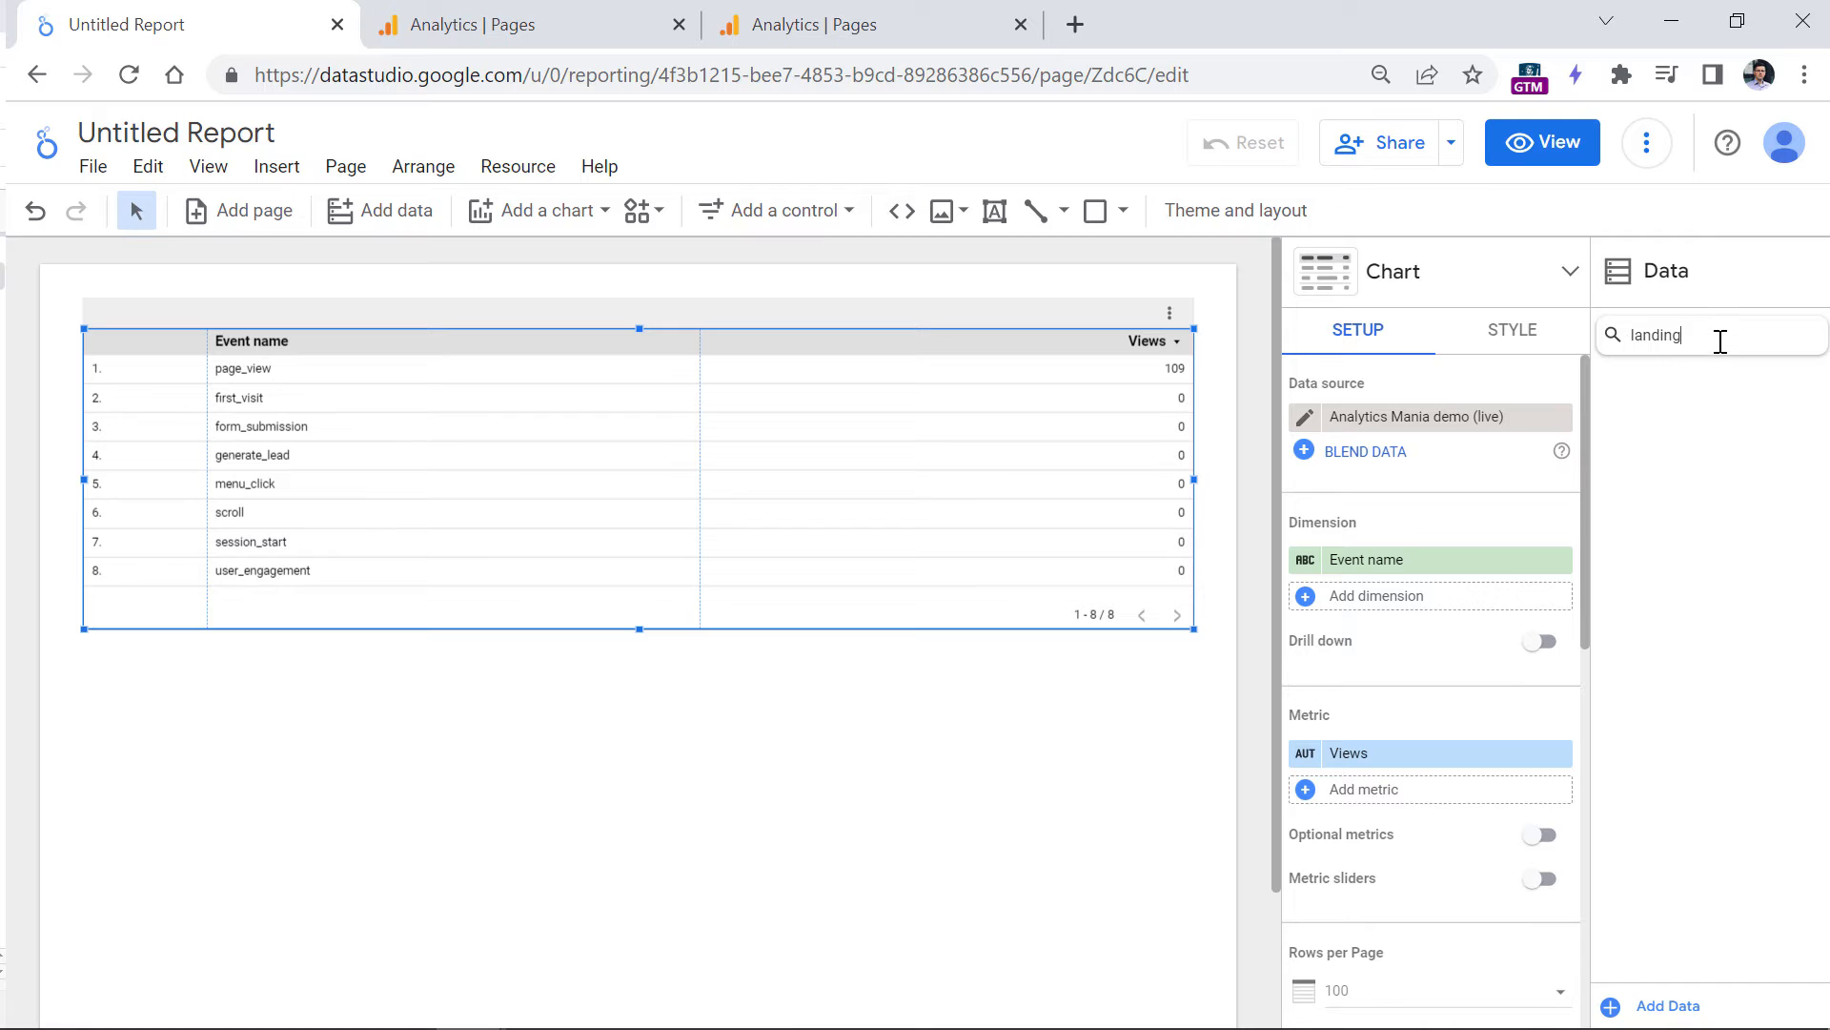
mouse_move(1716, 336)
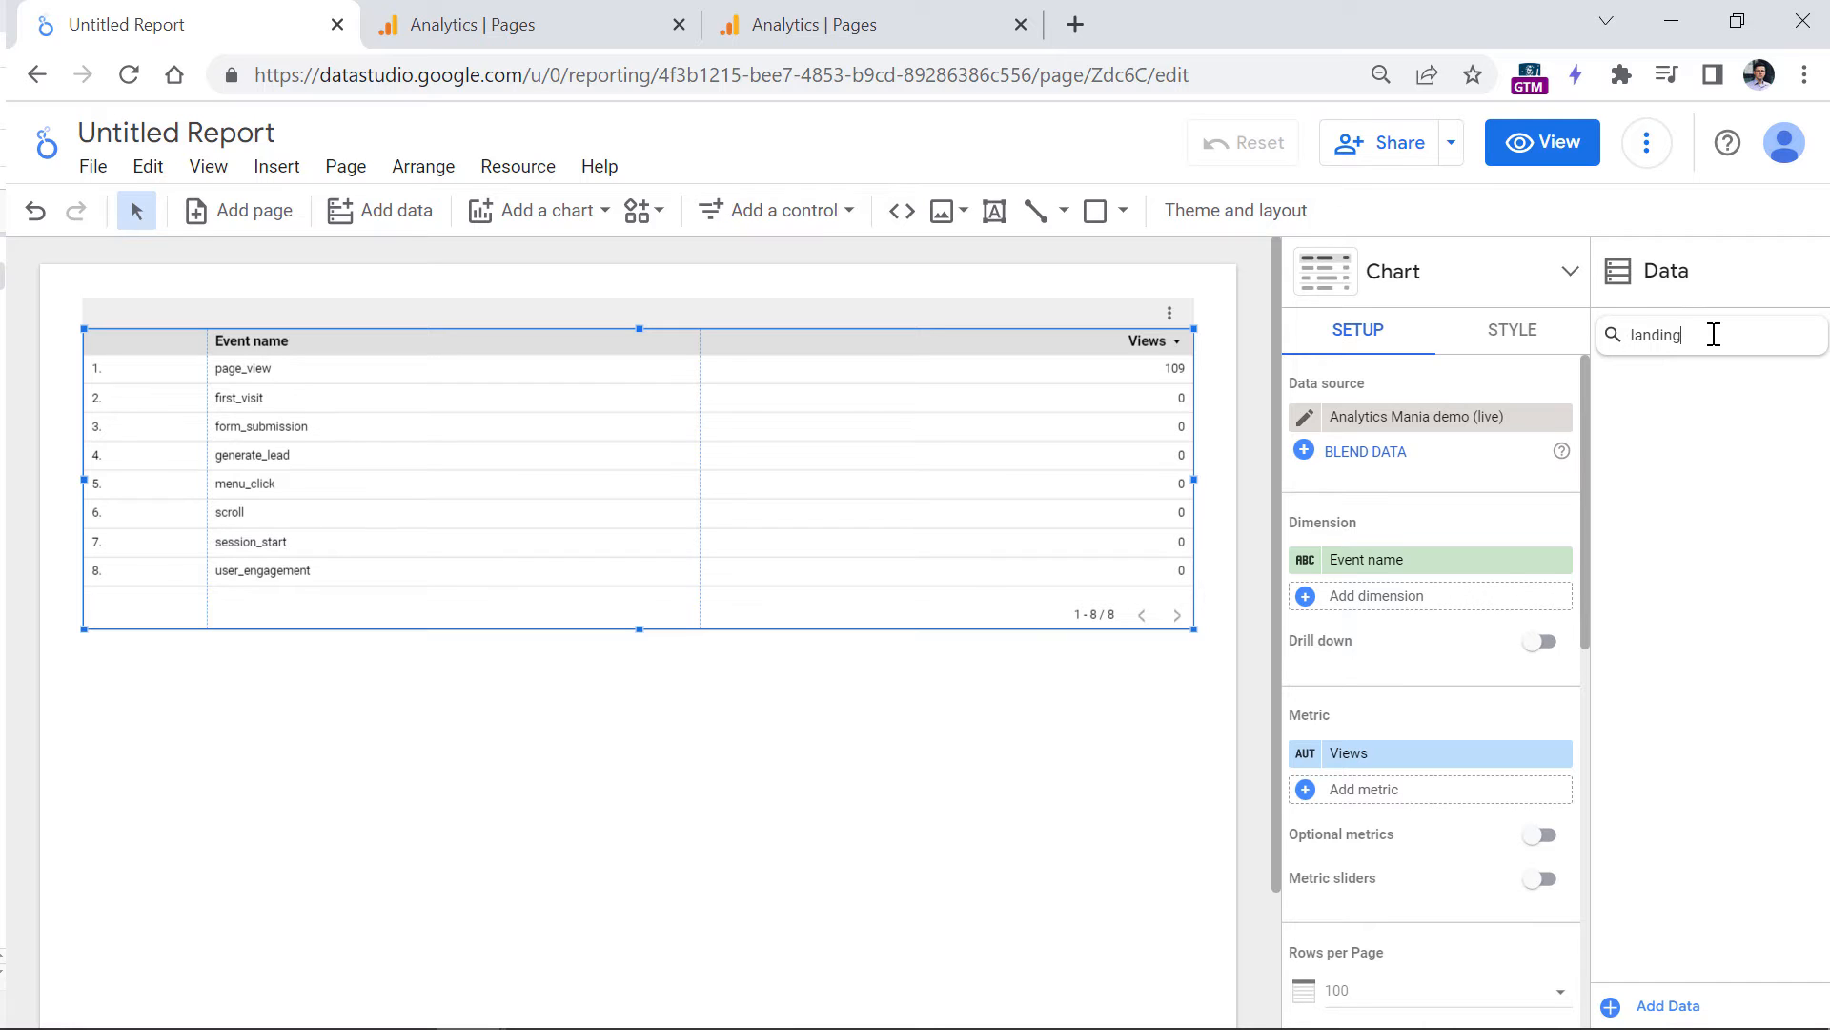
mouse_move(1538, 375)
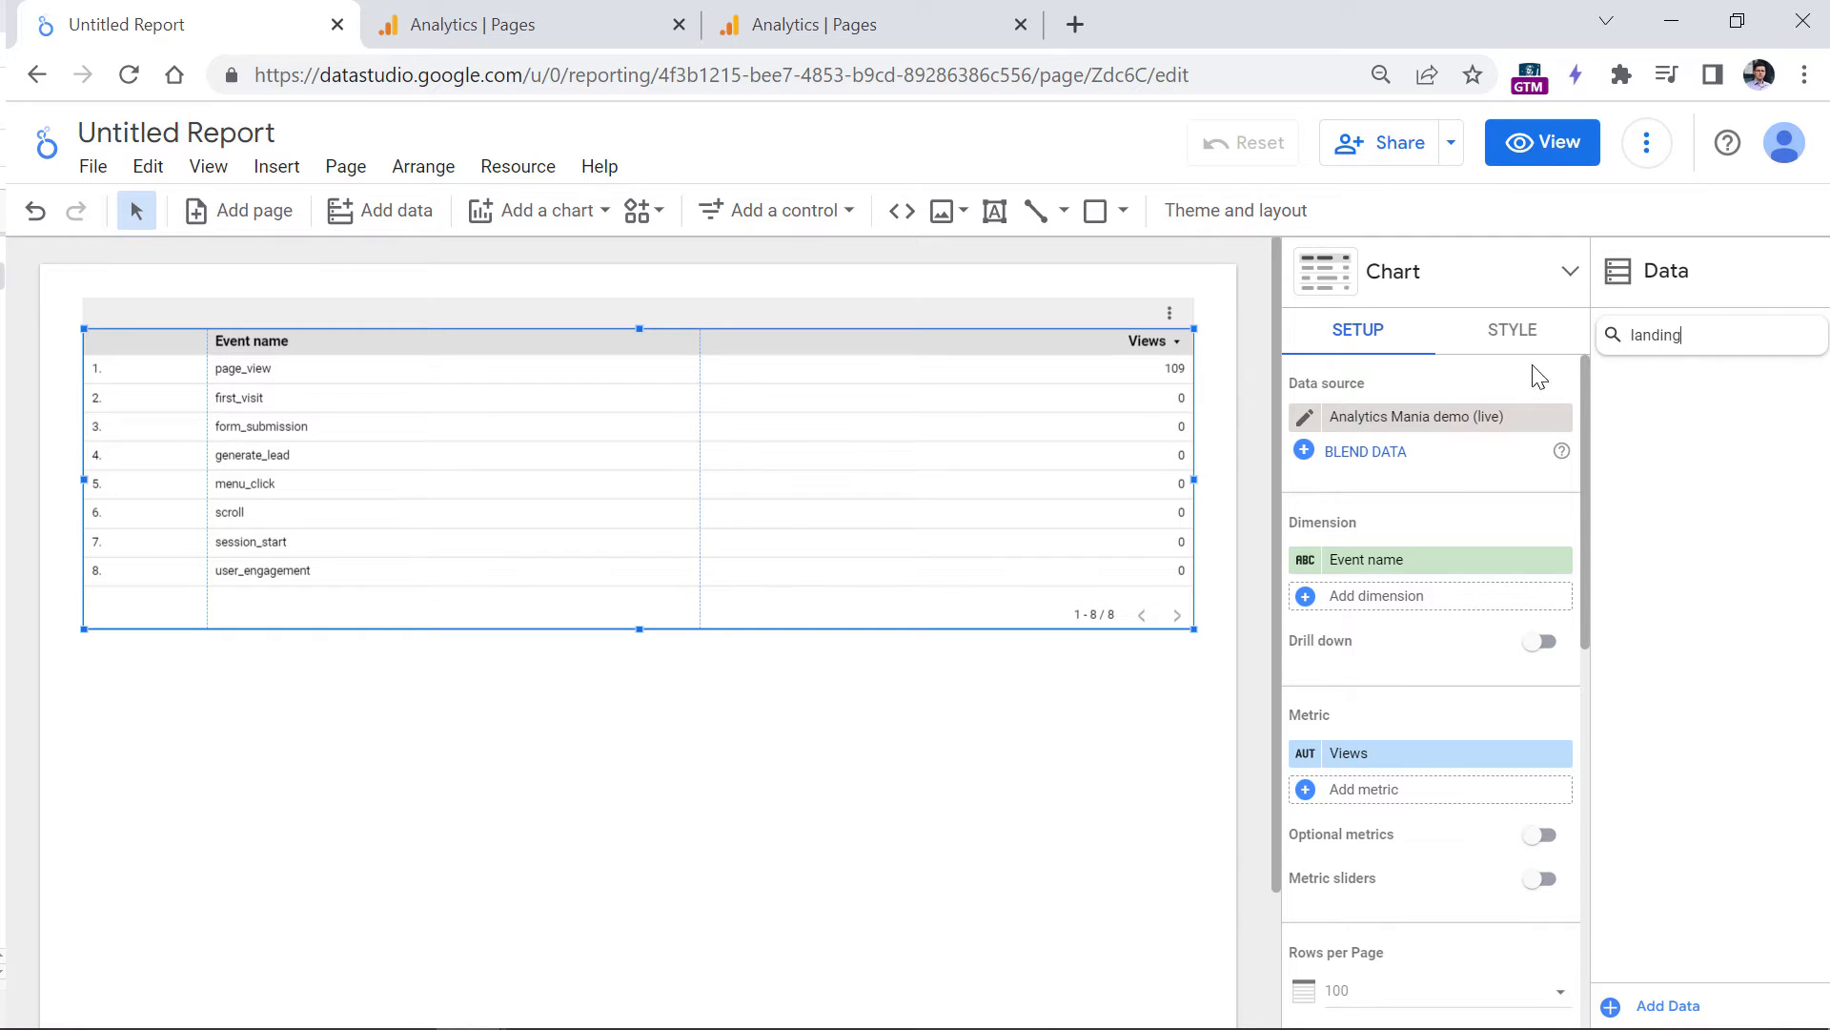
mouse_move(768, 492)
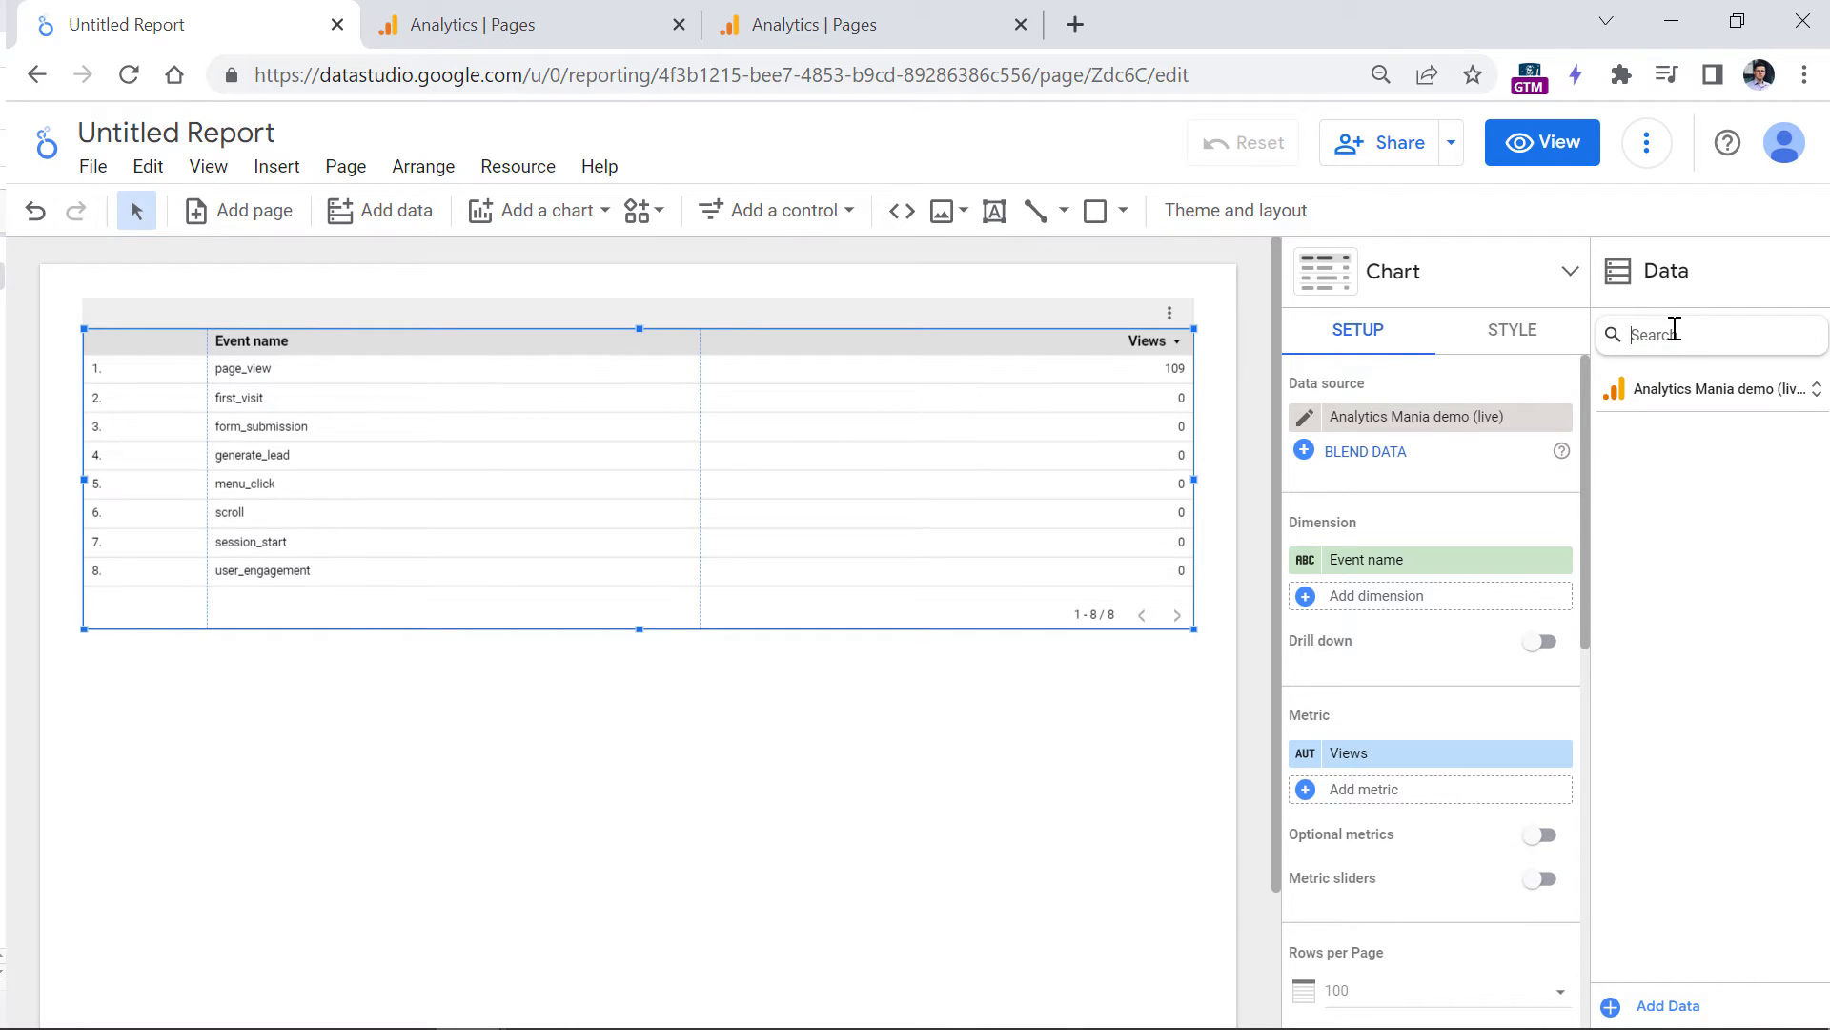
mouse_move(683, 528)
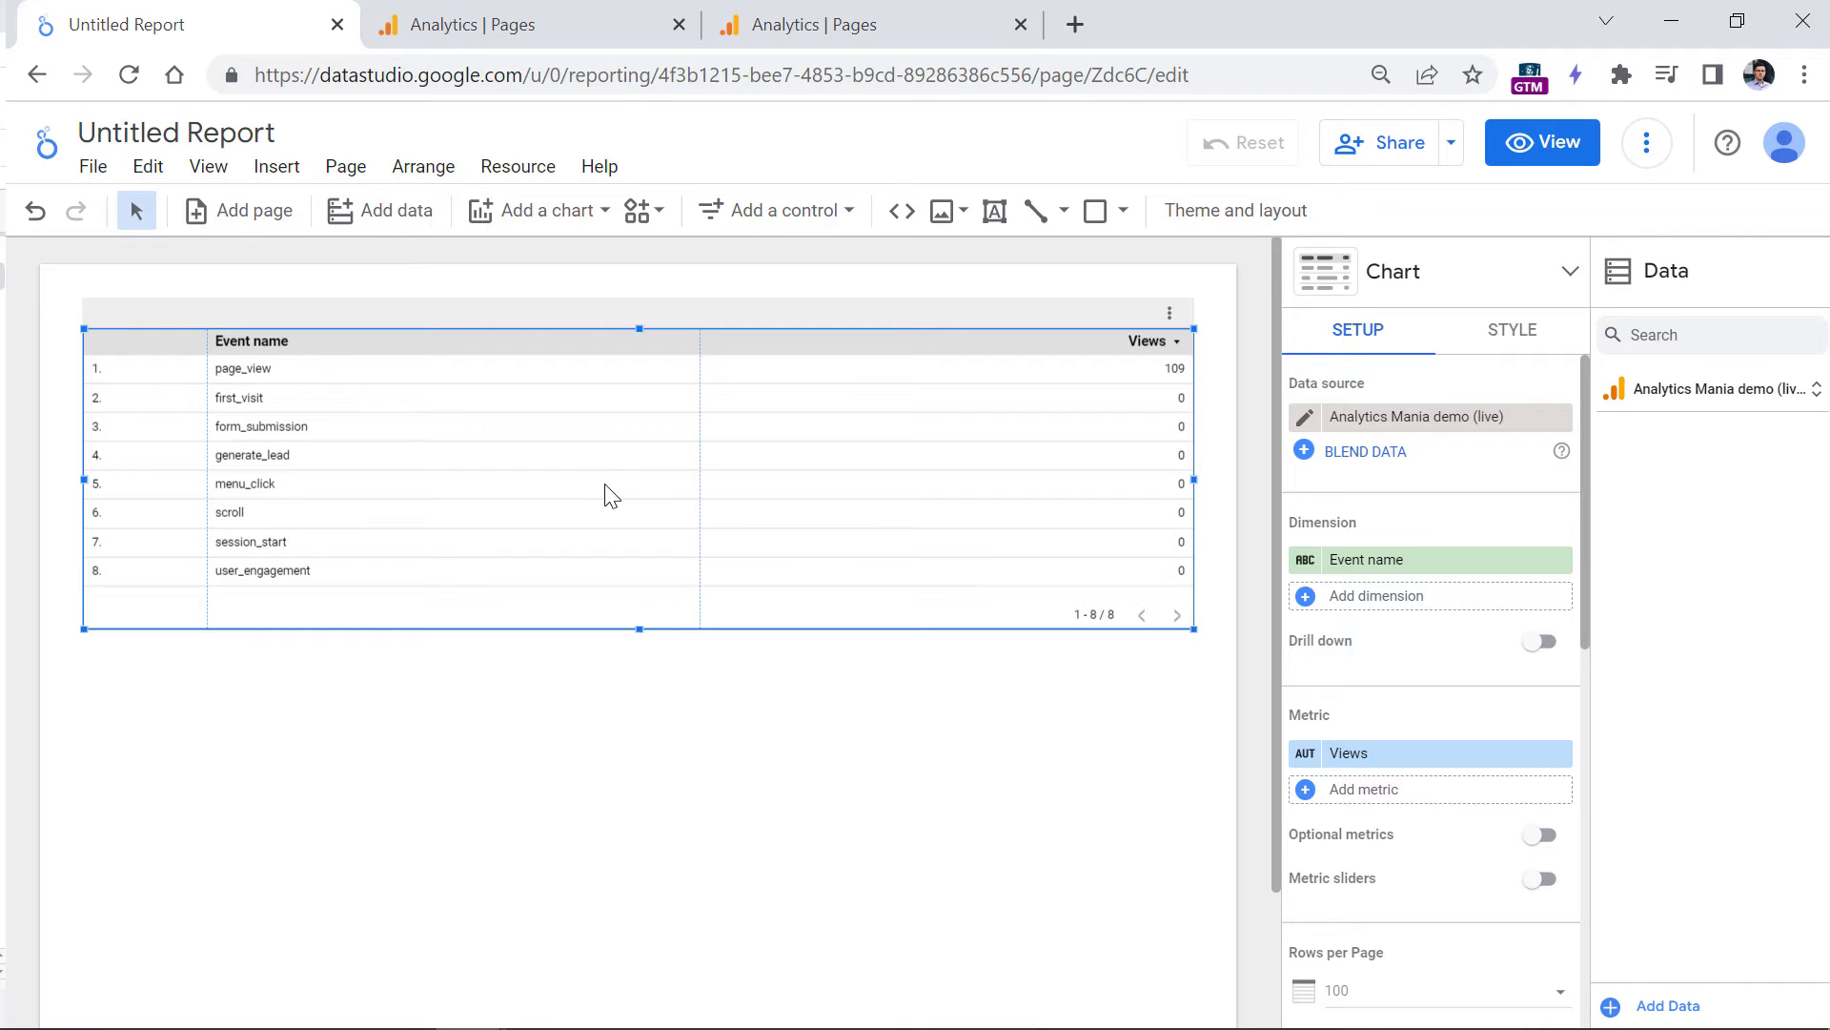
mouse_move(559, 511)
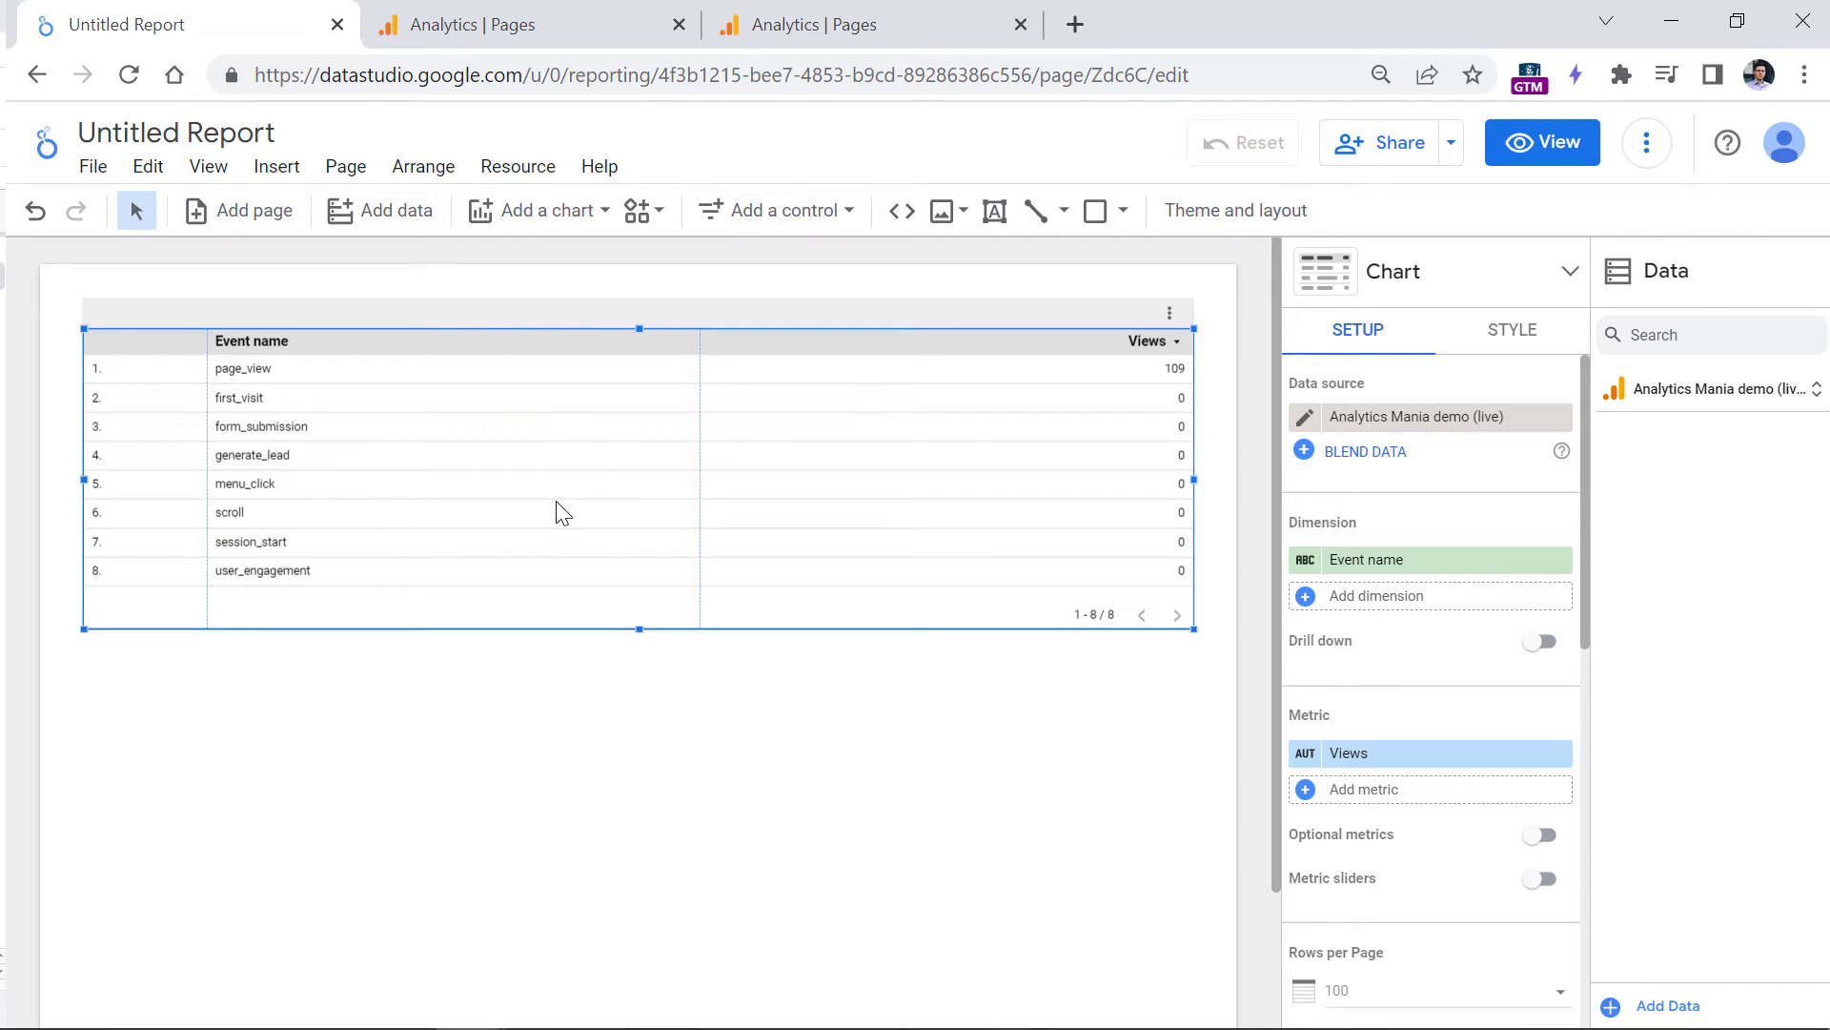
mouse_move(562, 435)
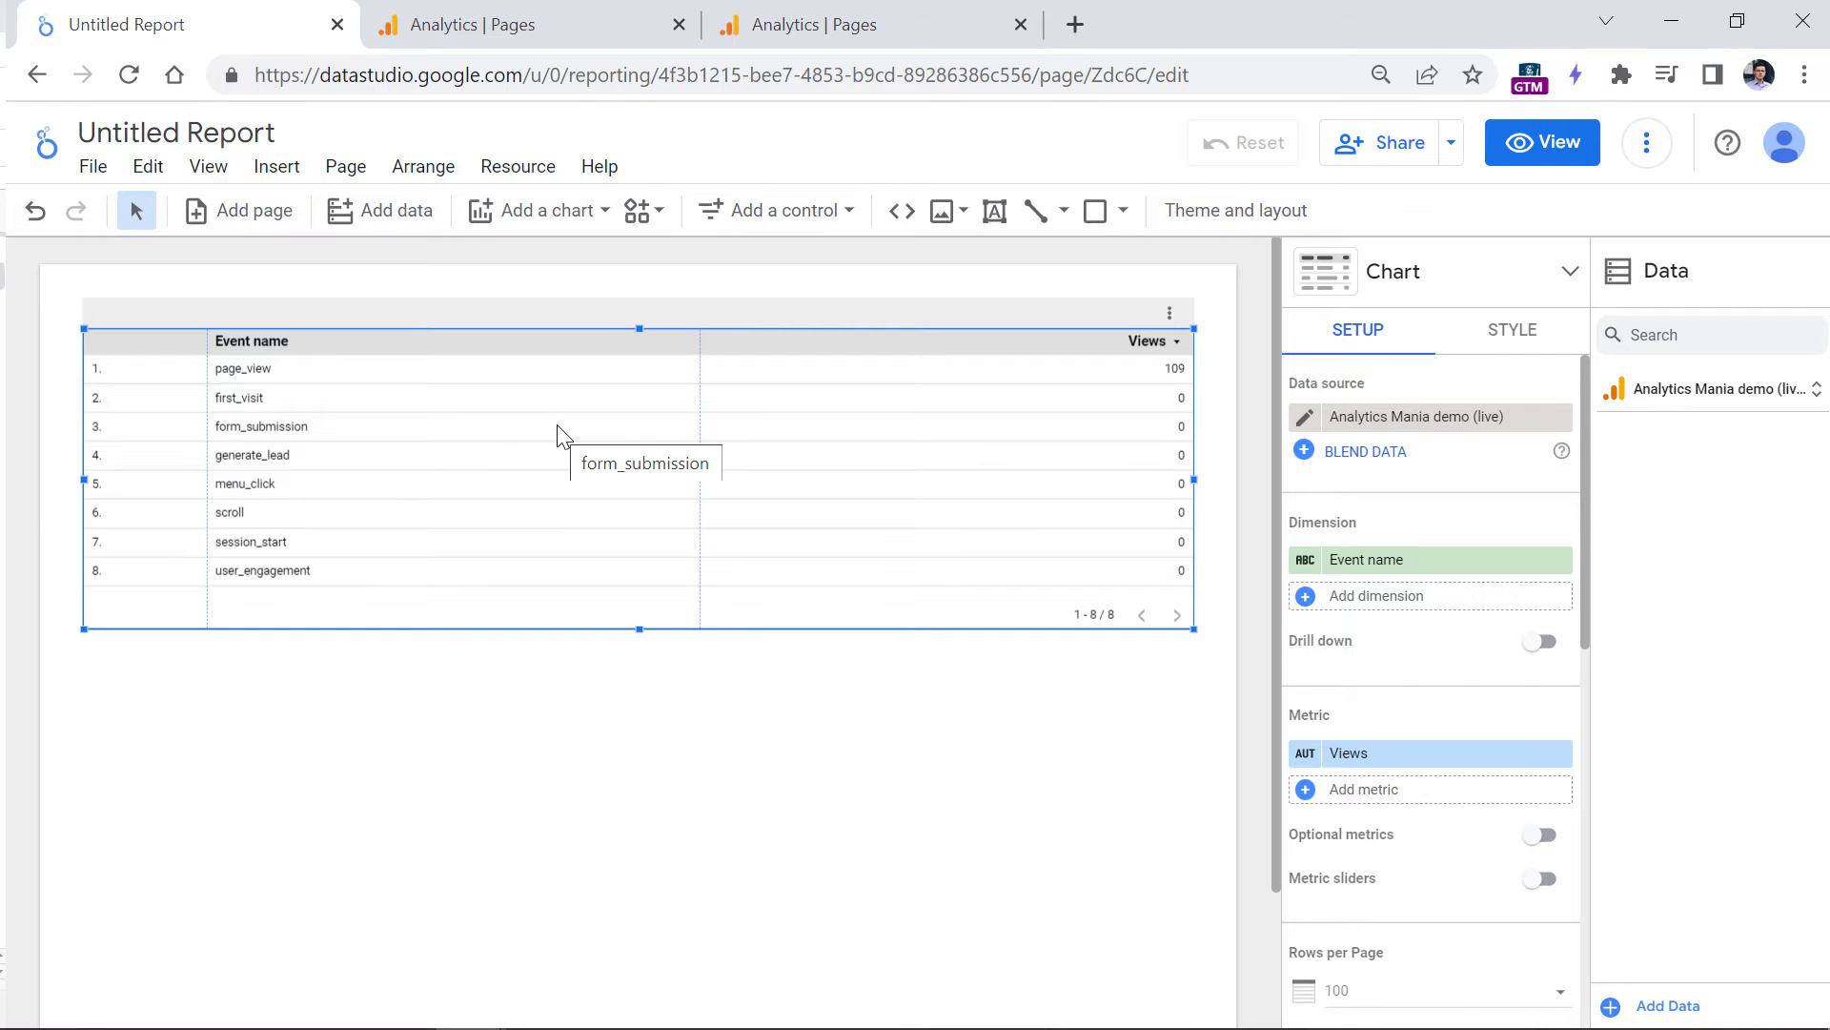
mouse_move(1028, 378)
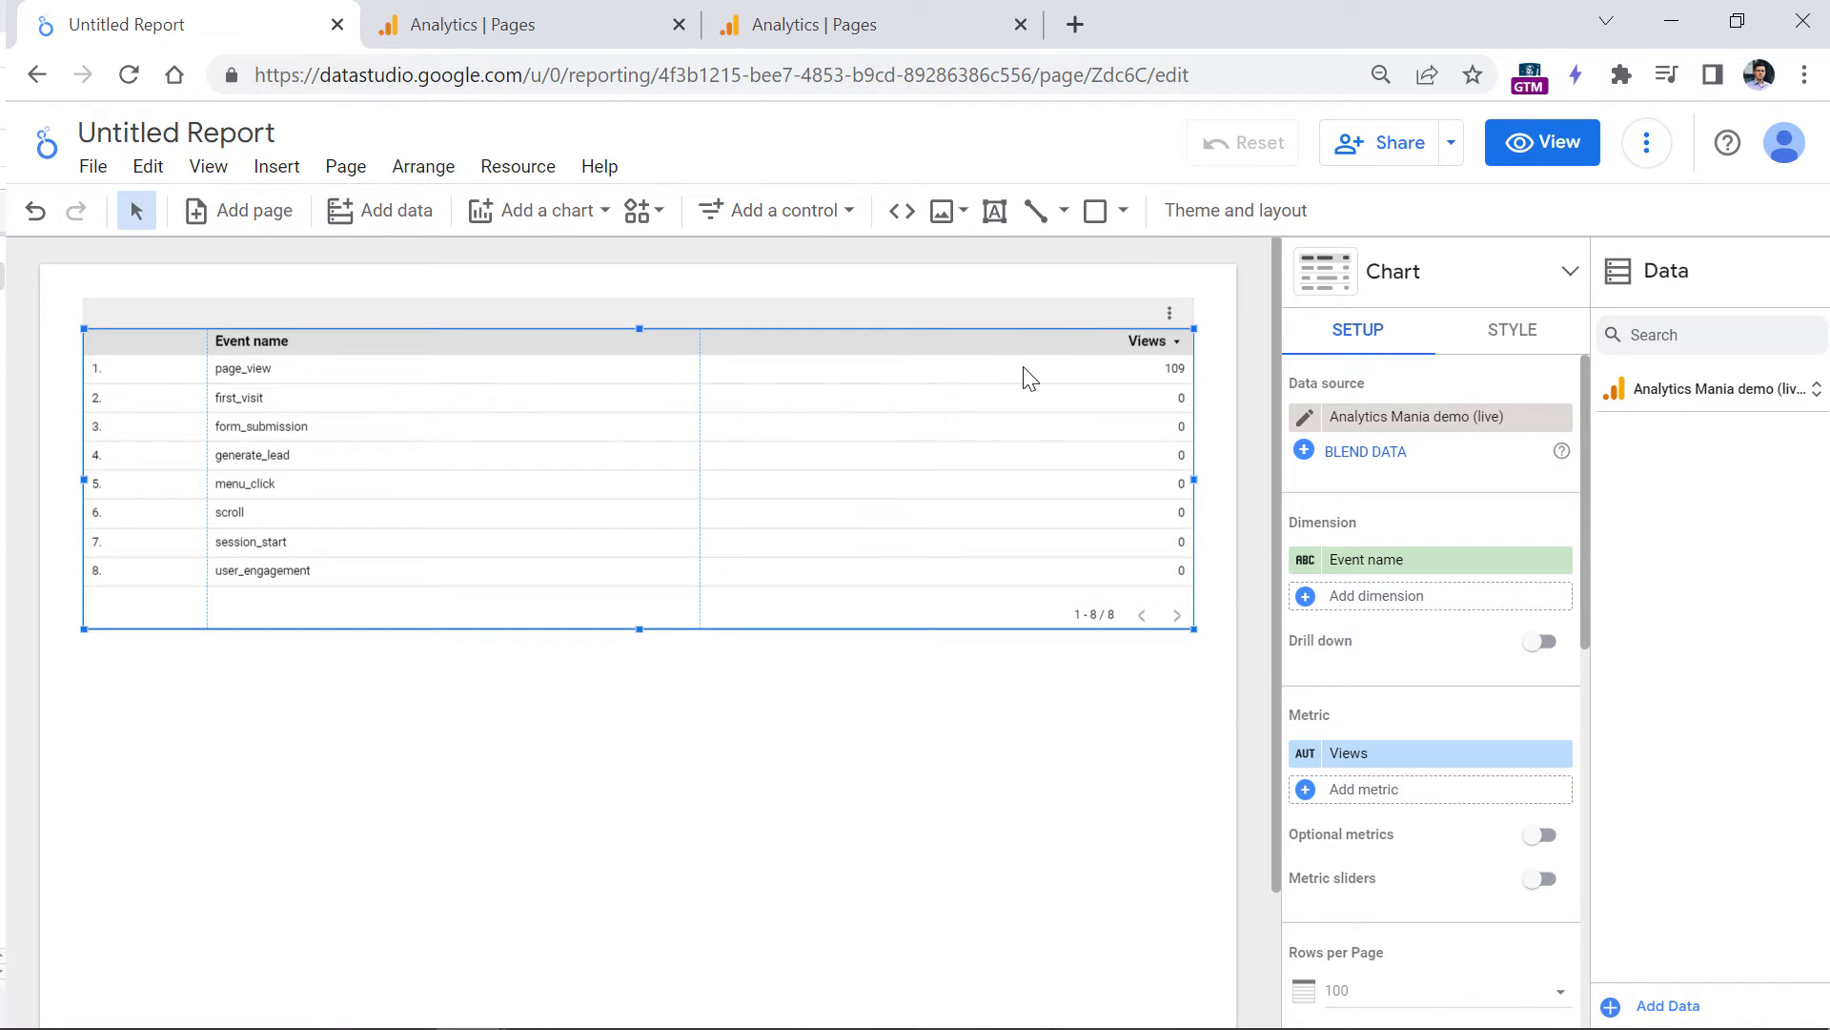
click(541, 209)
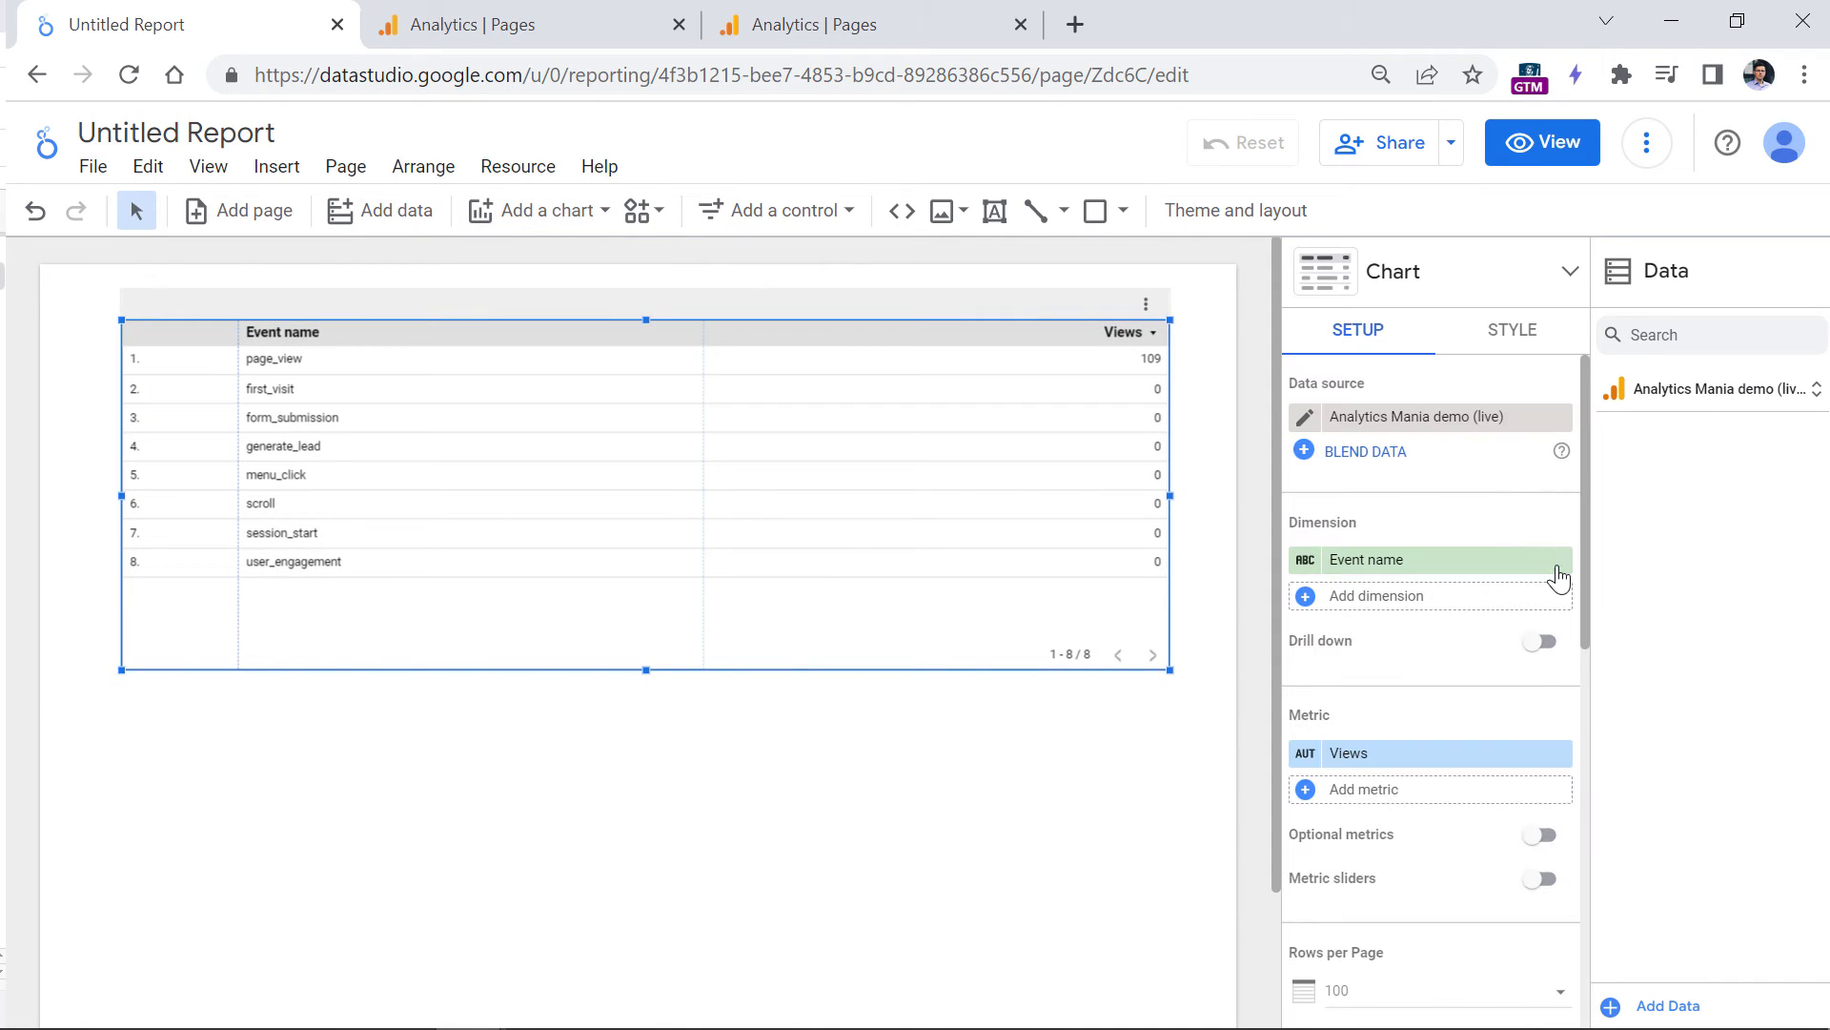
scroll(down, 3)
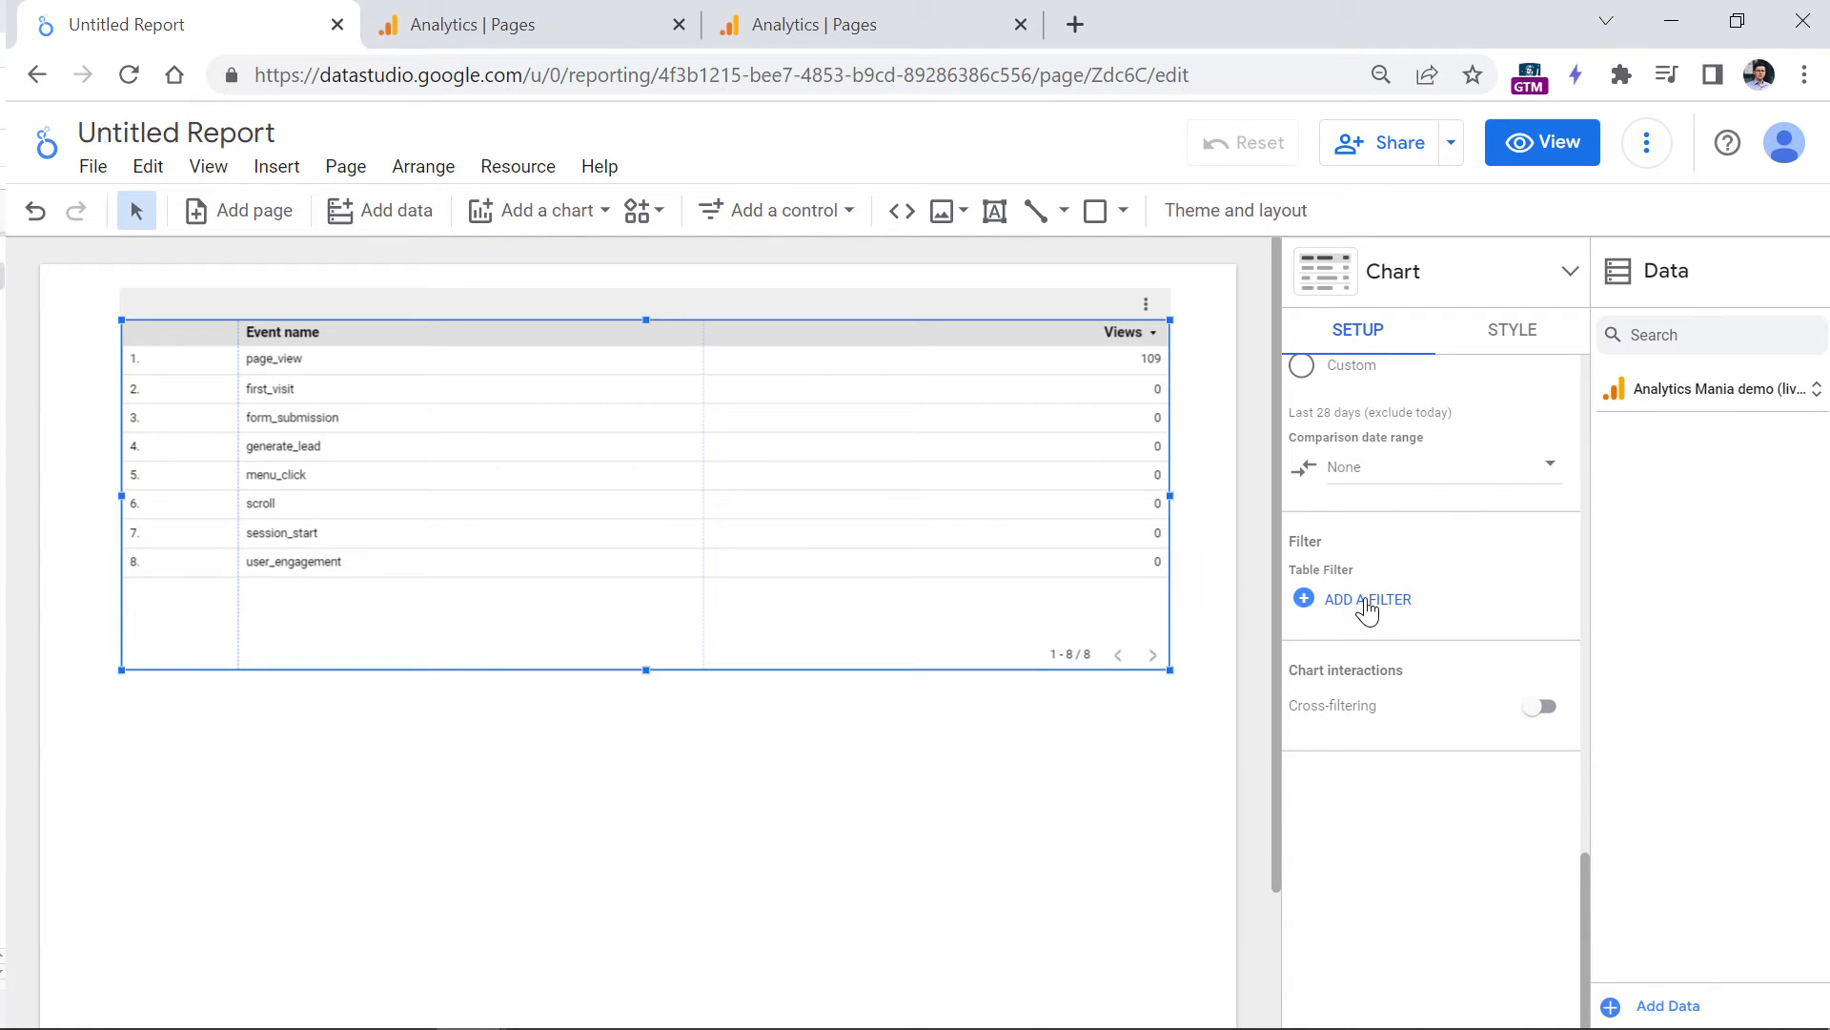
mouse_move(1344, 607)
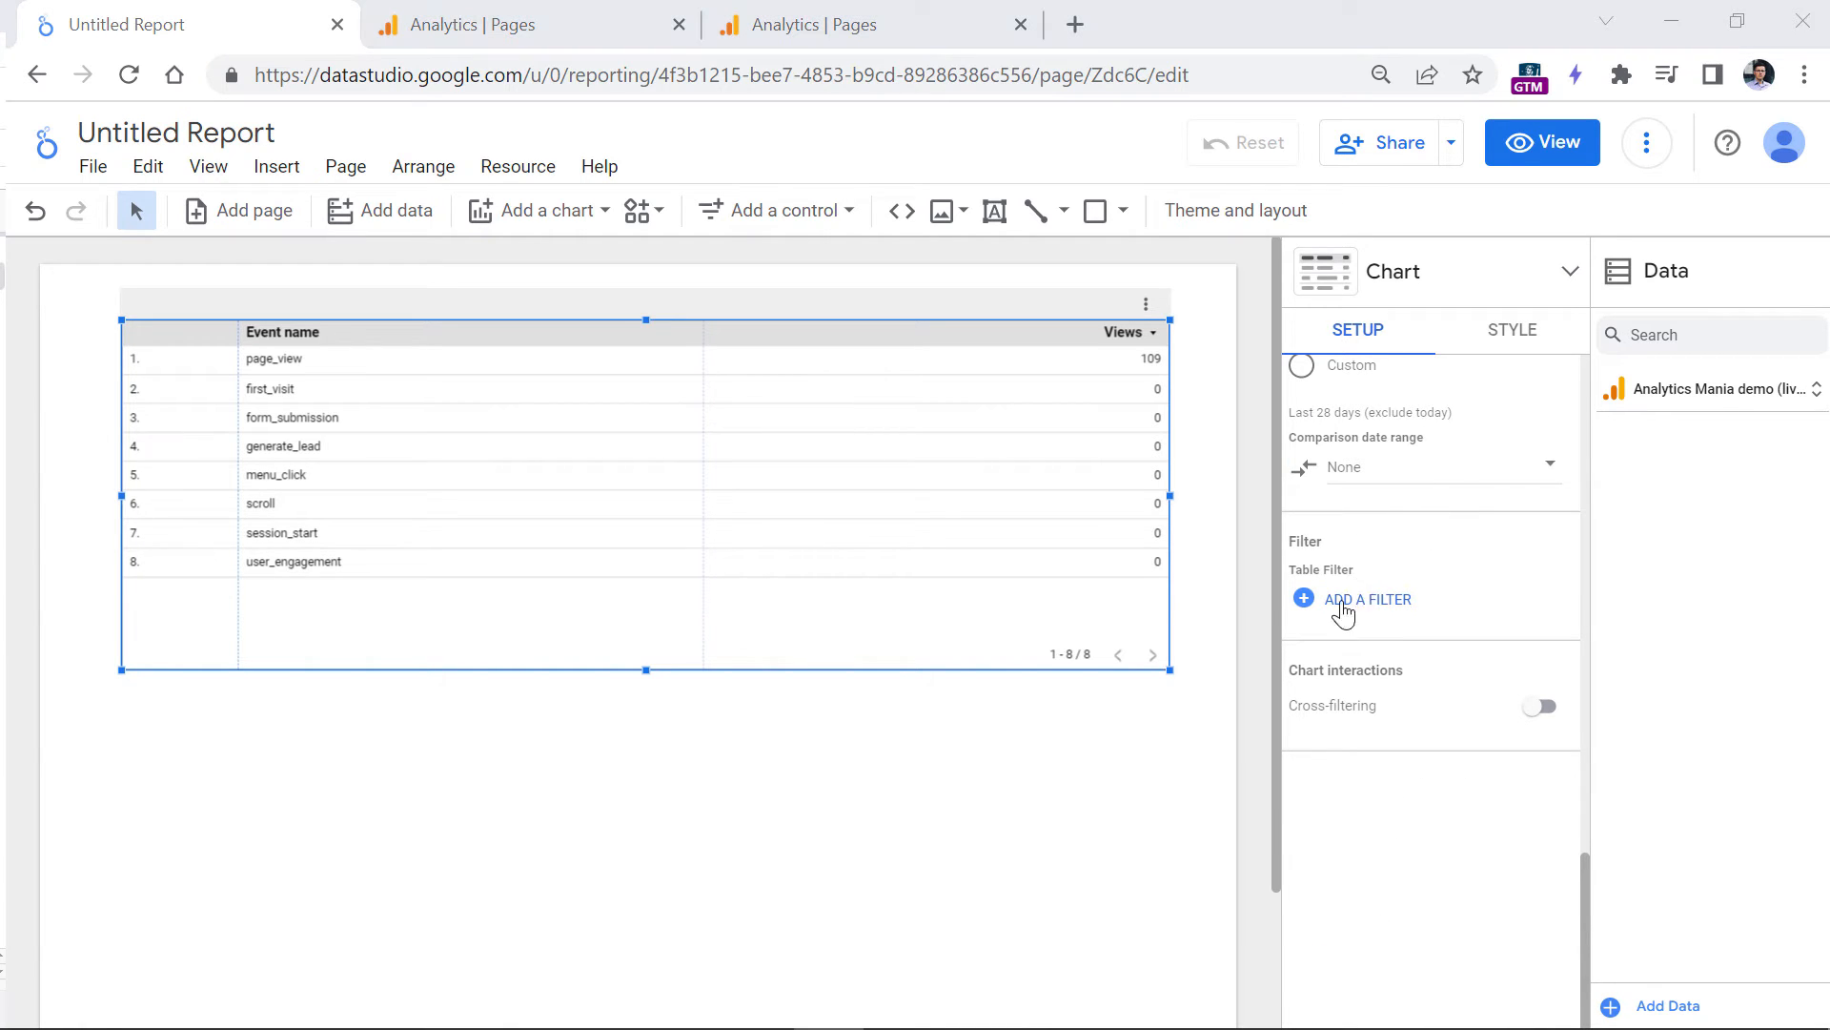
- Create a 'Session start' filter including Event name equal to session_start and save it
click(1369, 597)
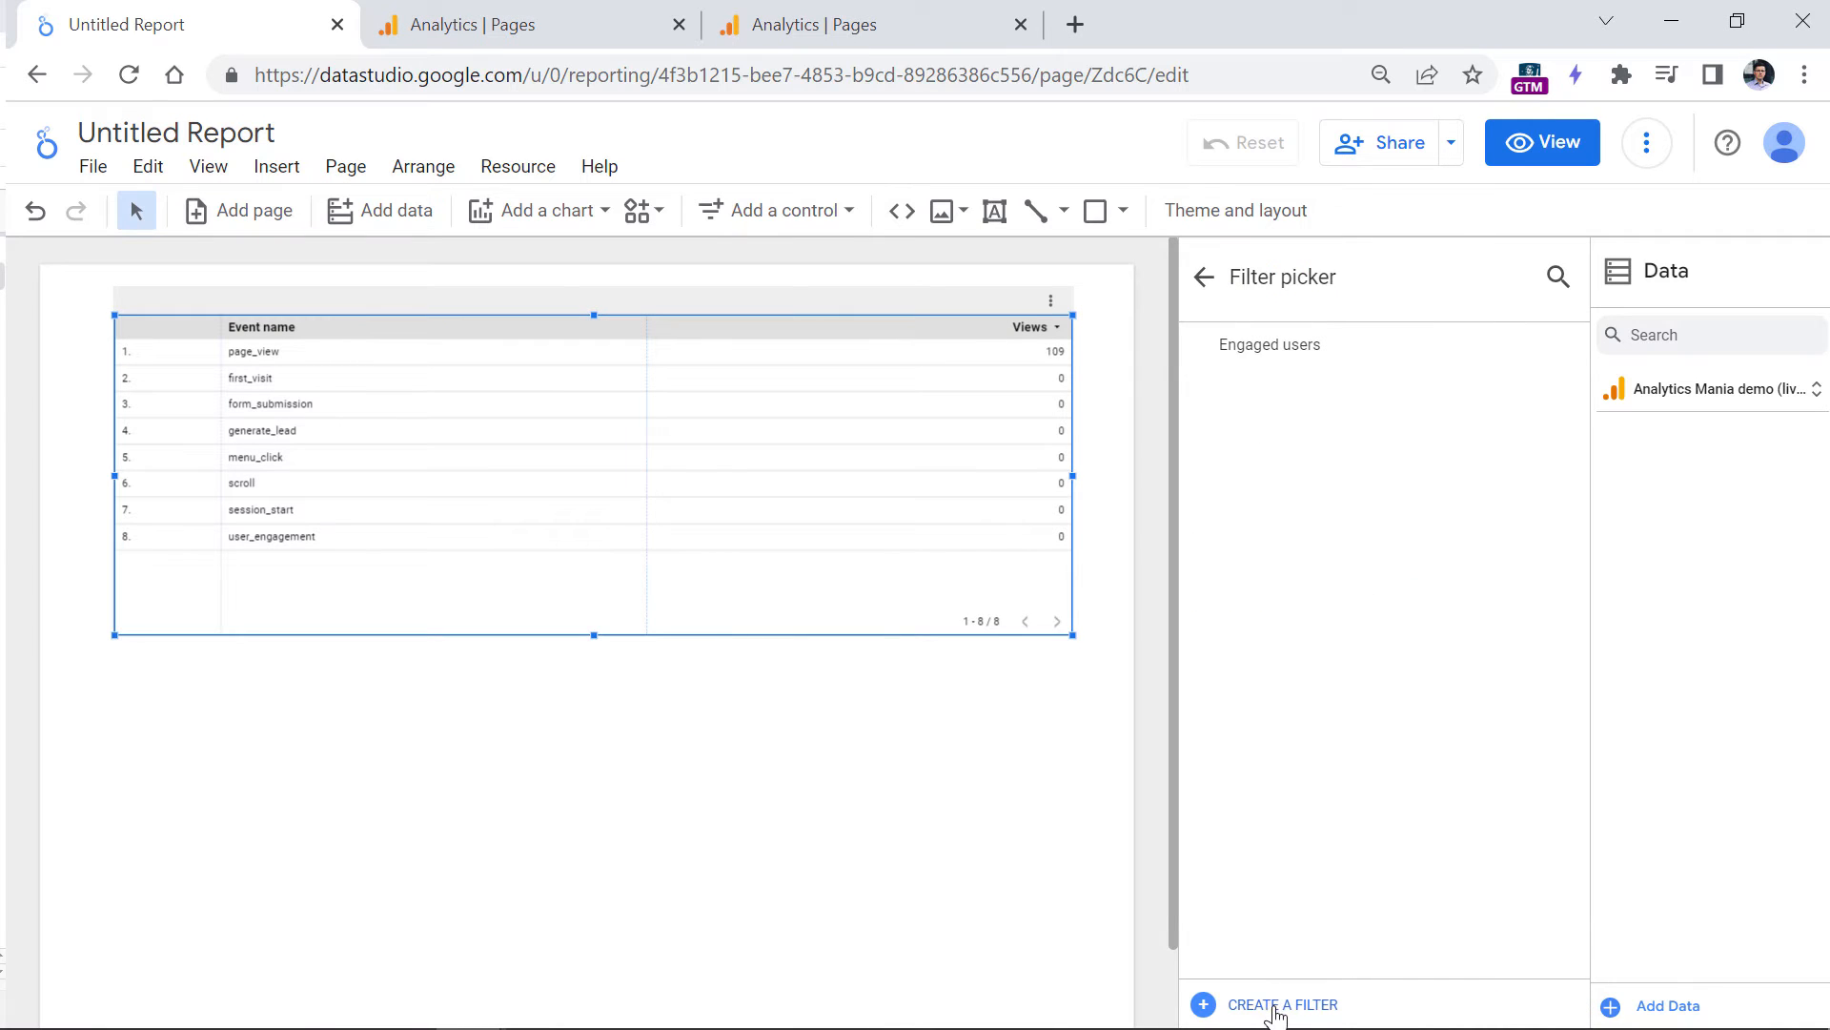
click(1279, 1005)
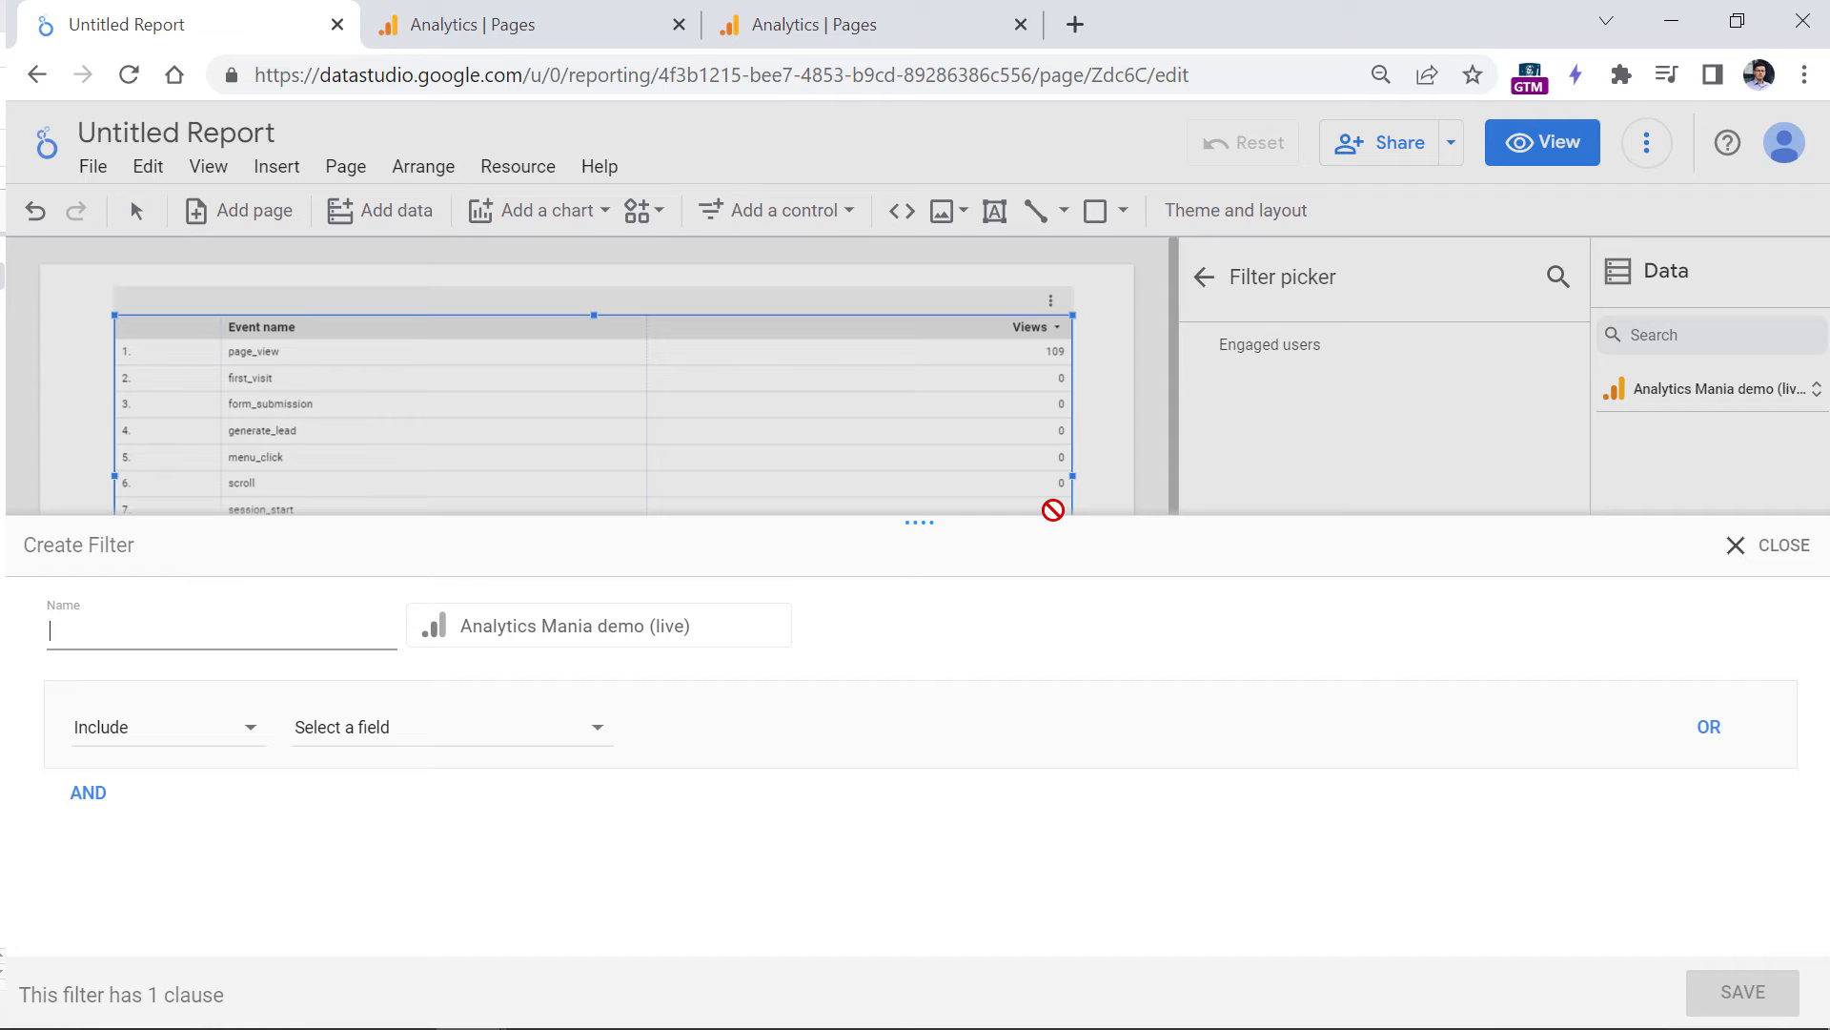
text(Session start)
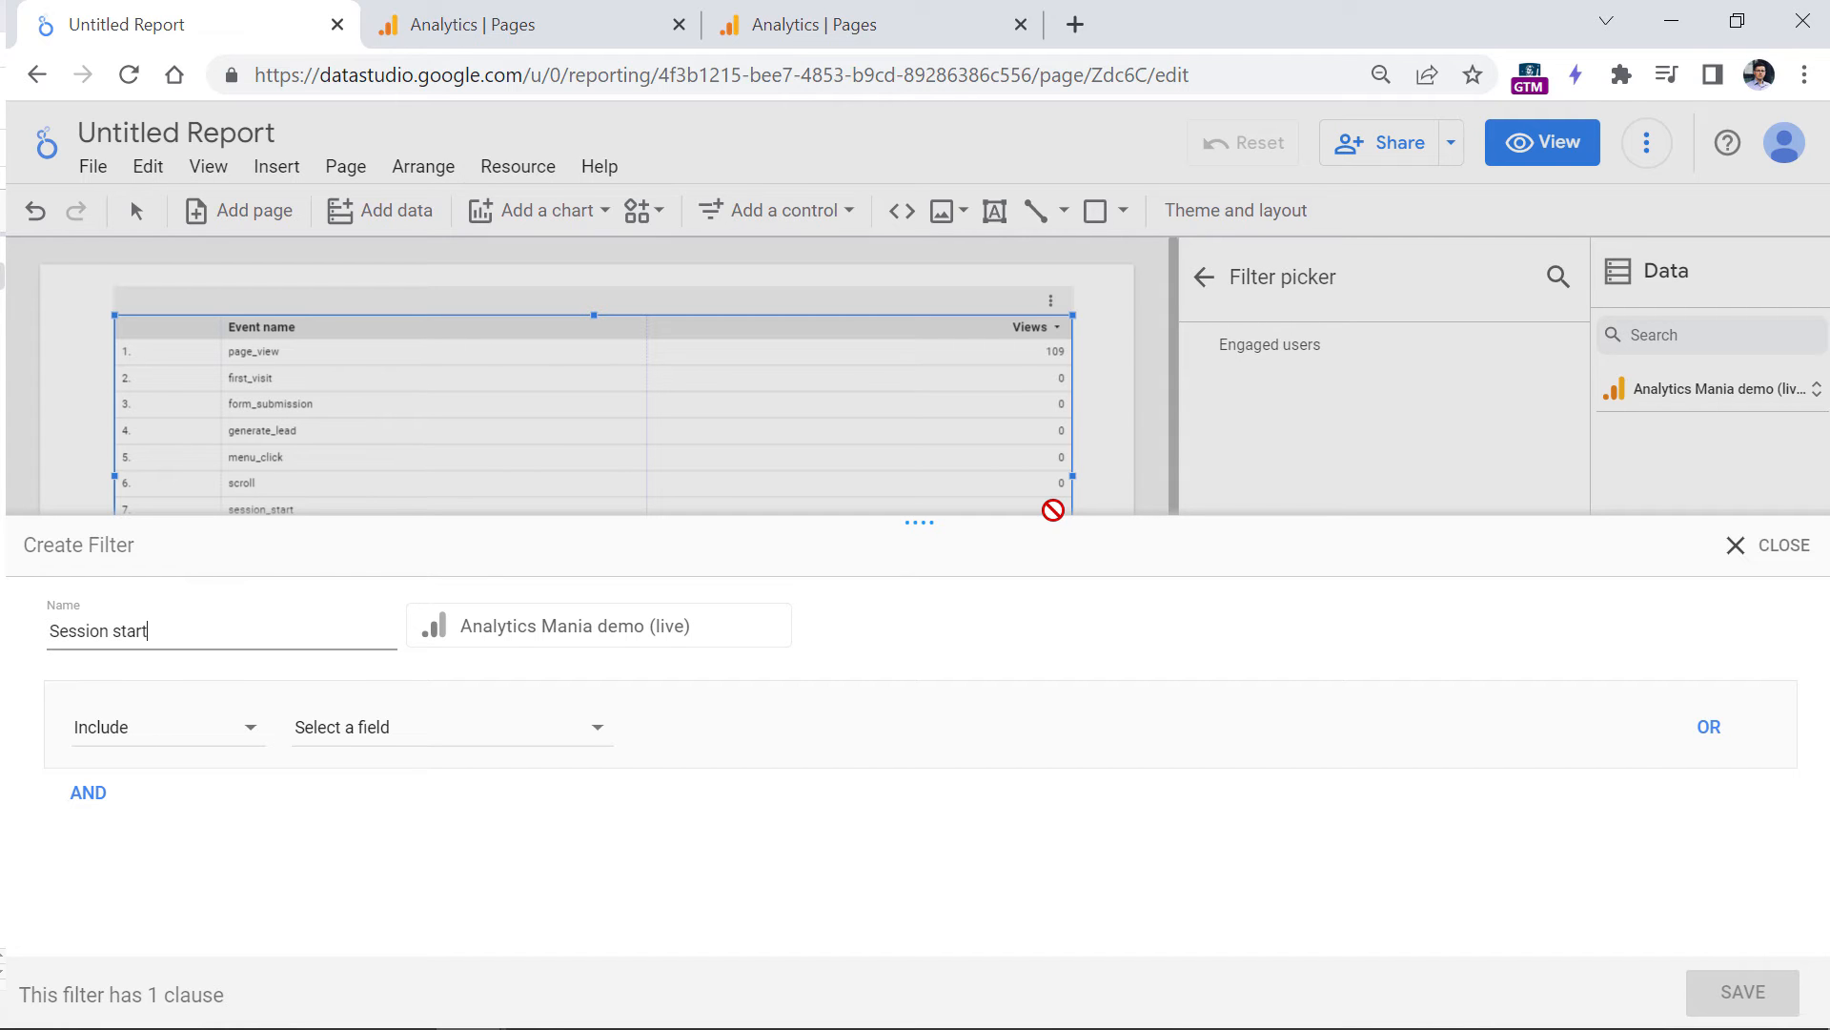
click(450, 726)
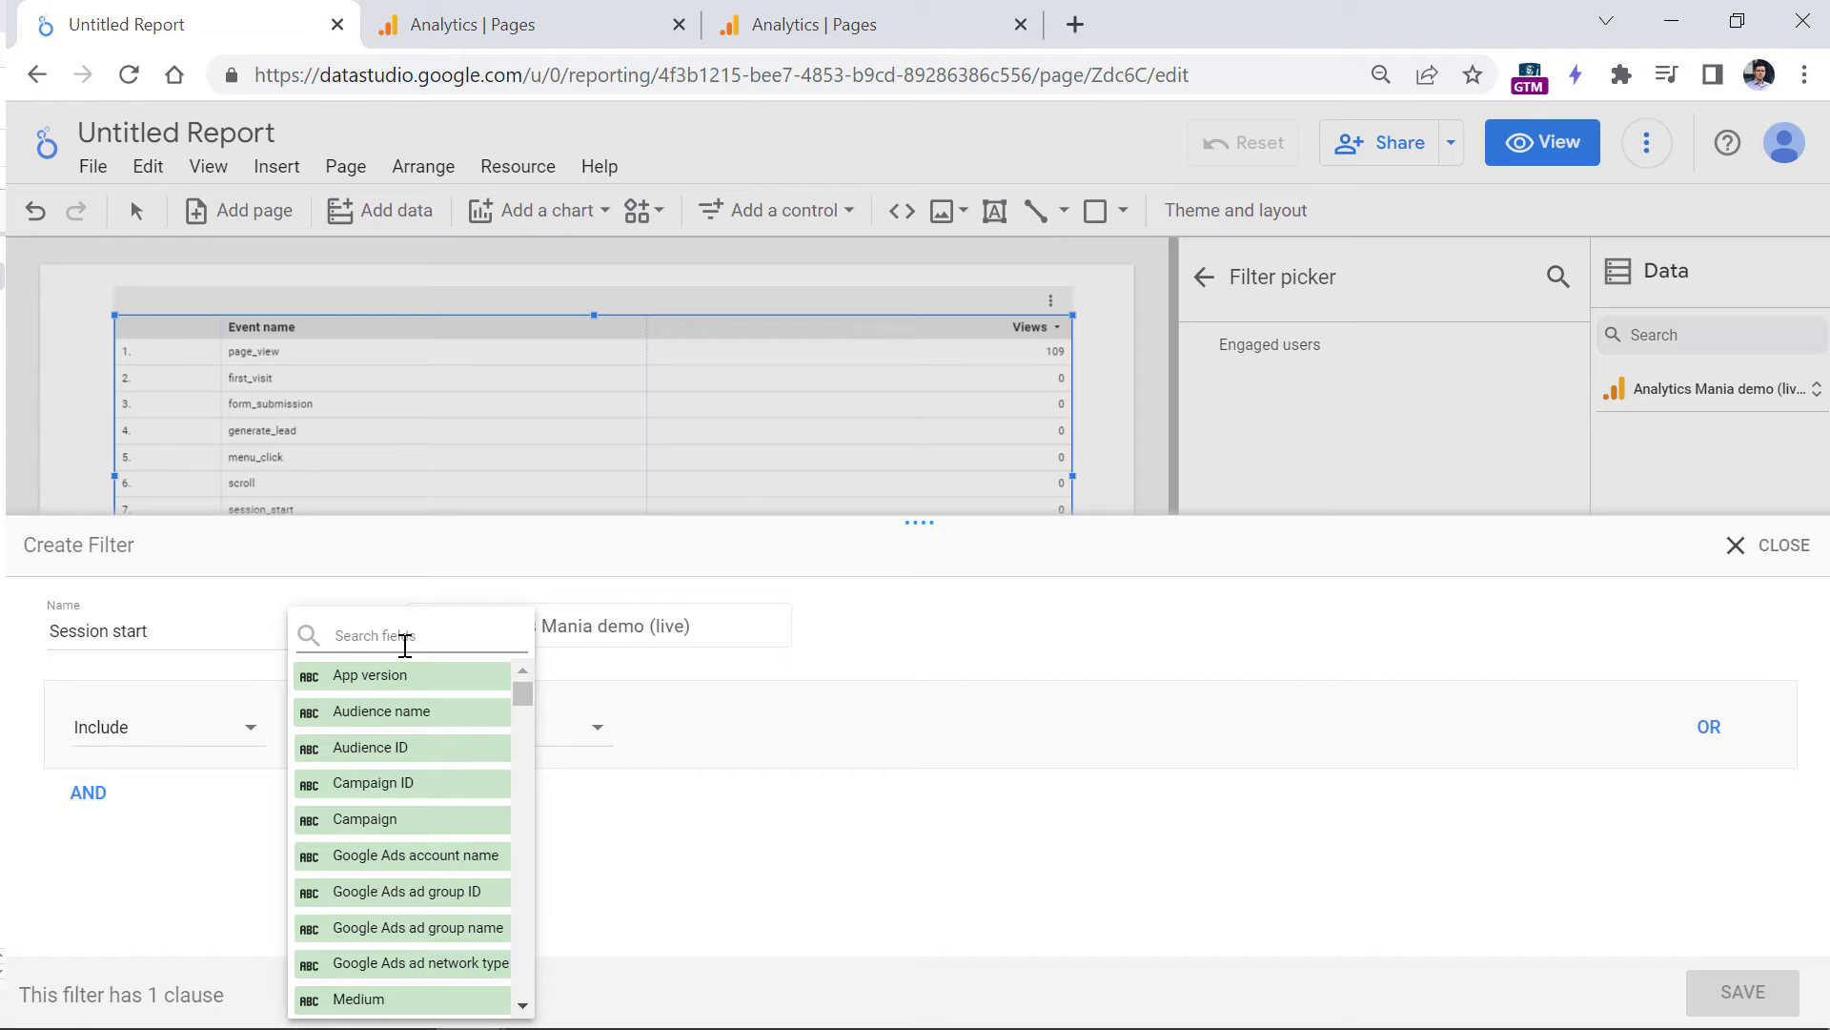
text(event)
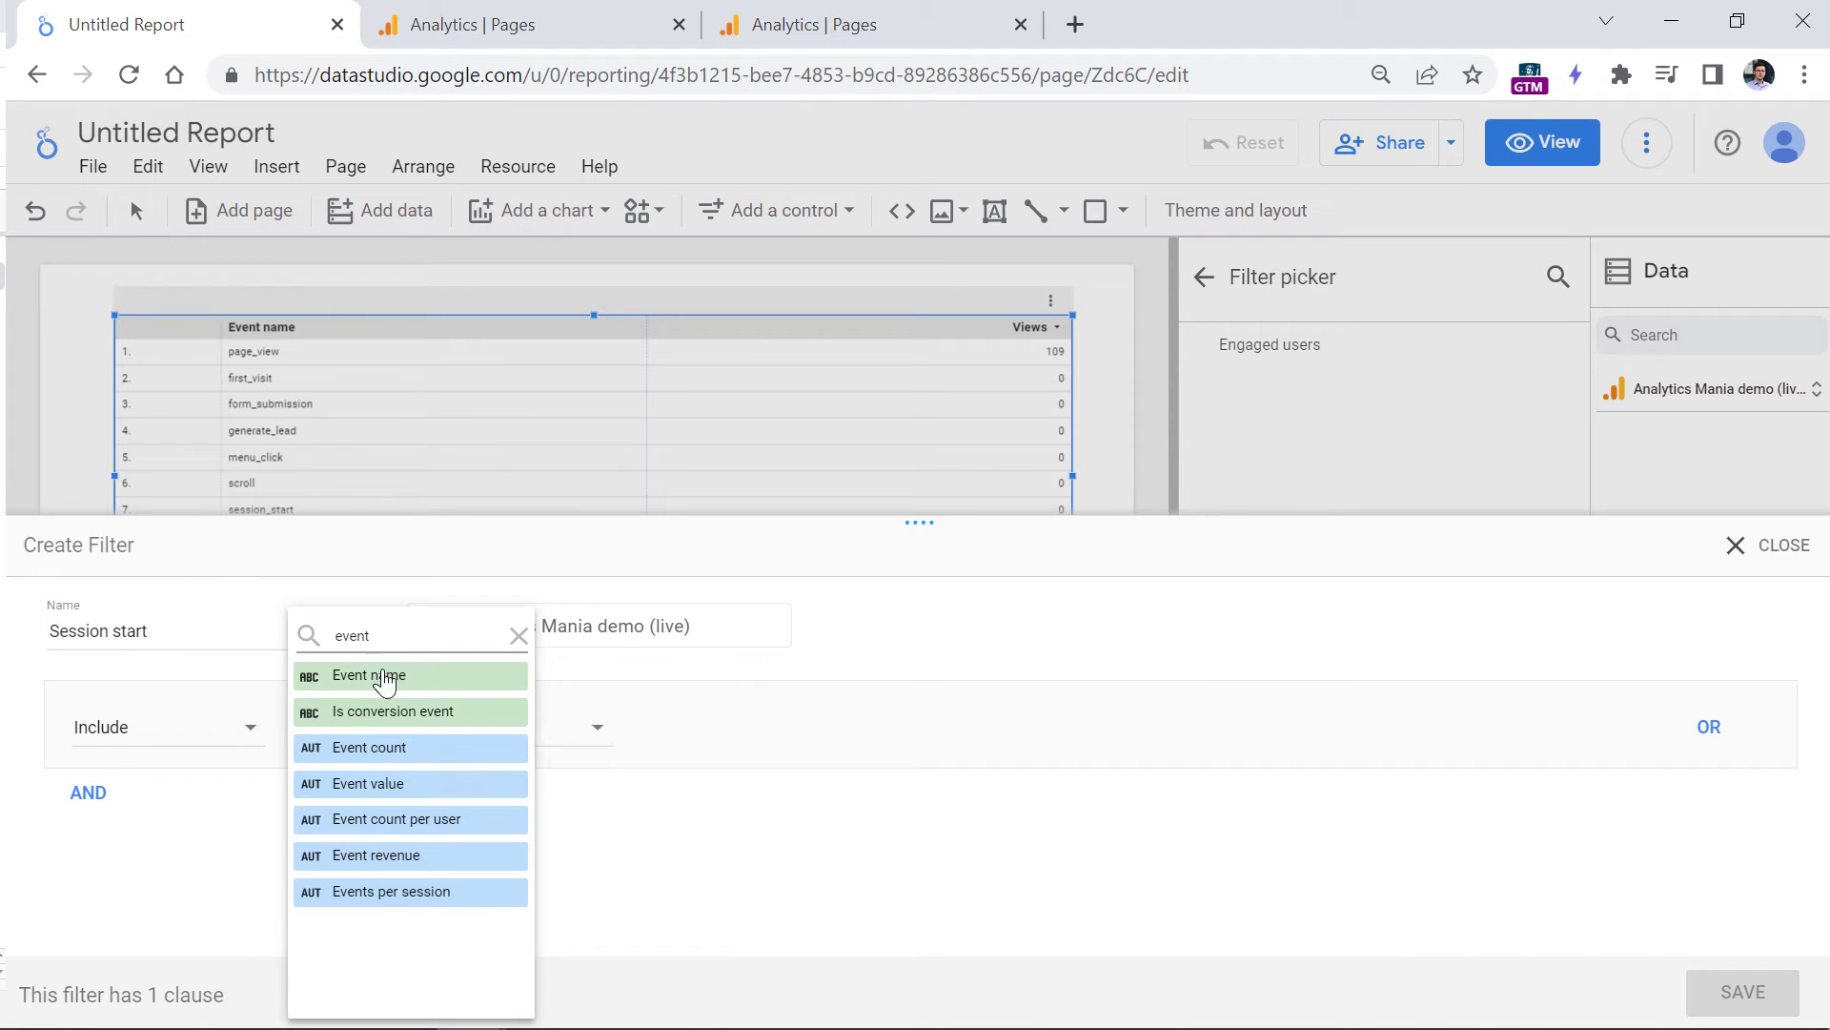
click(368, 675)
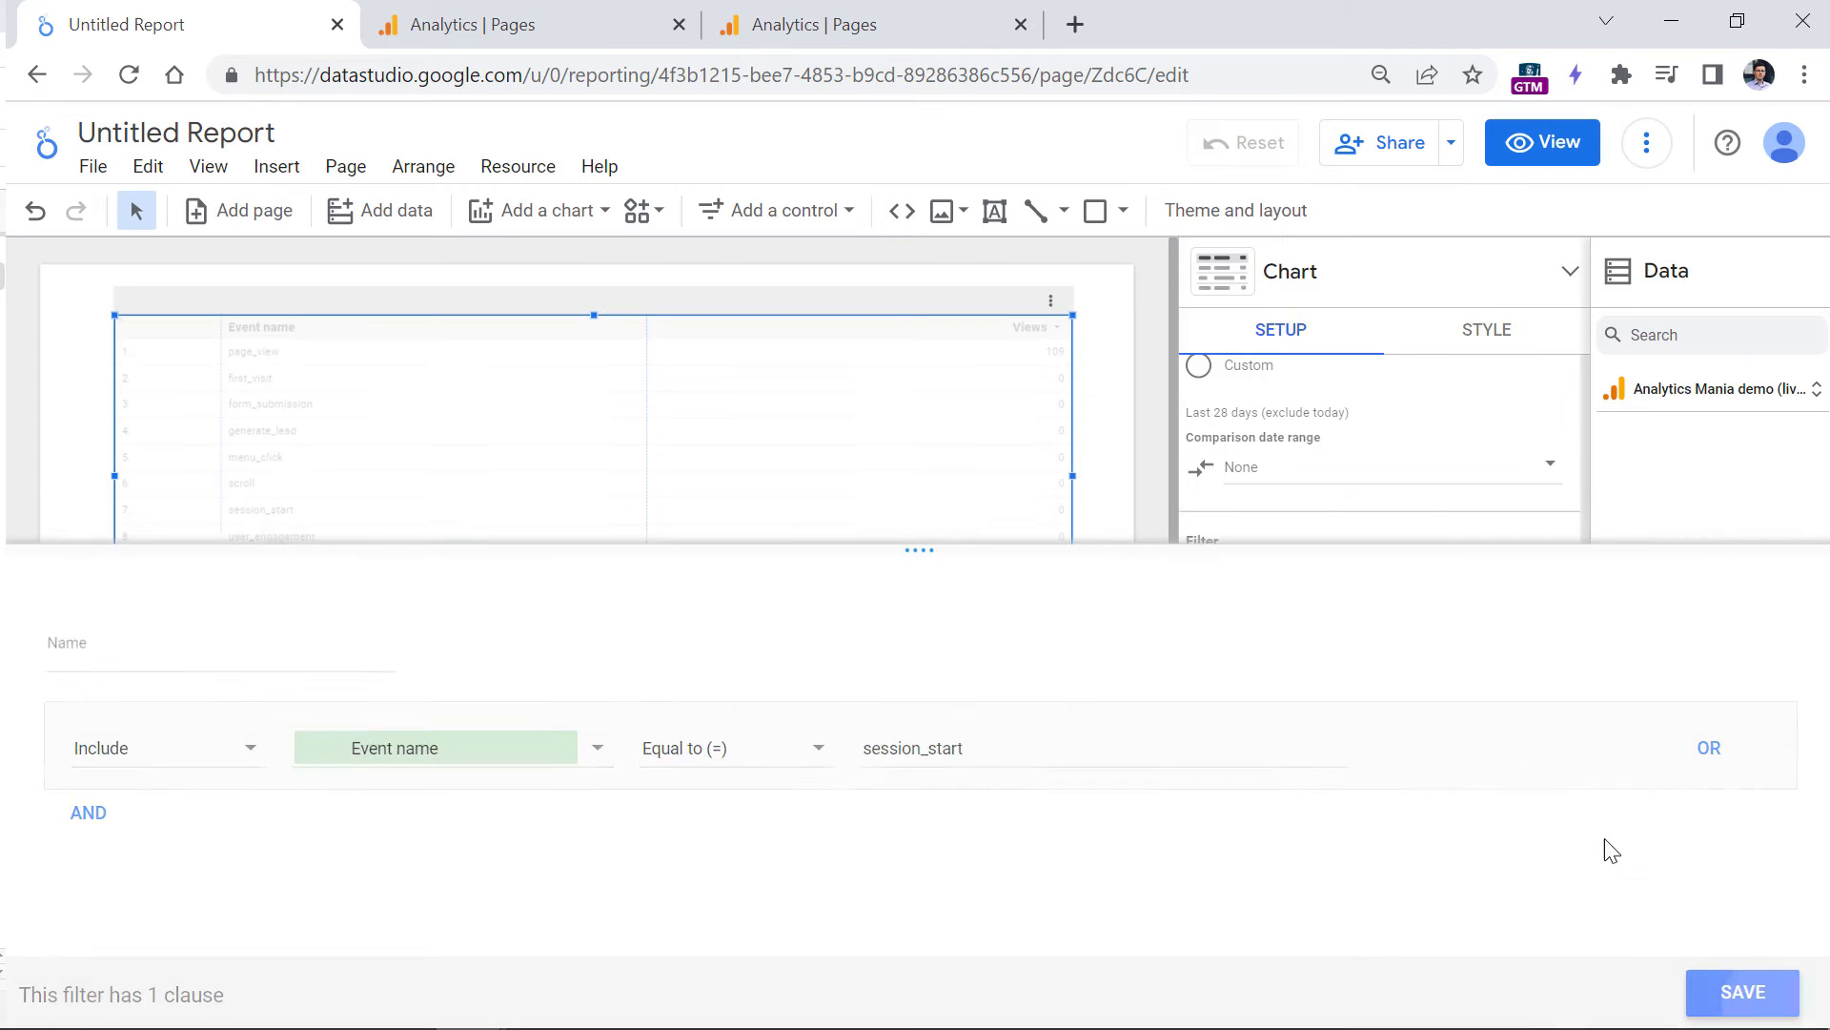
click(1741, 991)
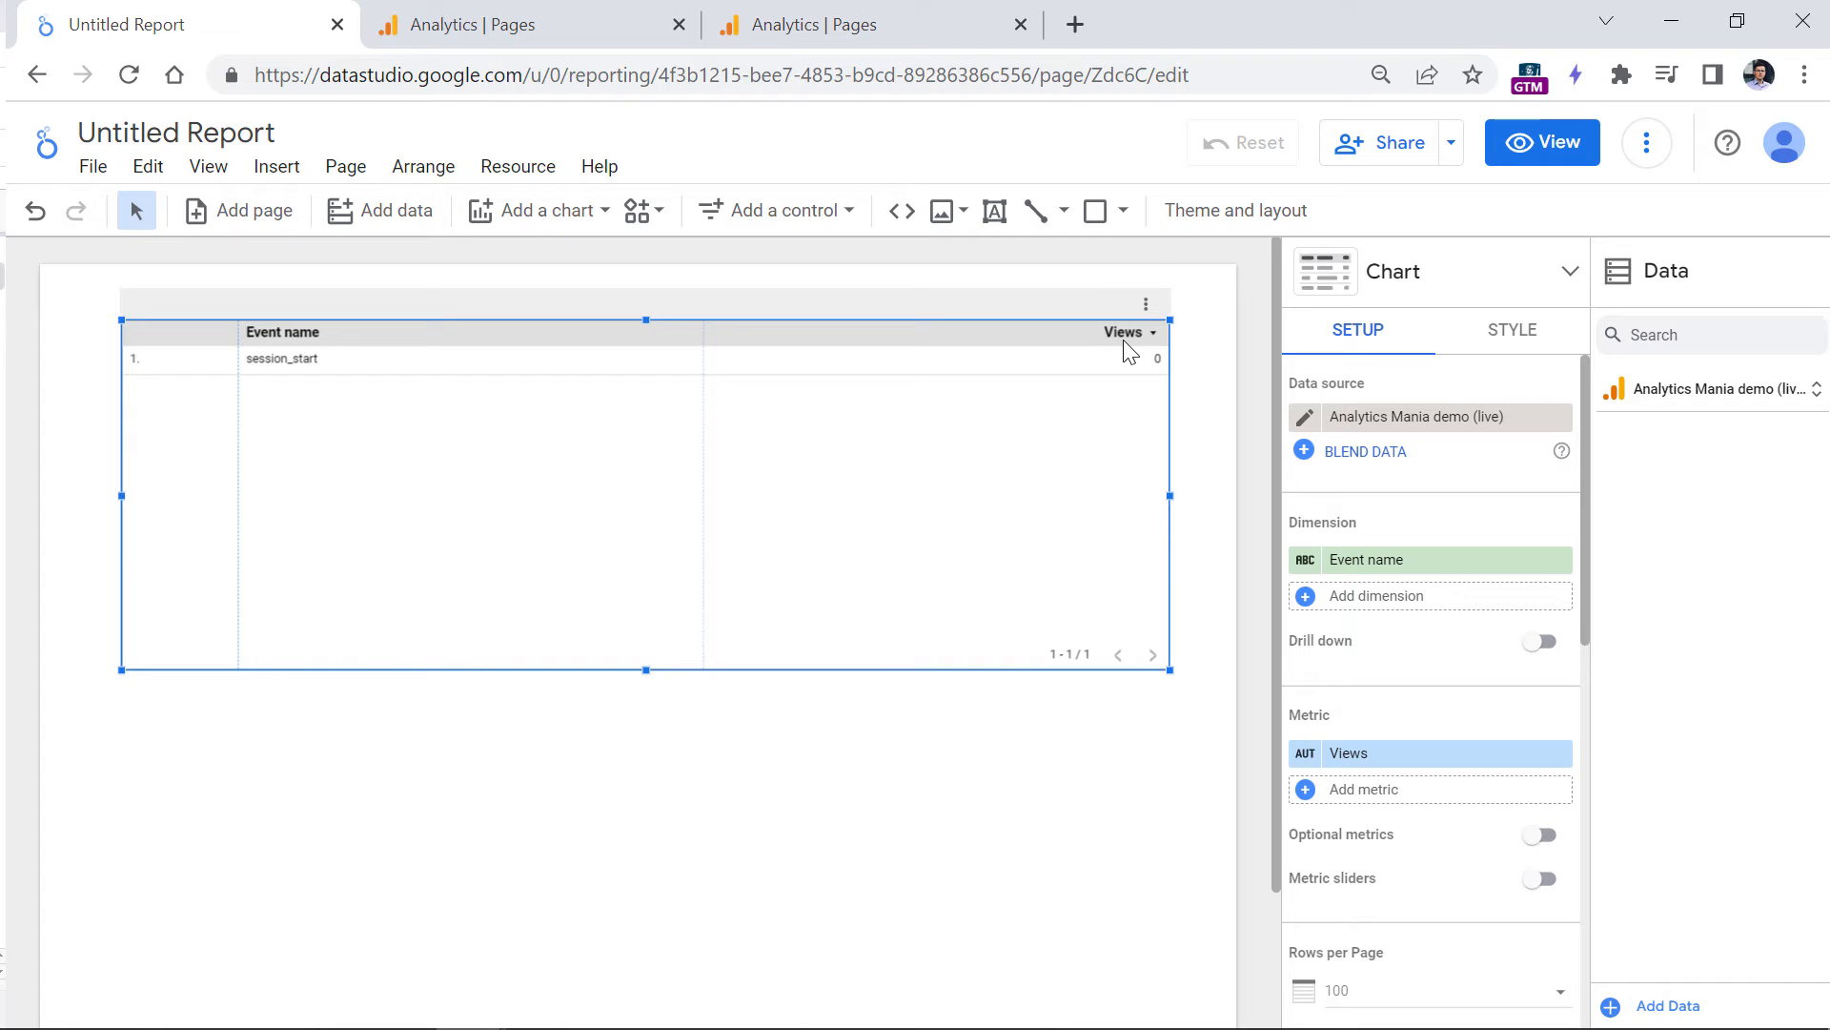
mouse_move(1125, 331)
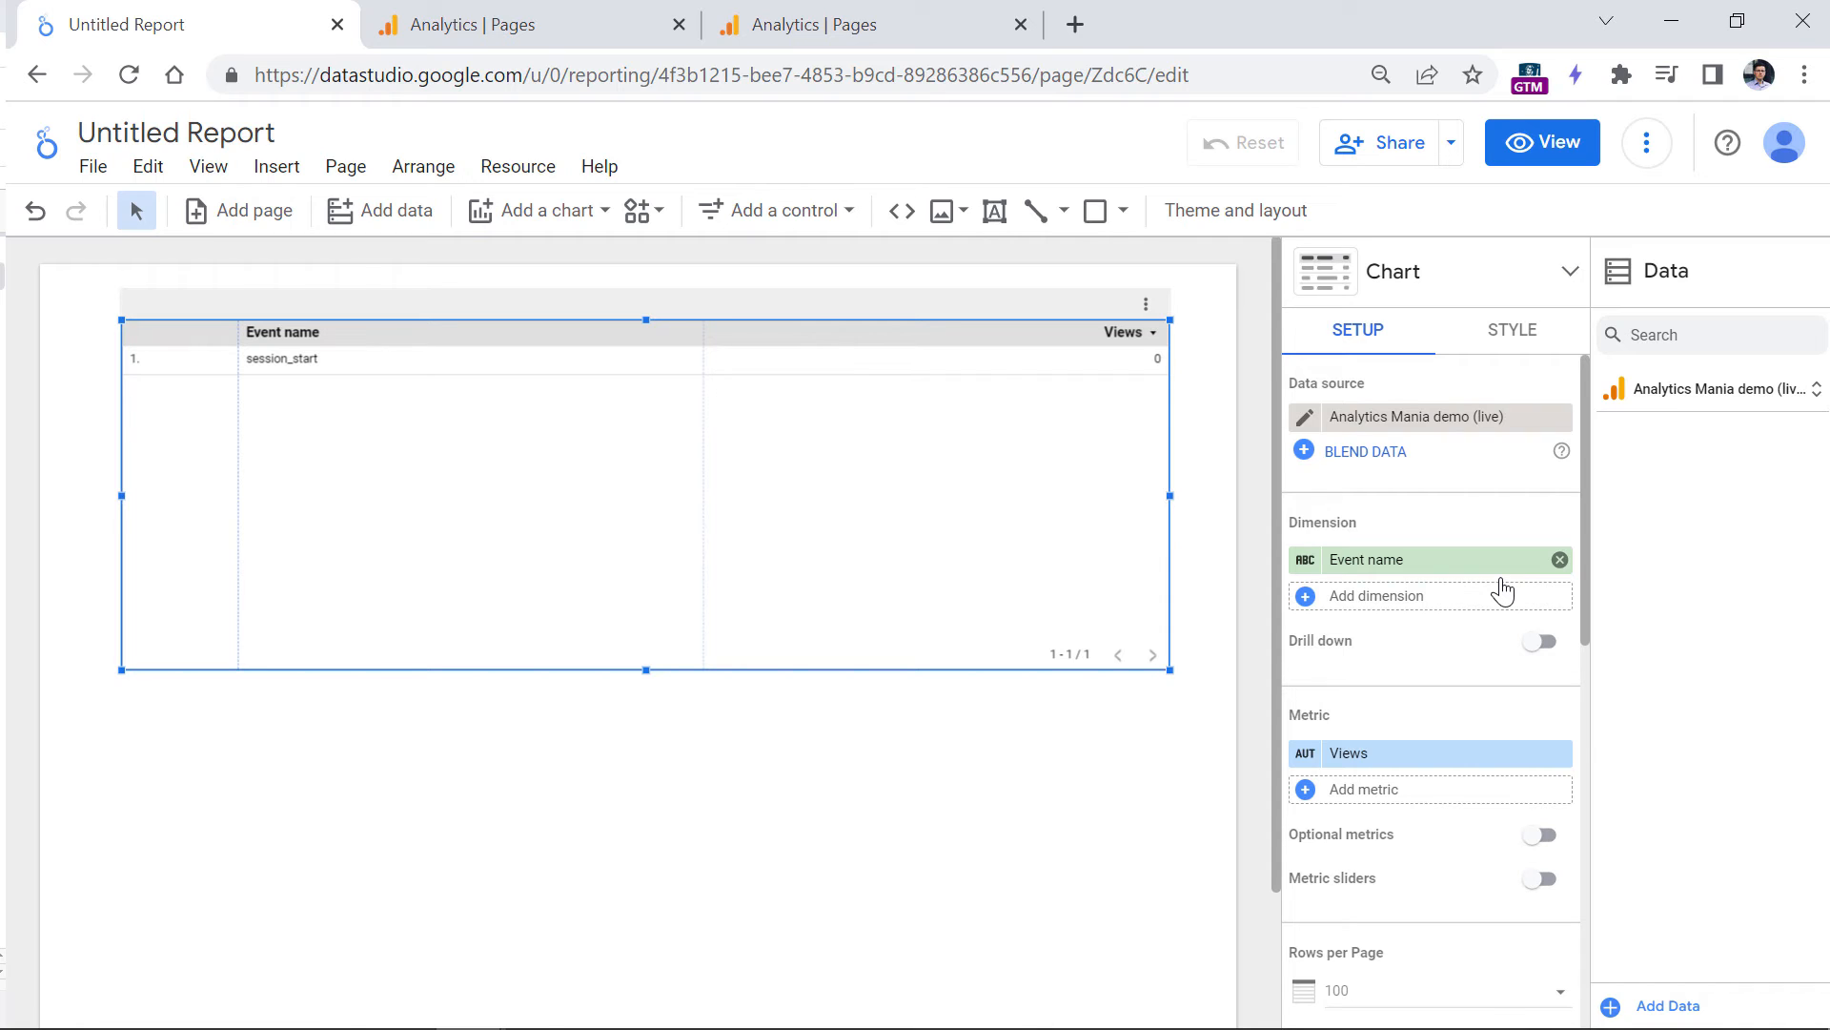
- Replace the Views metric with Event count, so session_start shows 22
click(1556, 753)
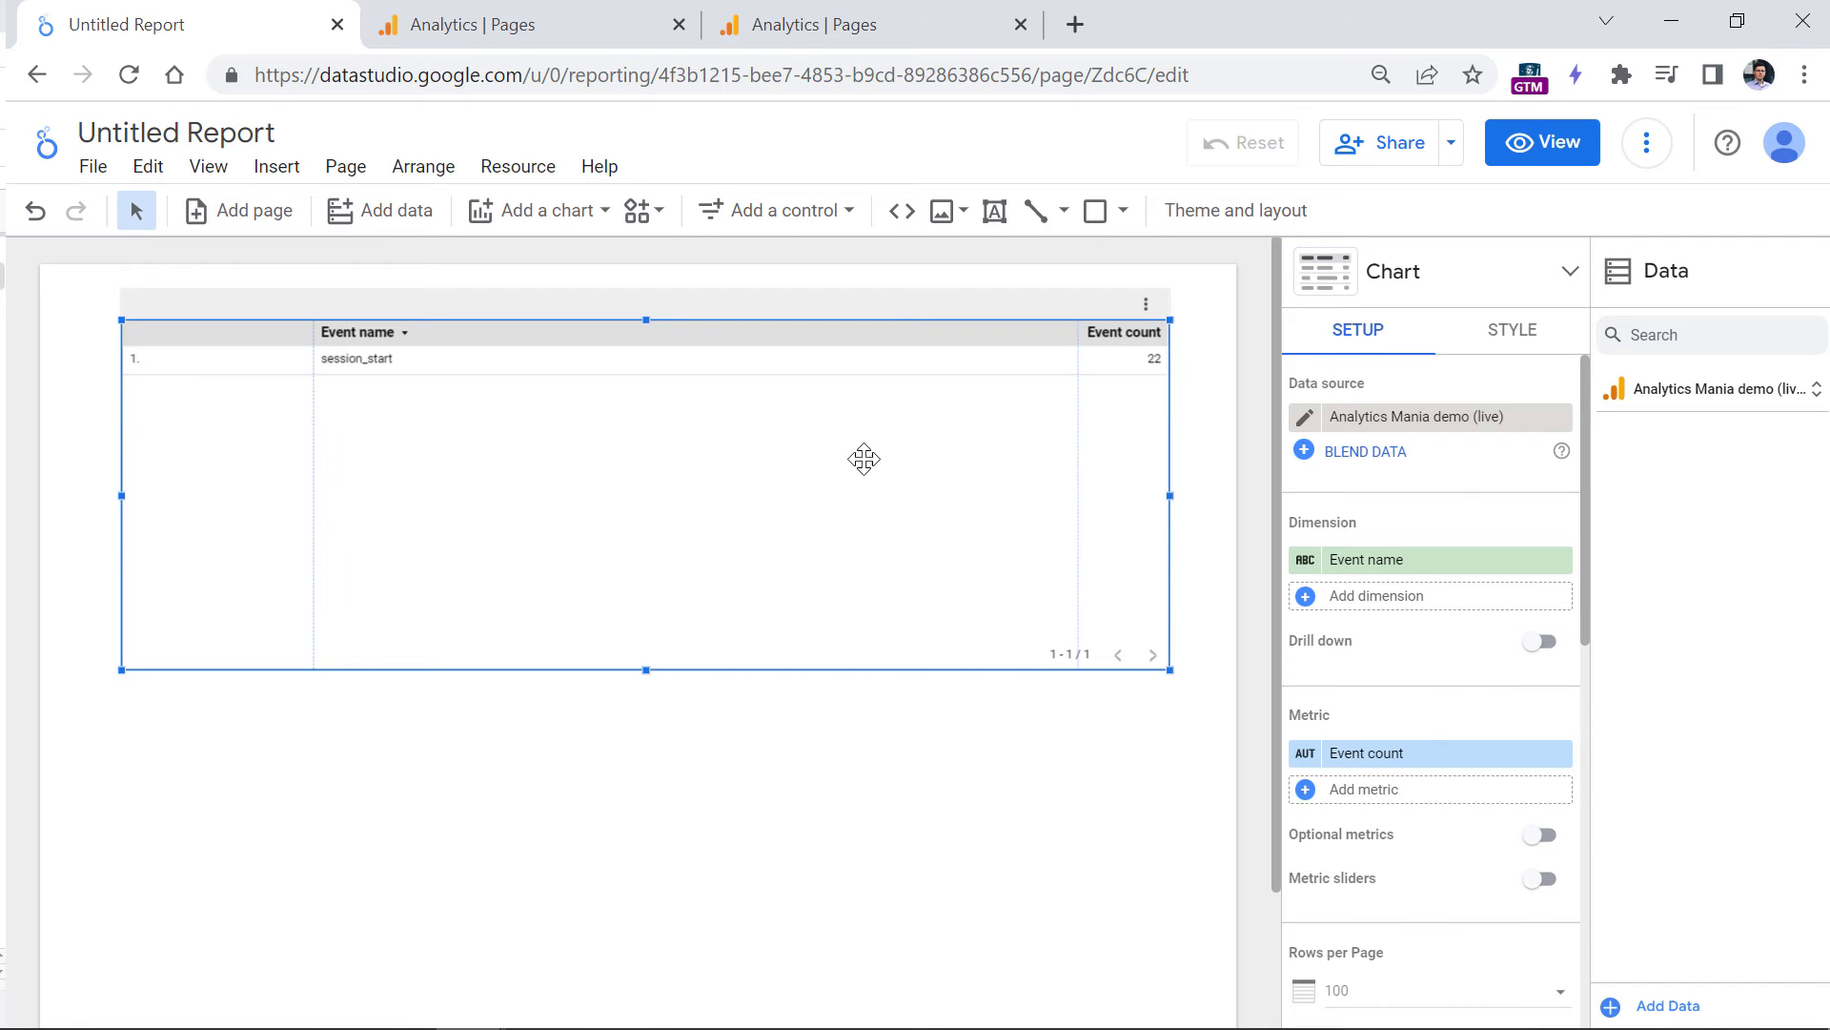
mouse_move(1154, 380)
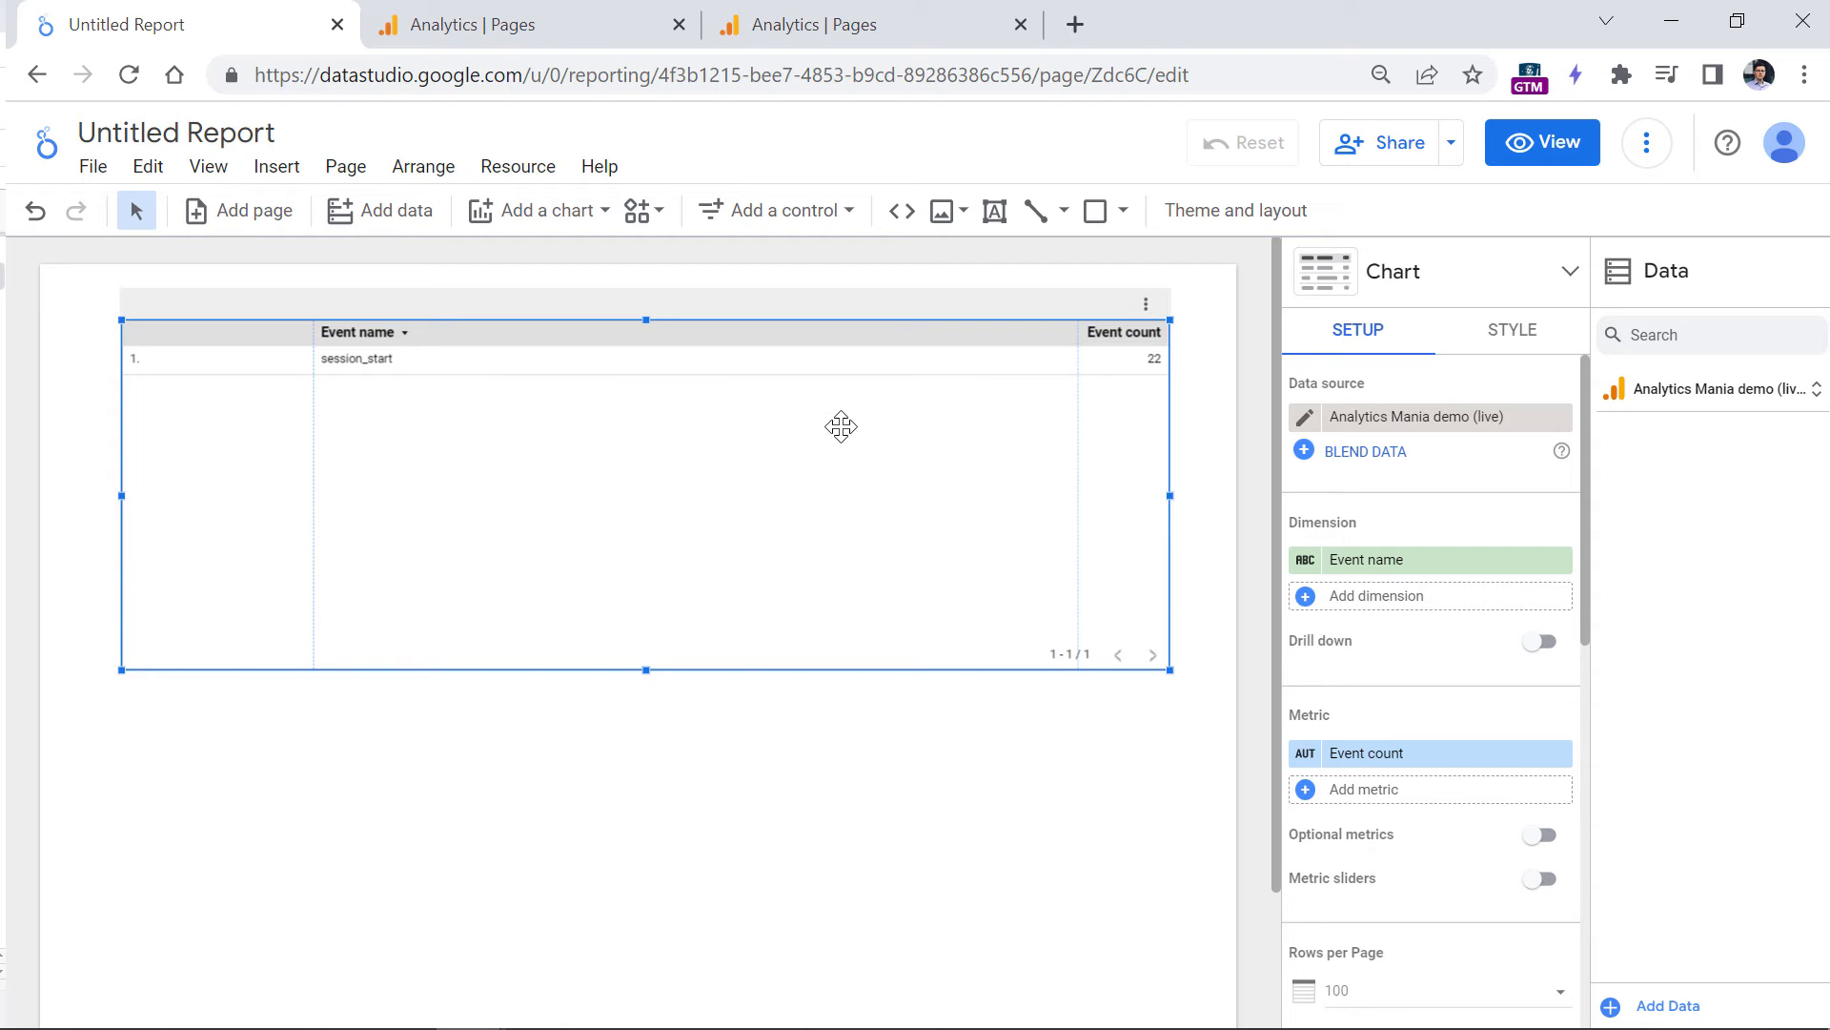
mouse_move(1253, 471)
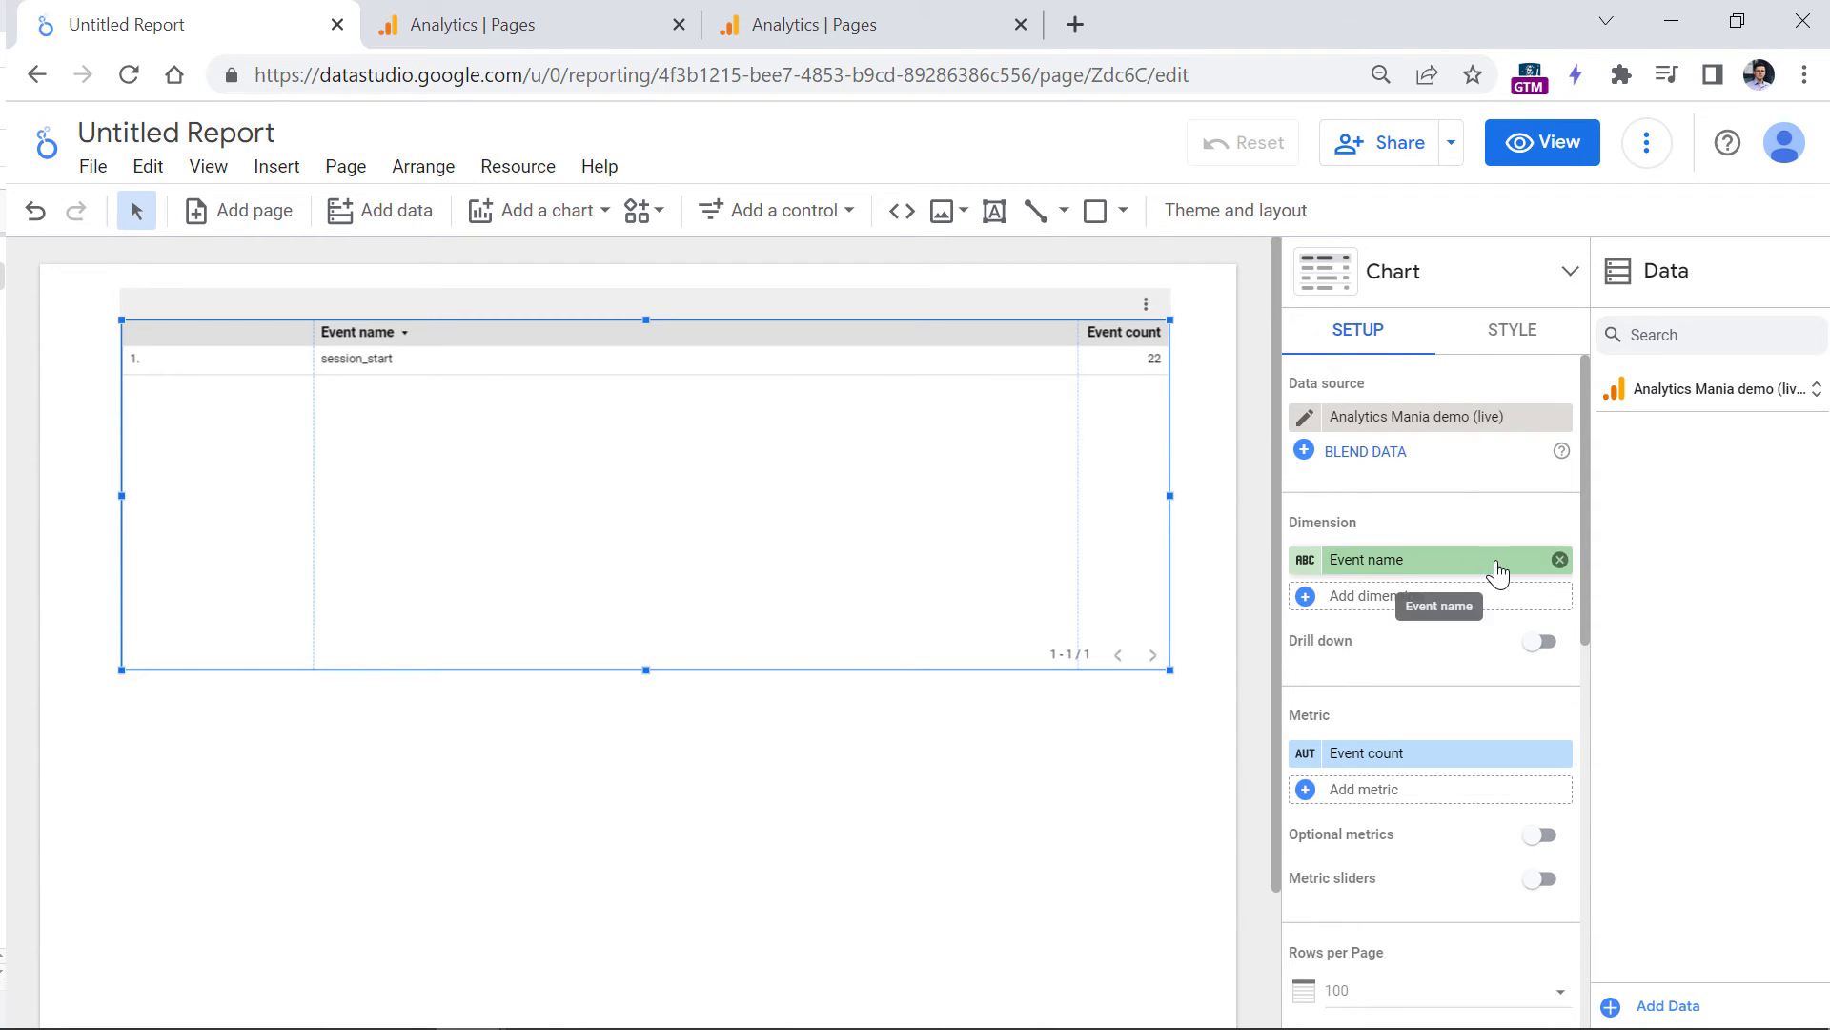
- Swap the Event name dimension for Page path, listing landing pages with session_start counts
click(1558, 559)
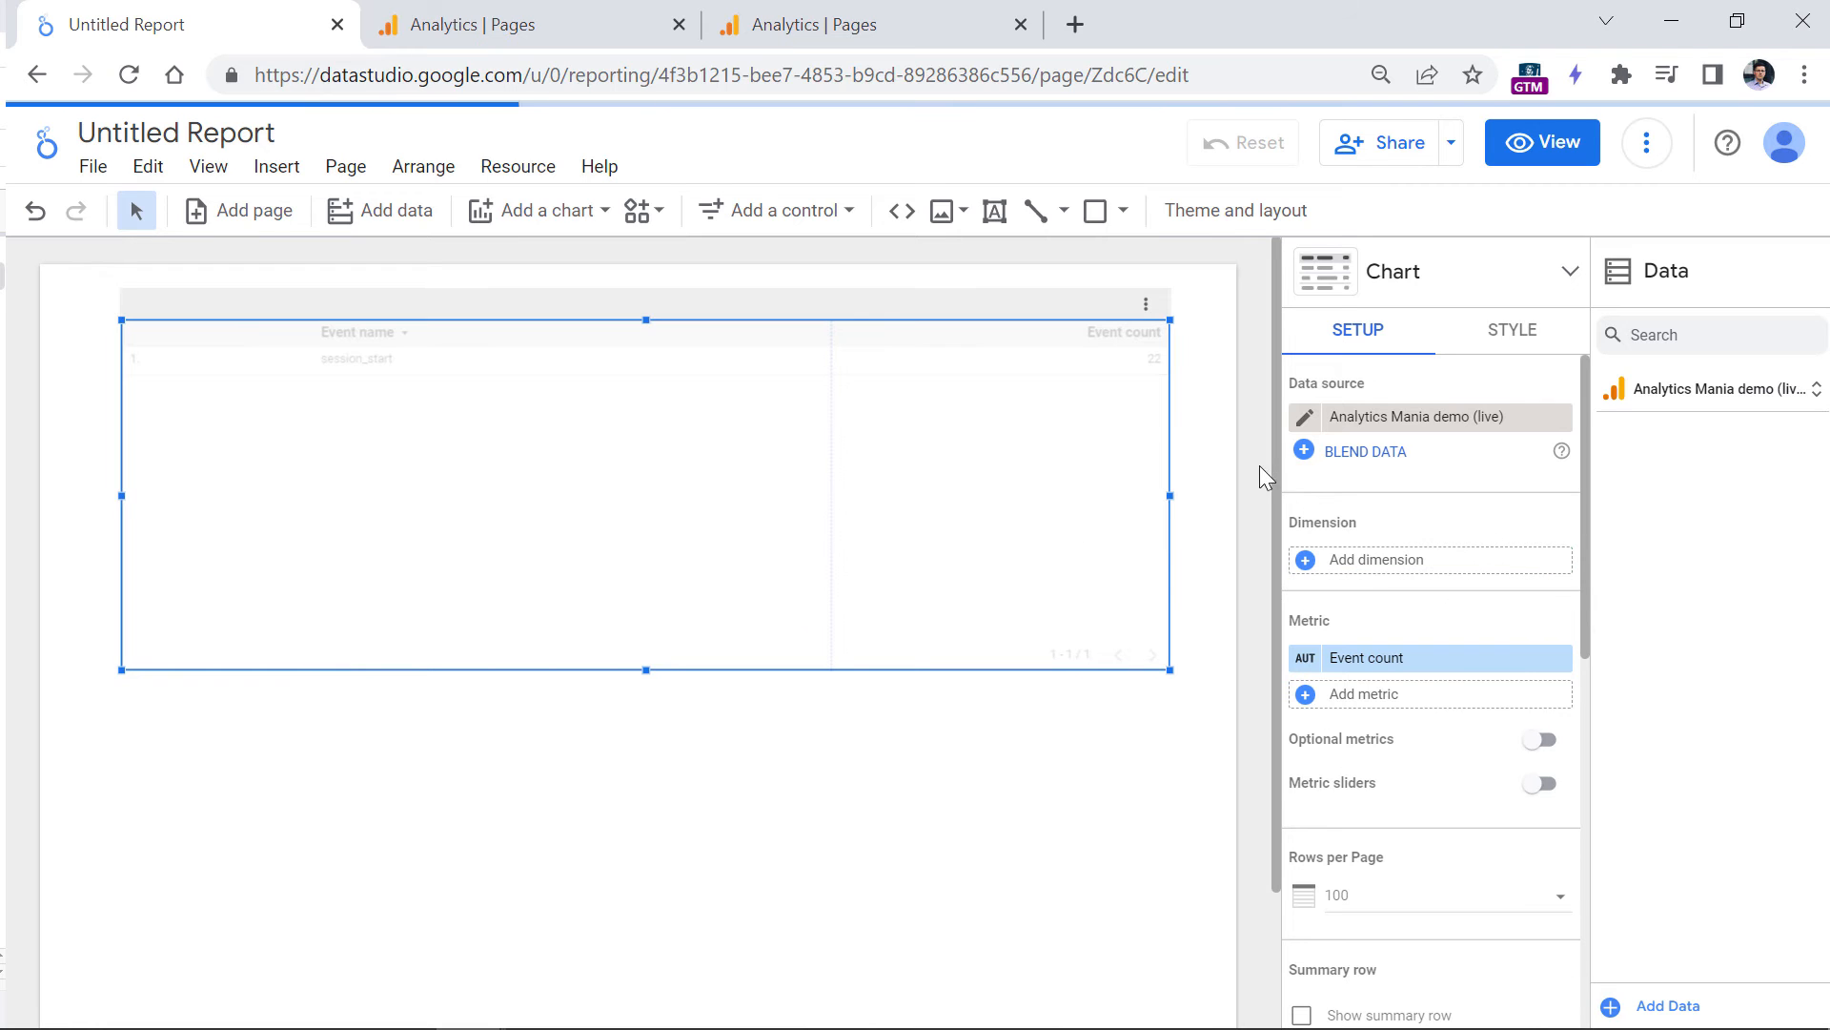
click(1375, 559)
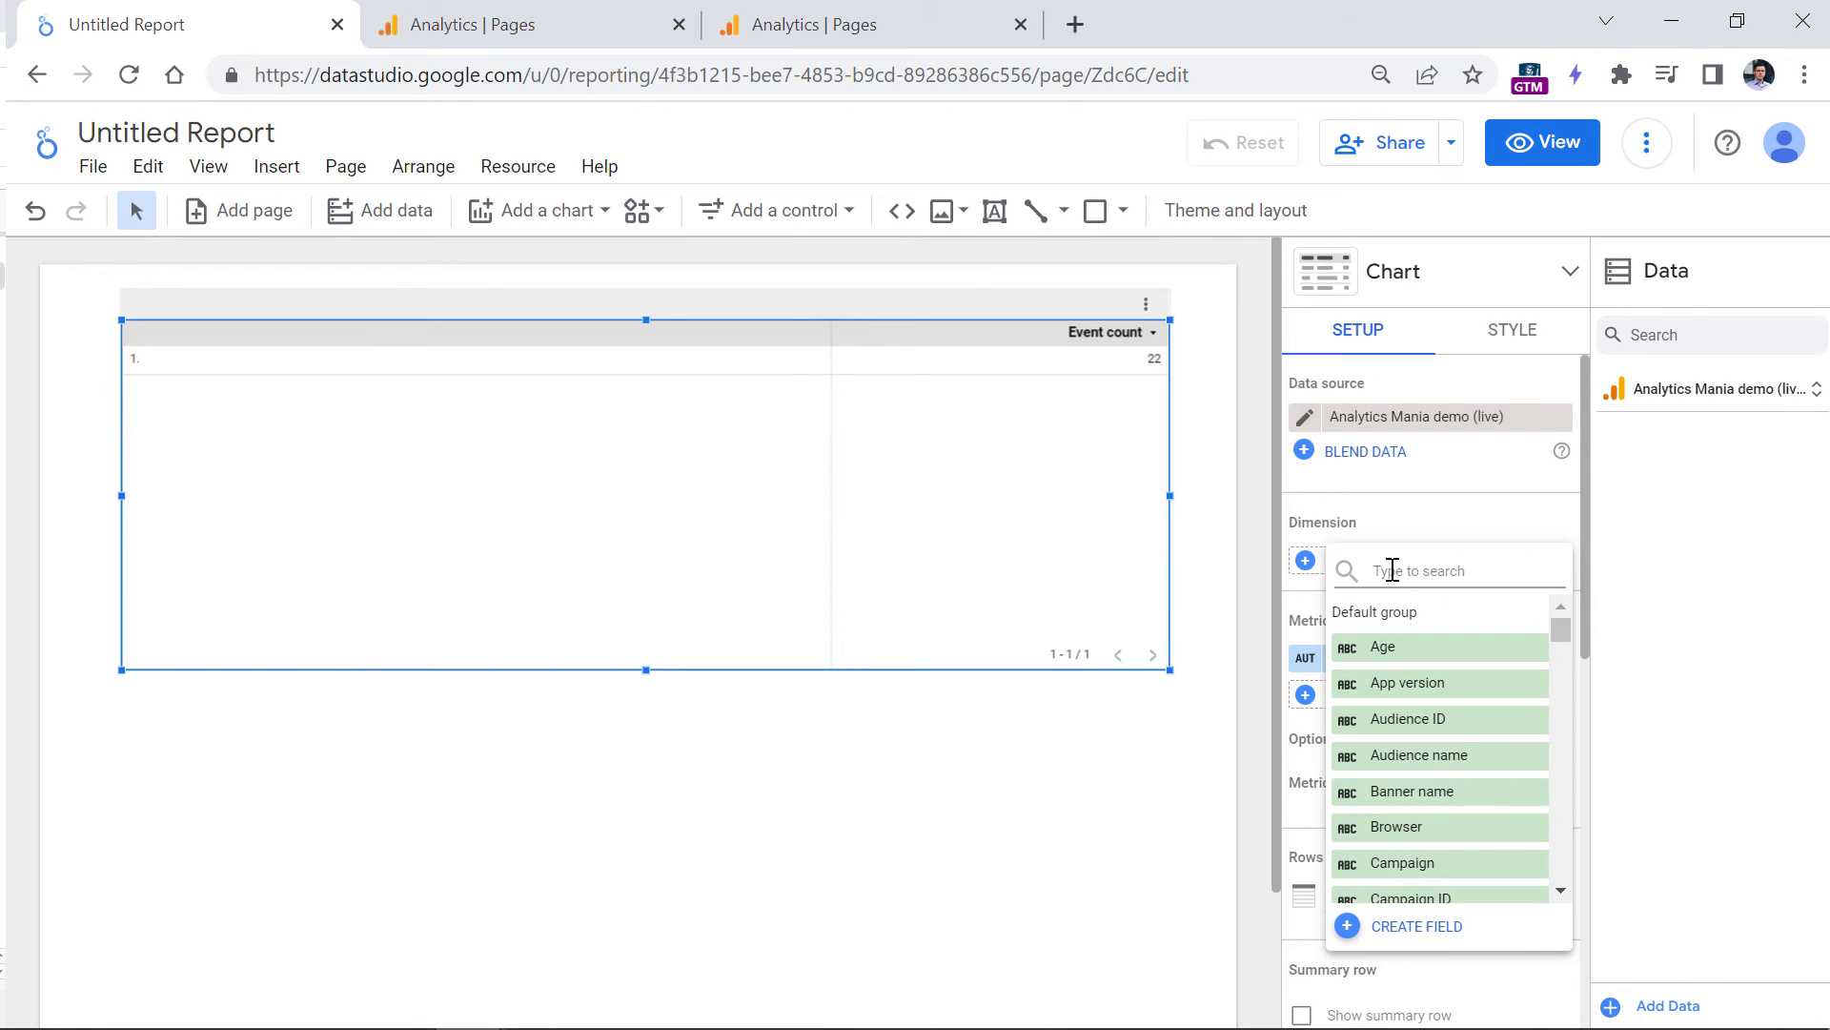
text(page)
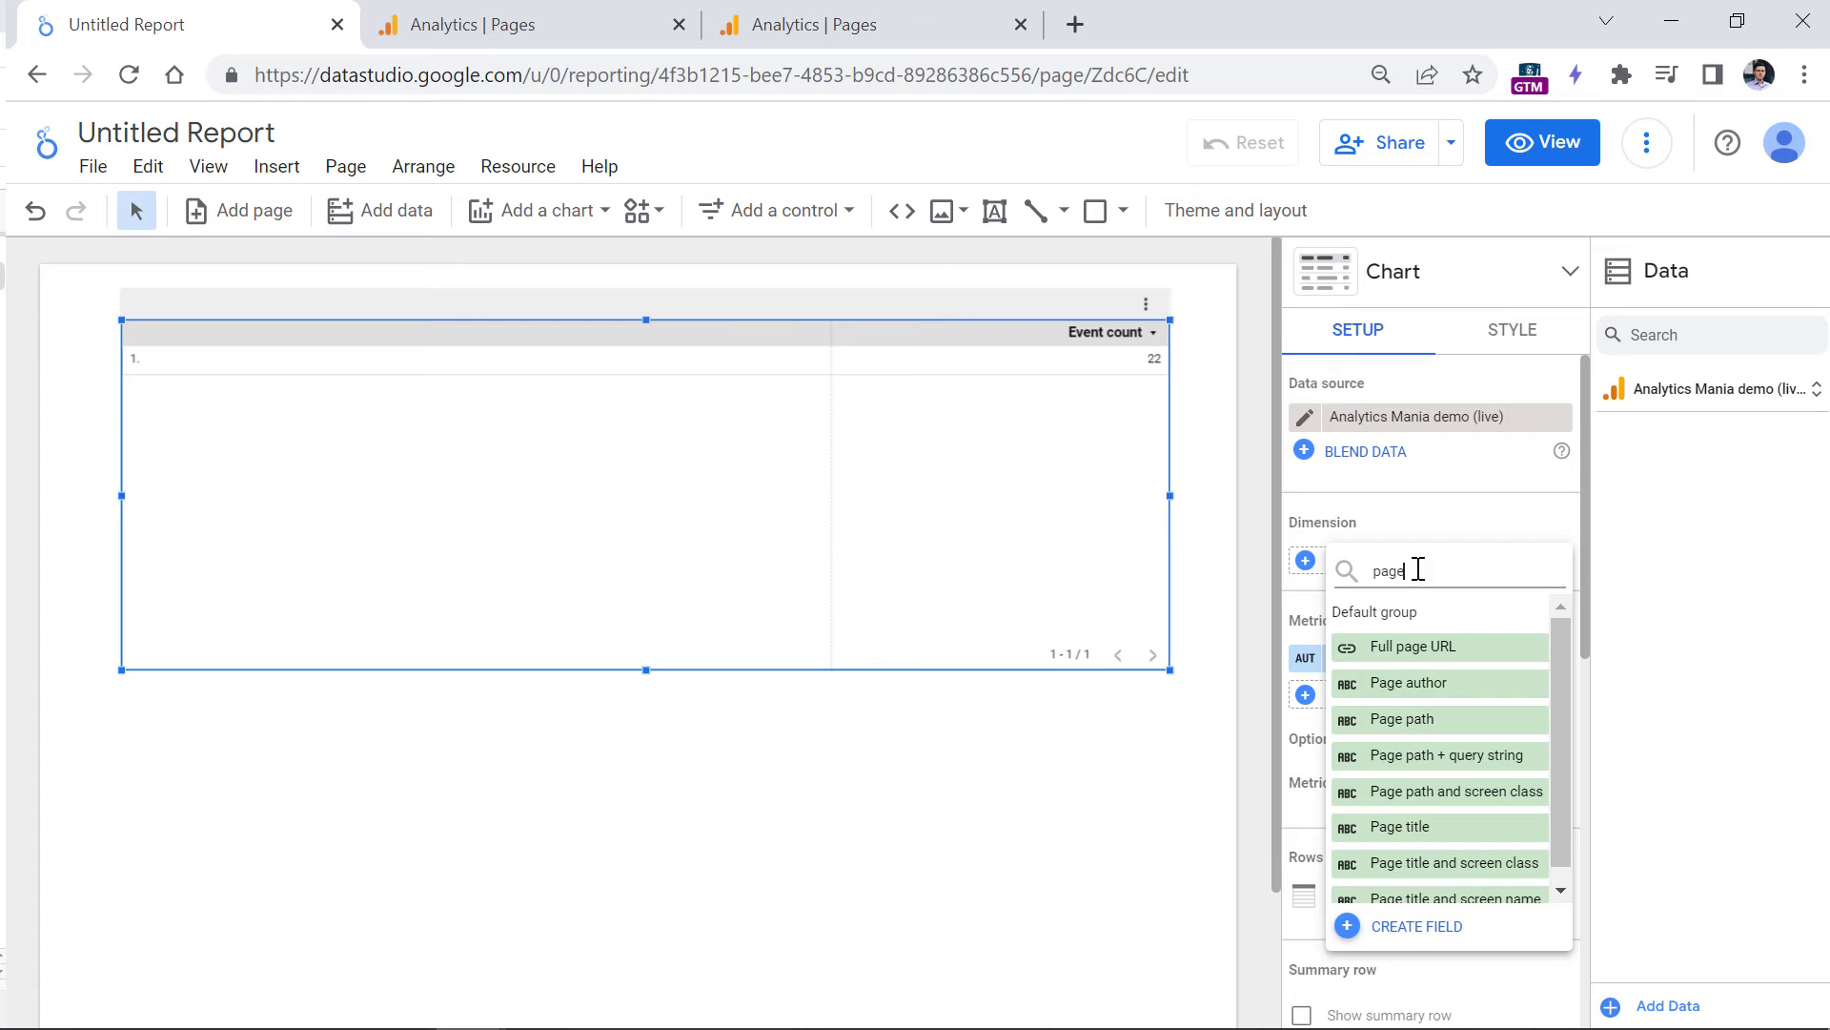
mouse_move(1506, 776)
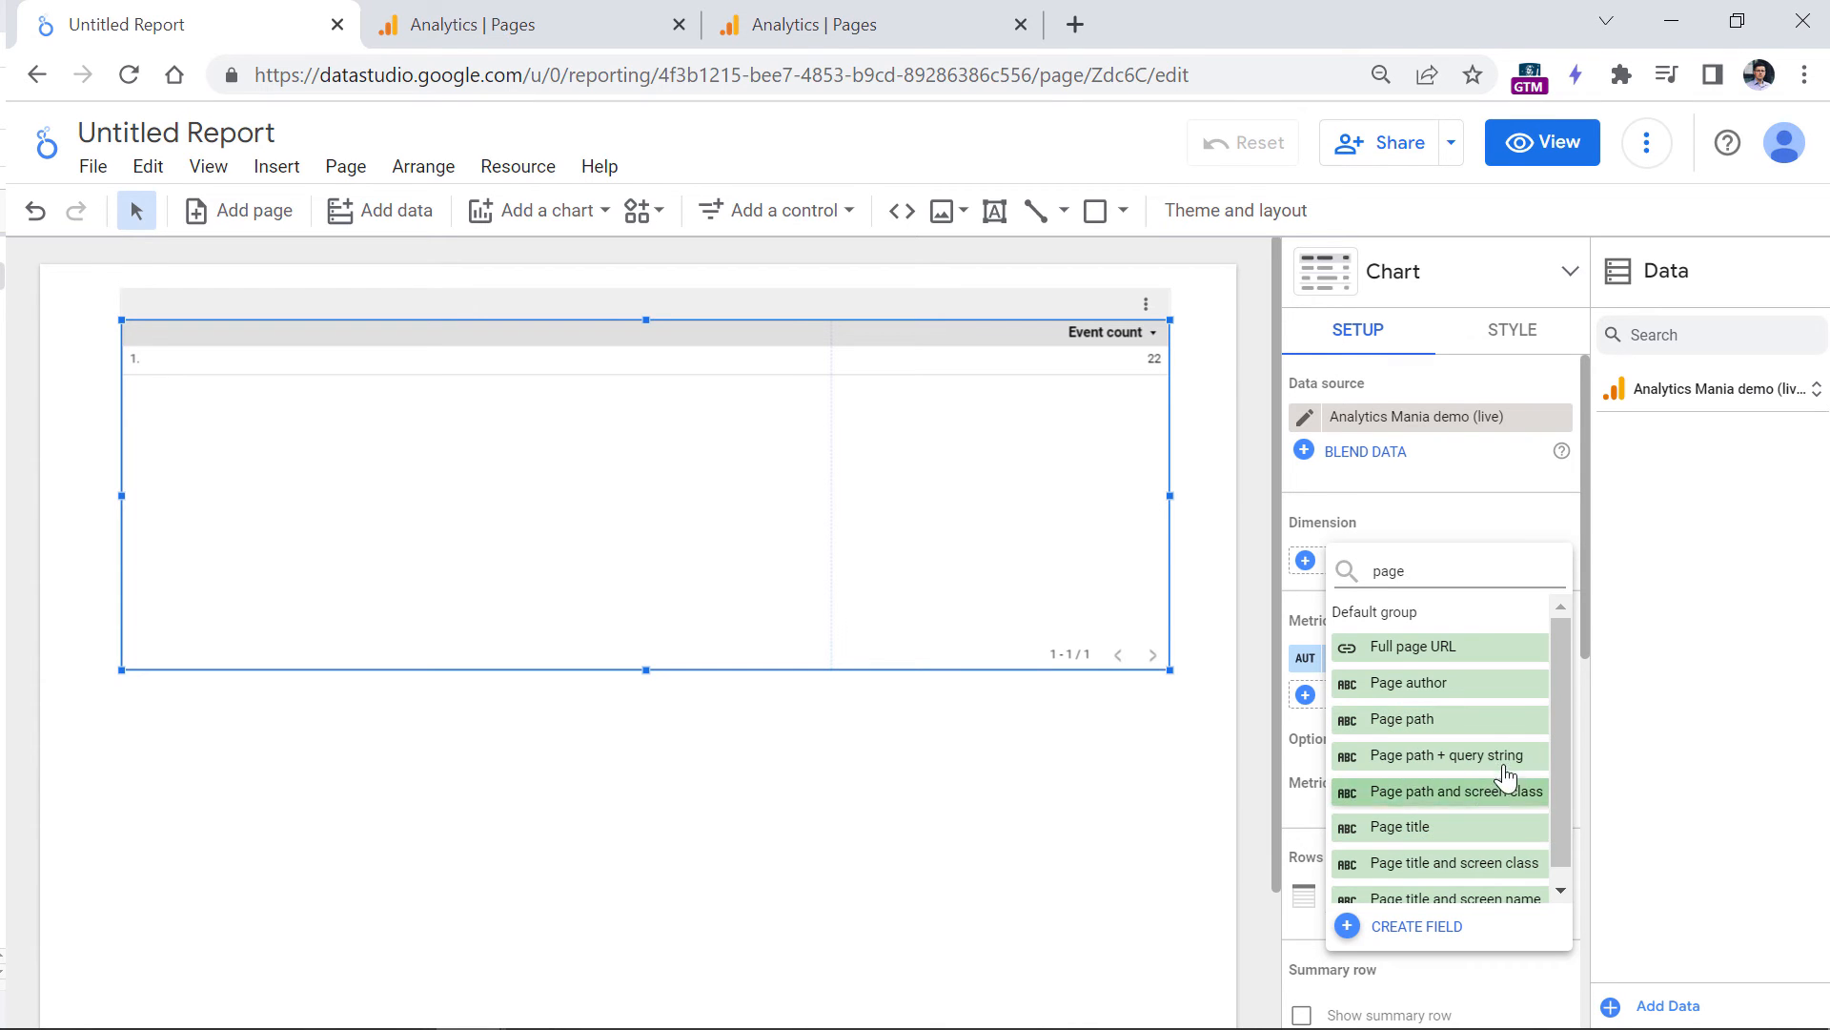
mouse_move(1407, 646)
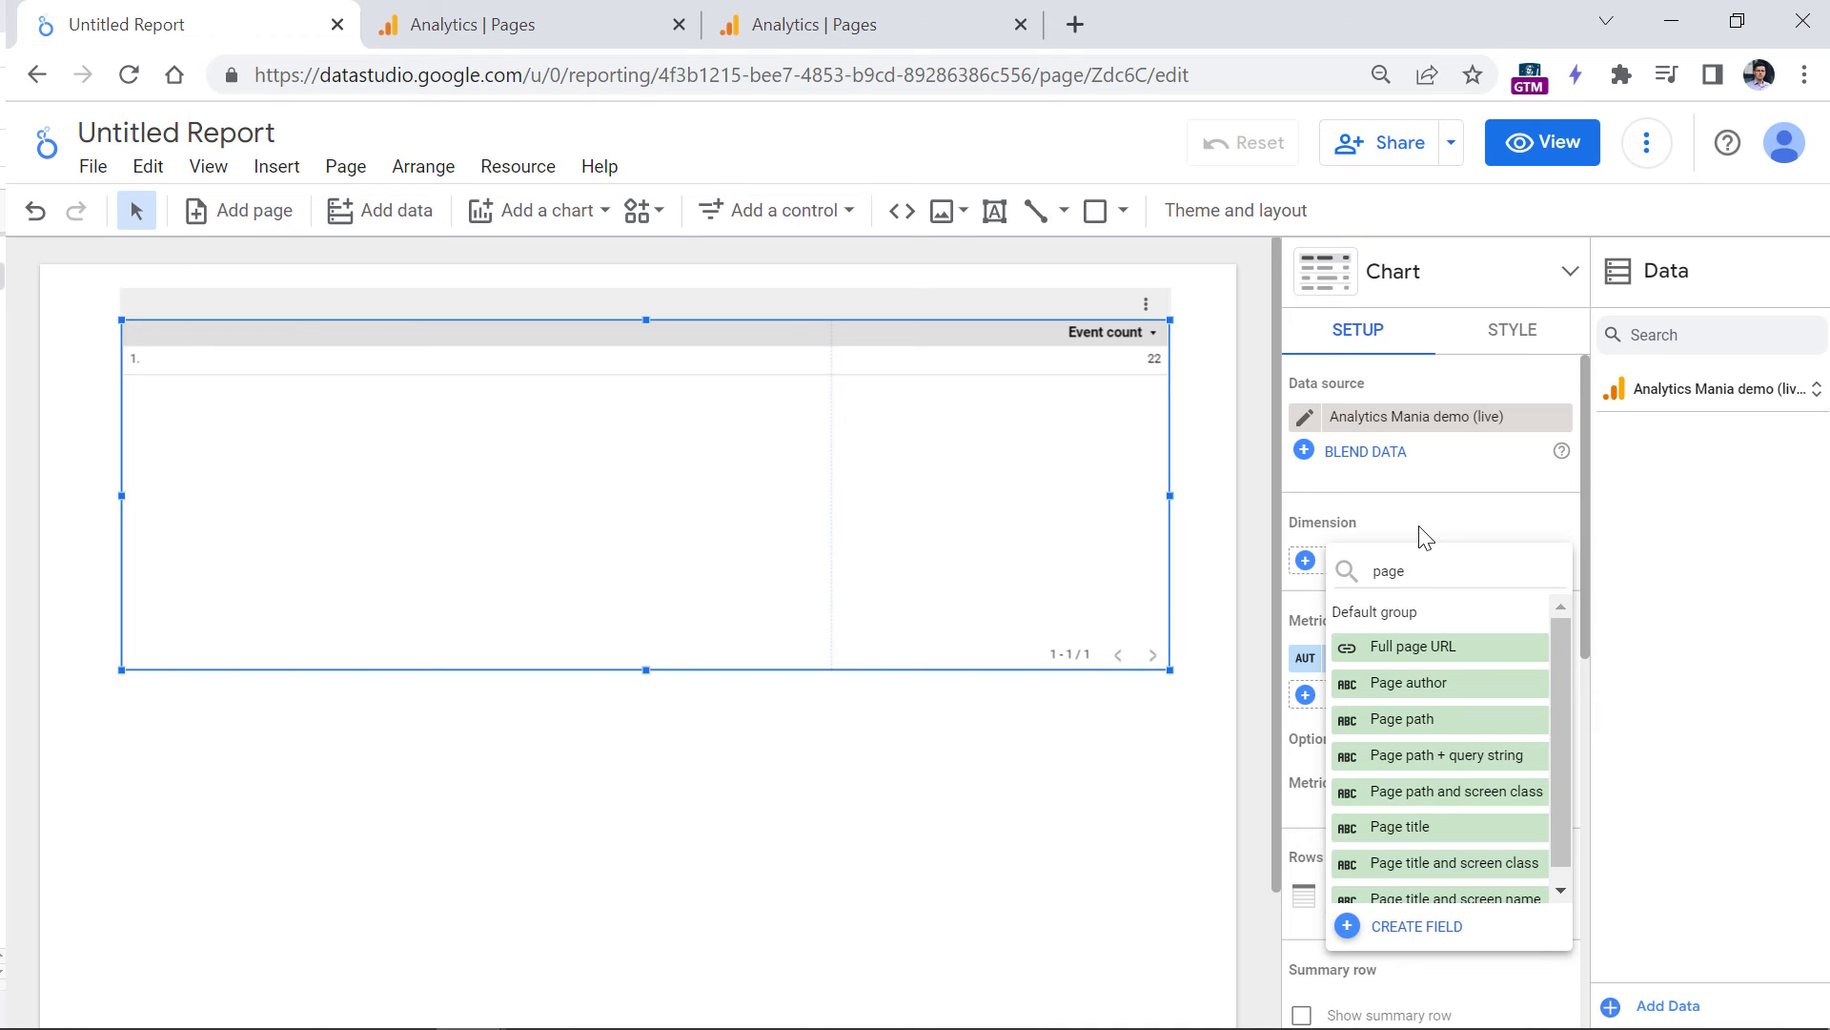
mouse_move(1402, 719)
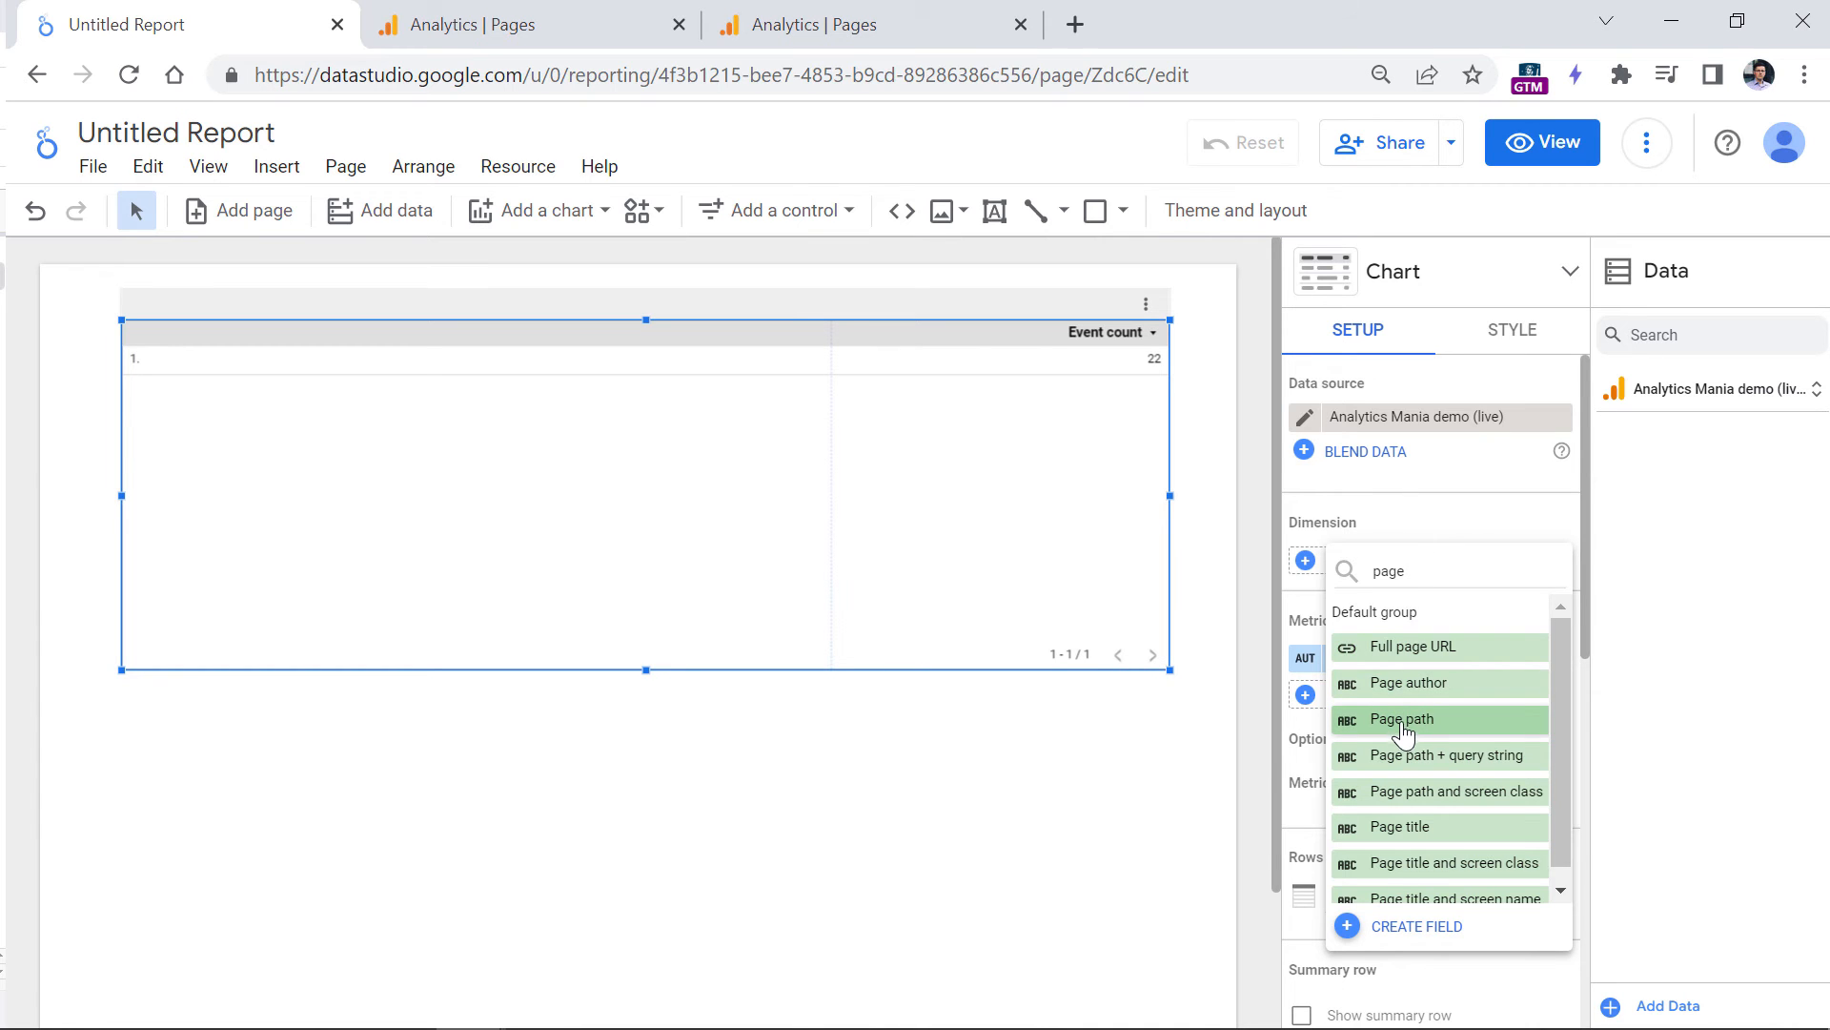
click(1405, 719)
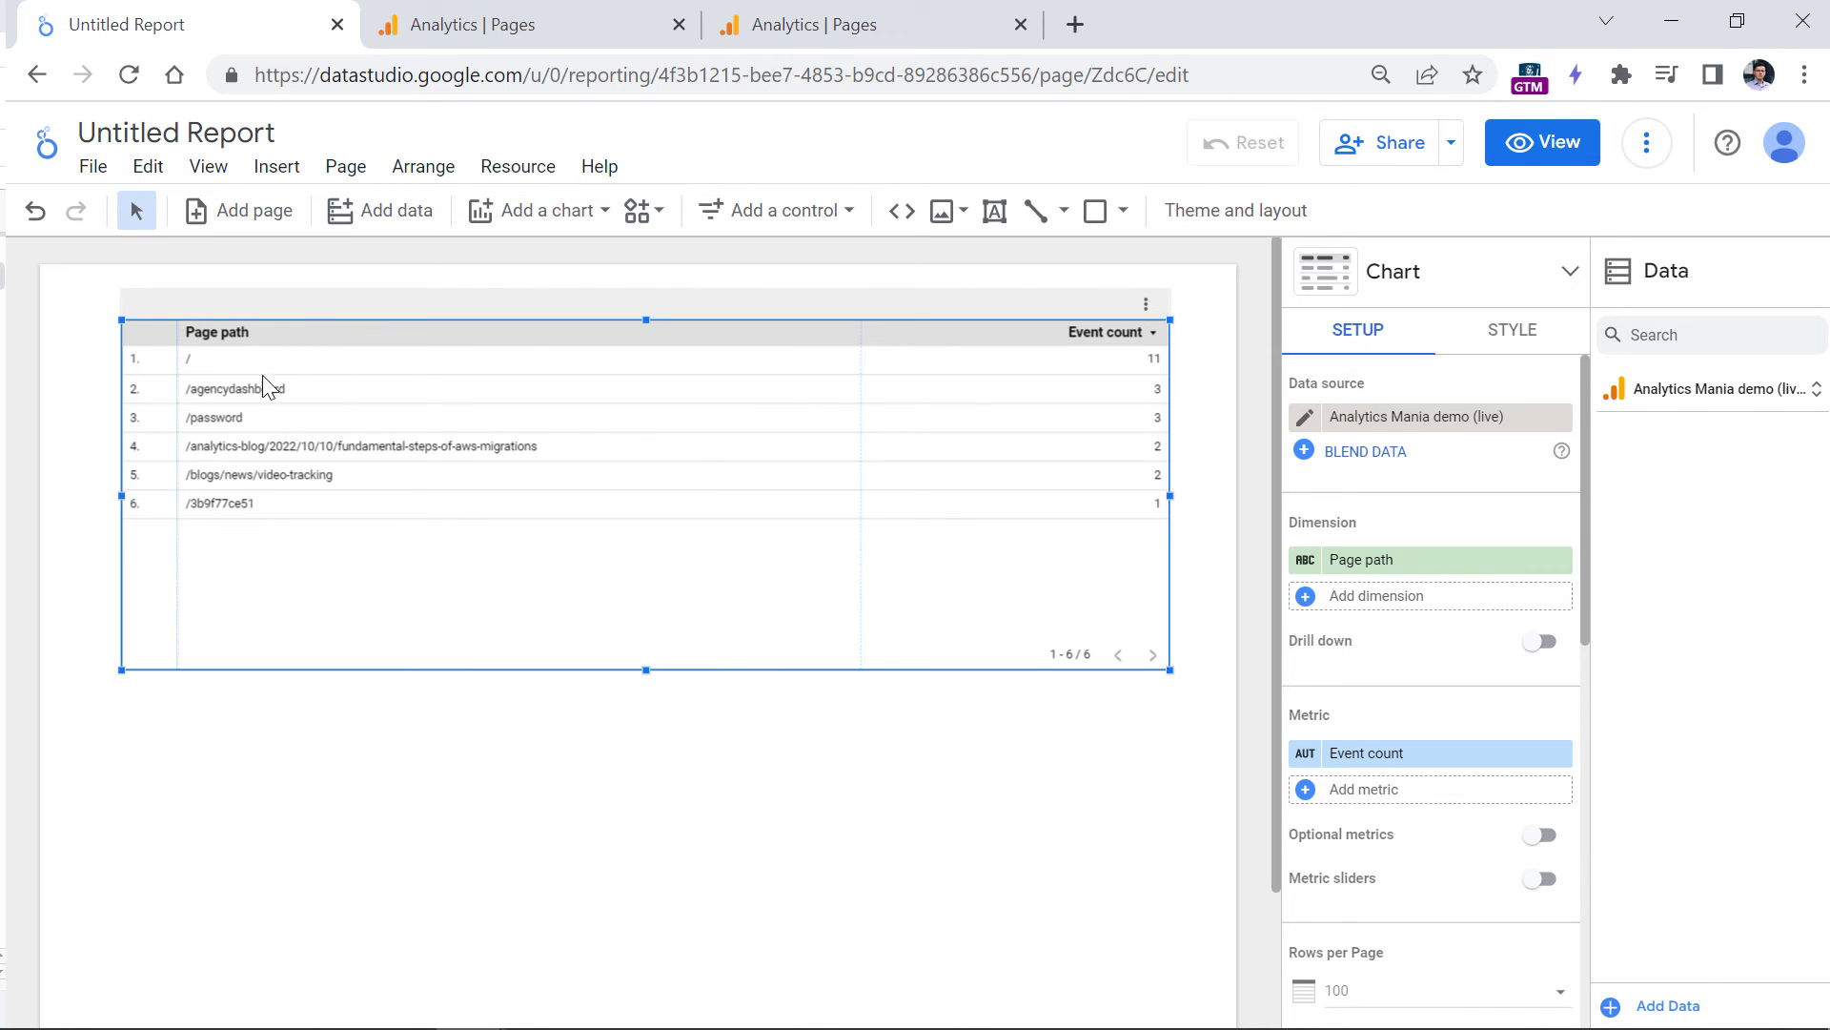
mouse_move(253, 368)
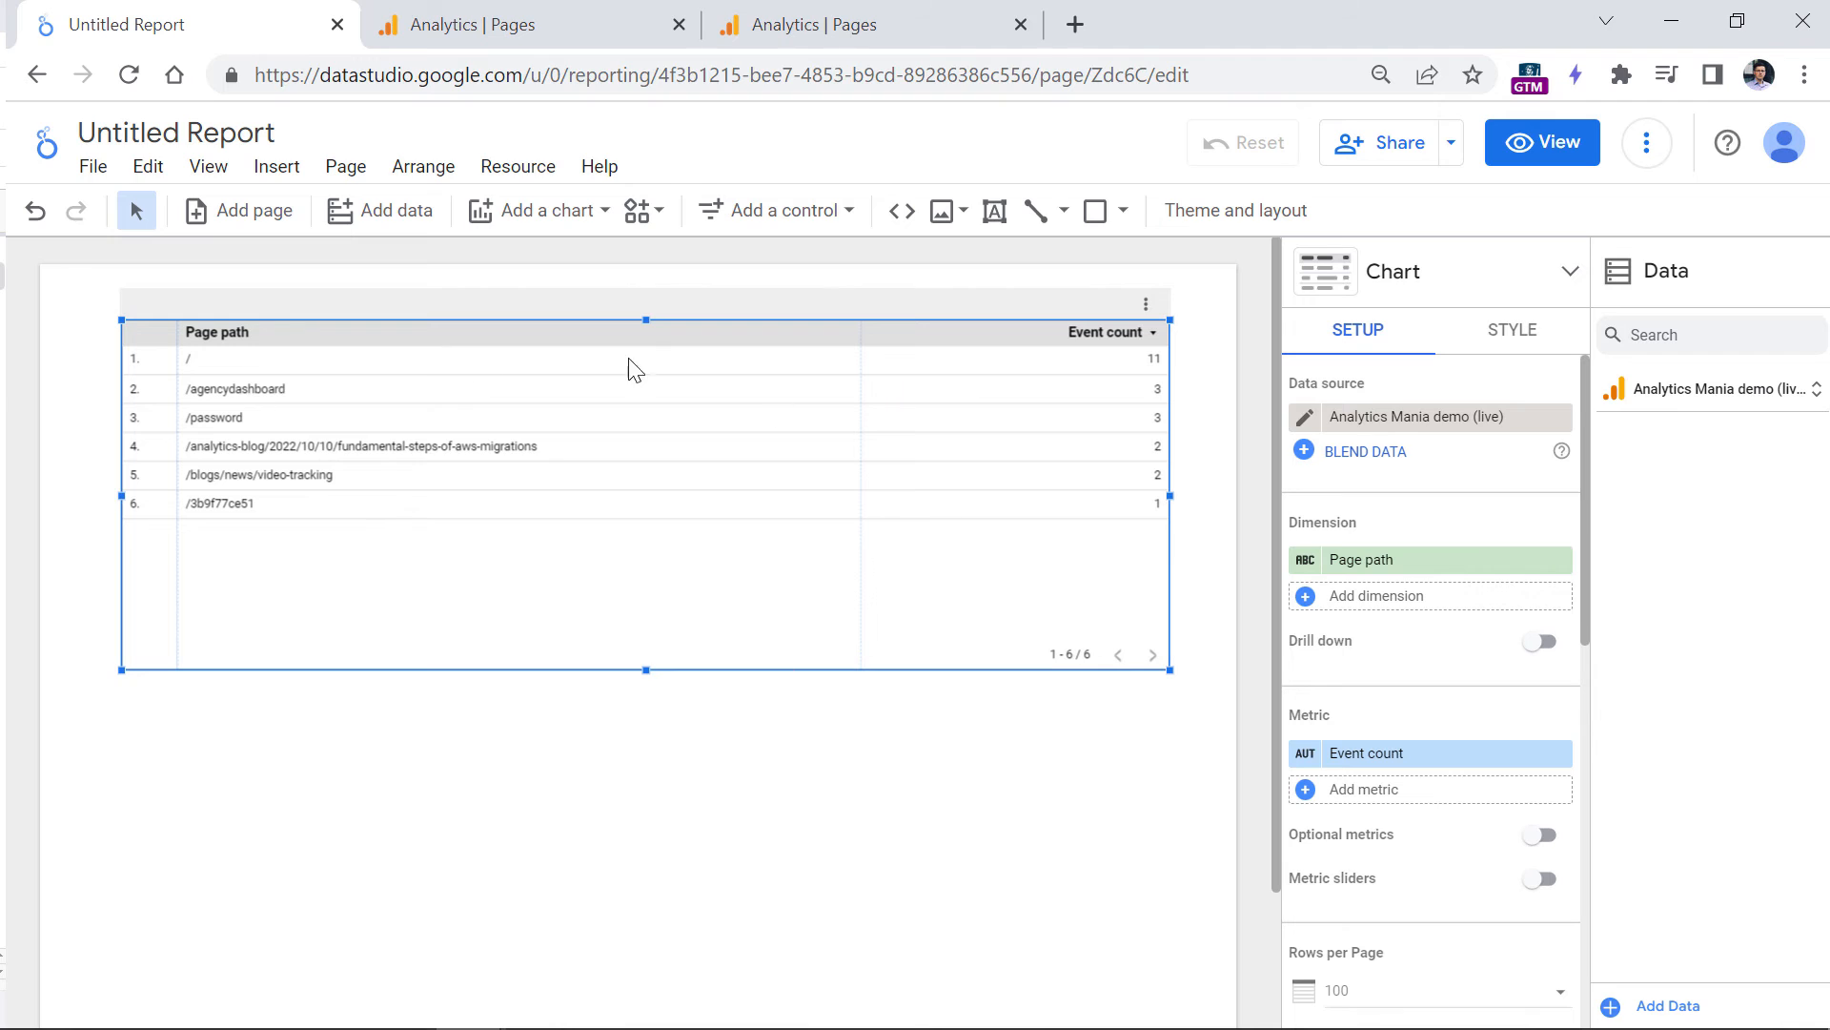
mouse_move(1162, 515)
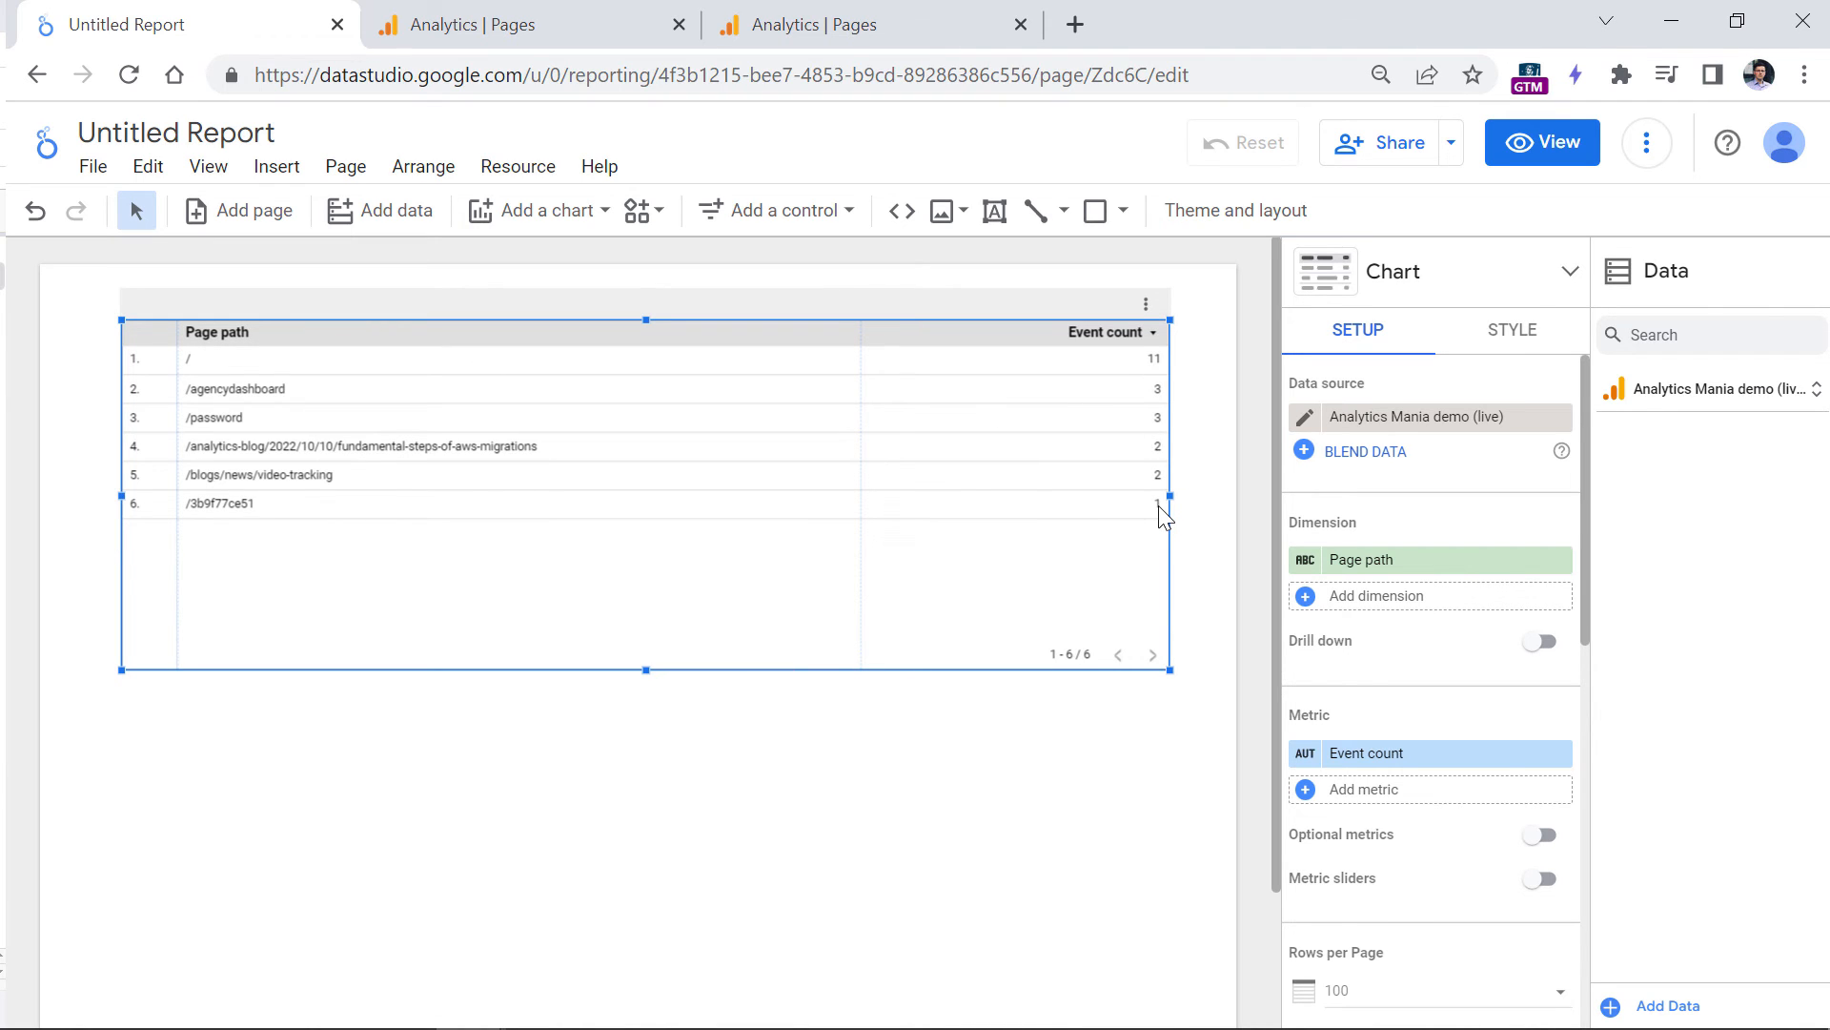
mouse_move(1153, 488)
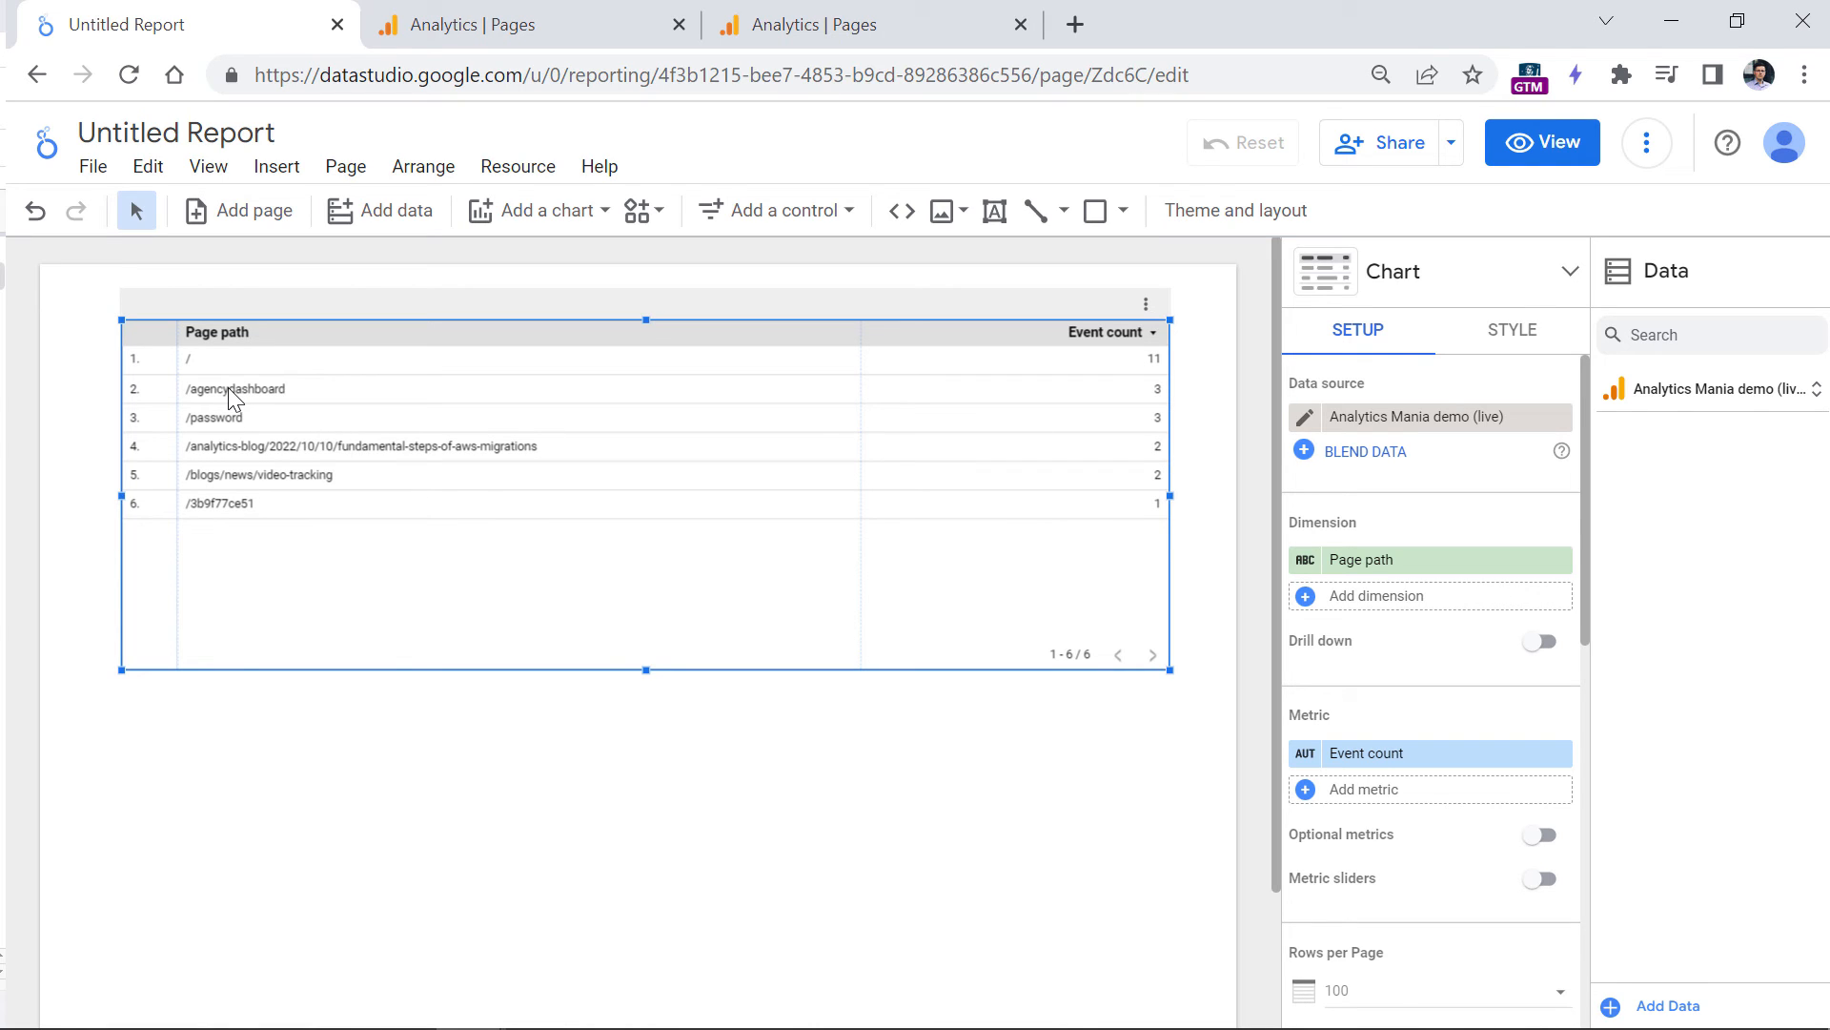
mouse_move(236, 385)
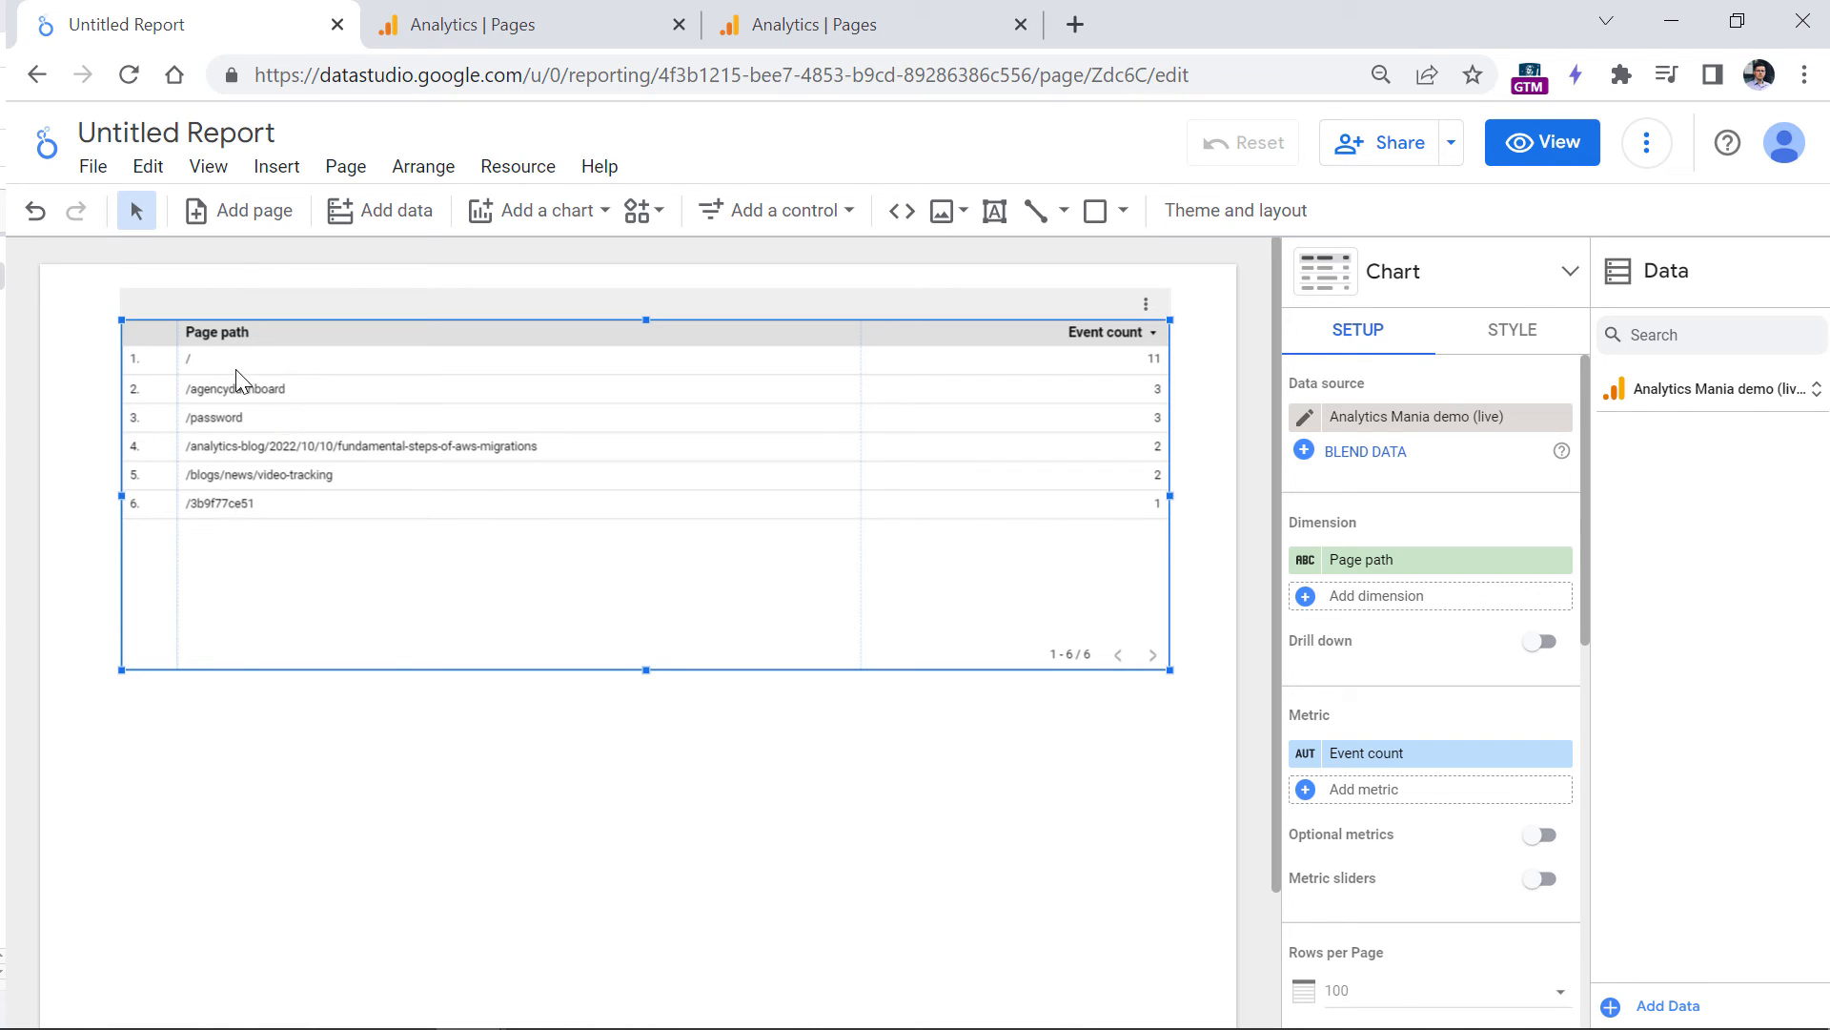
mouse_move(238, 503)
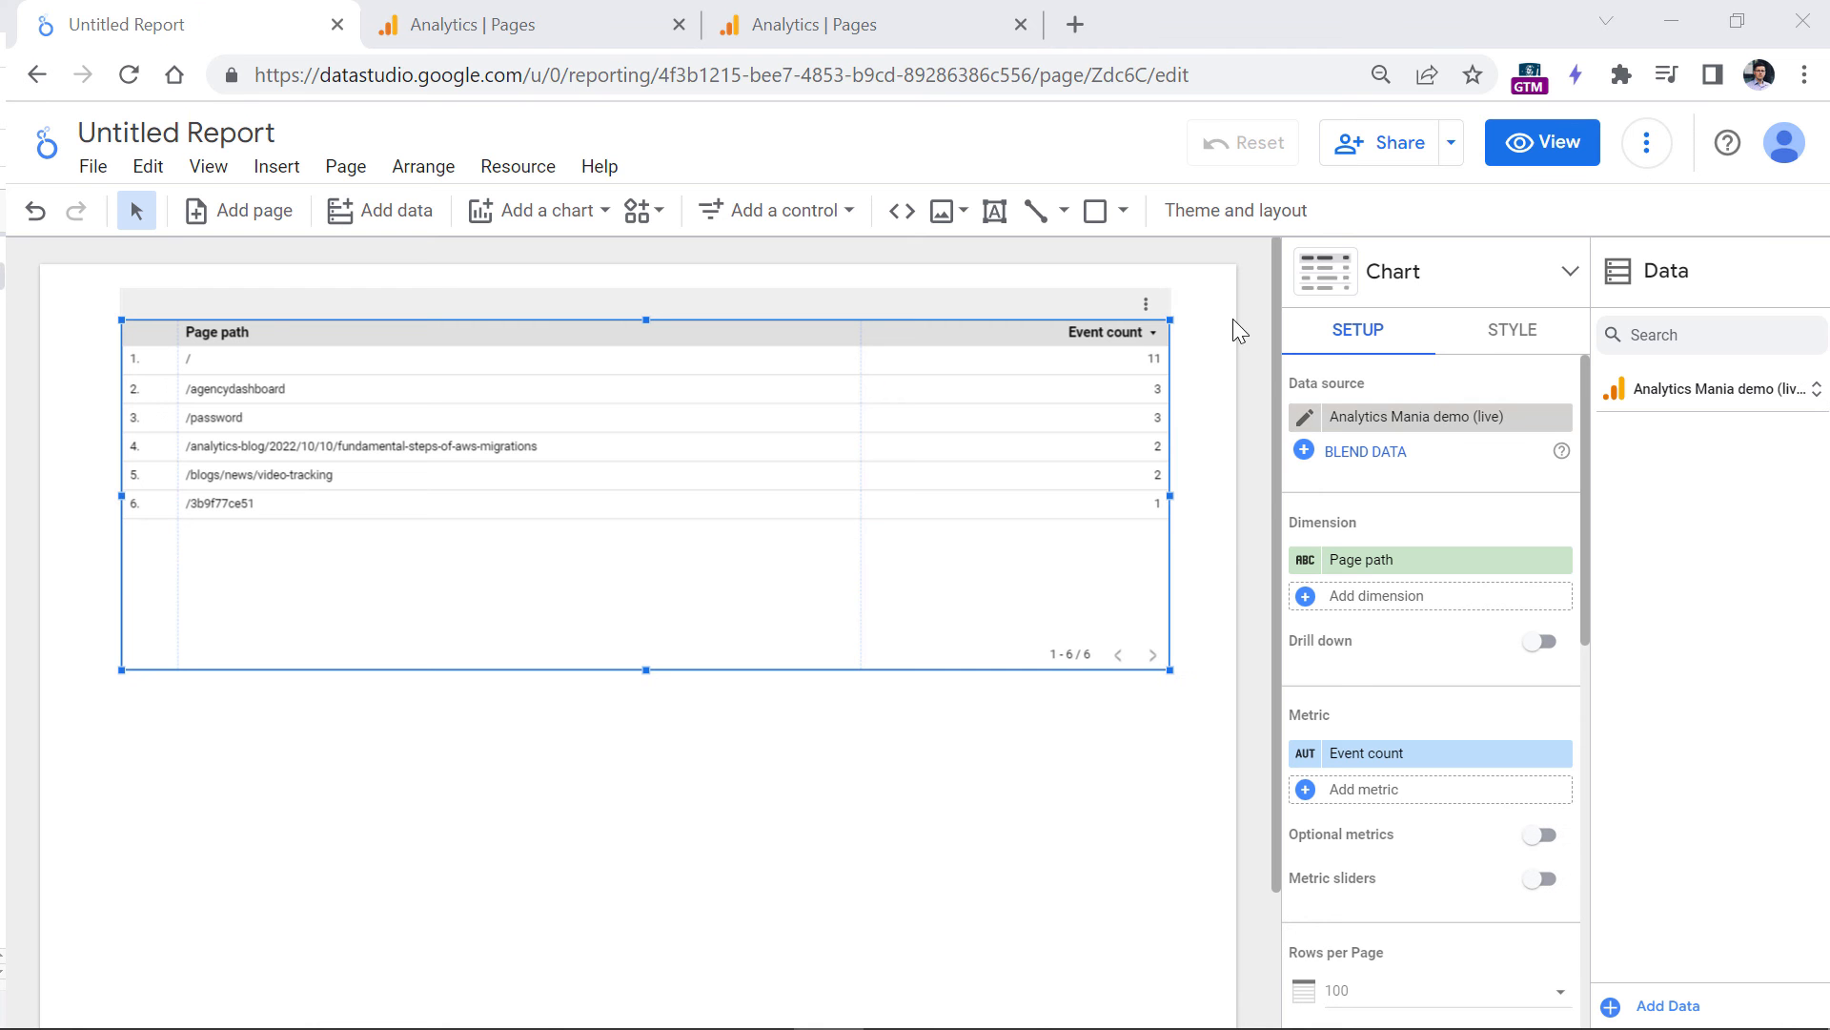
mouse_move(1184, 425)
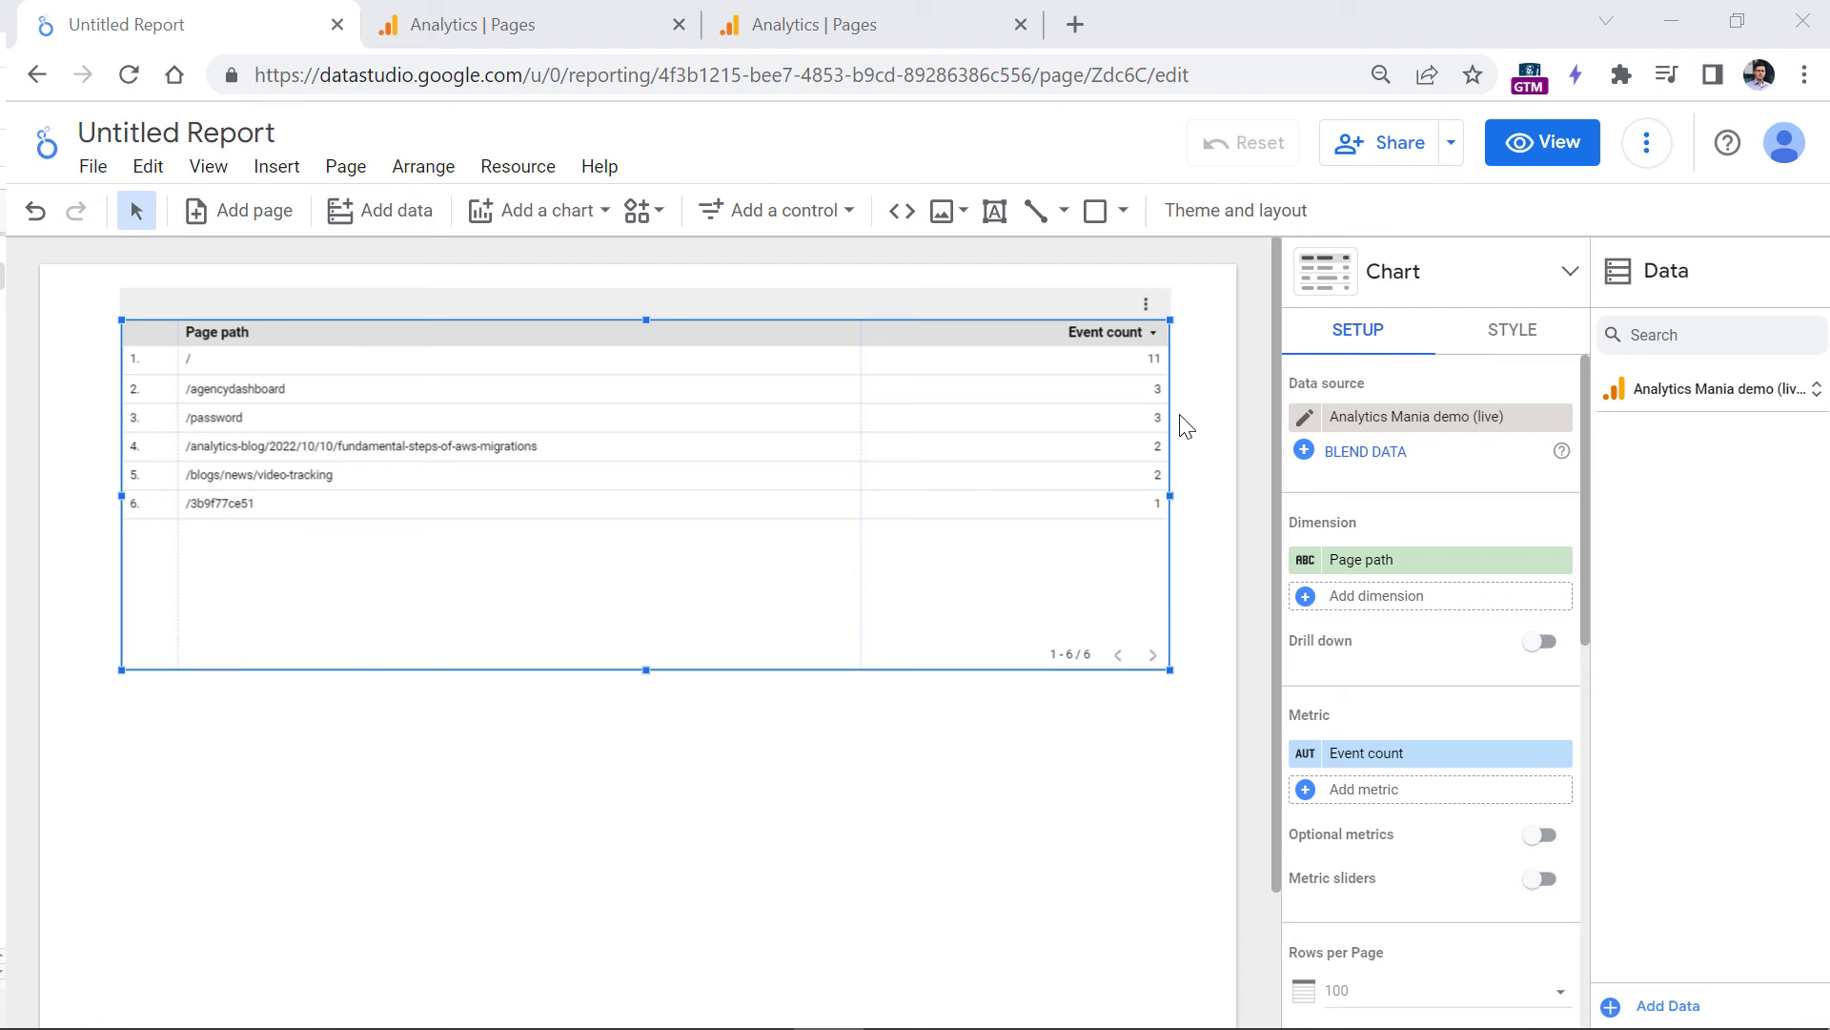
mouse_move(1184, 345)
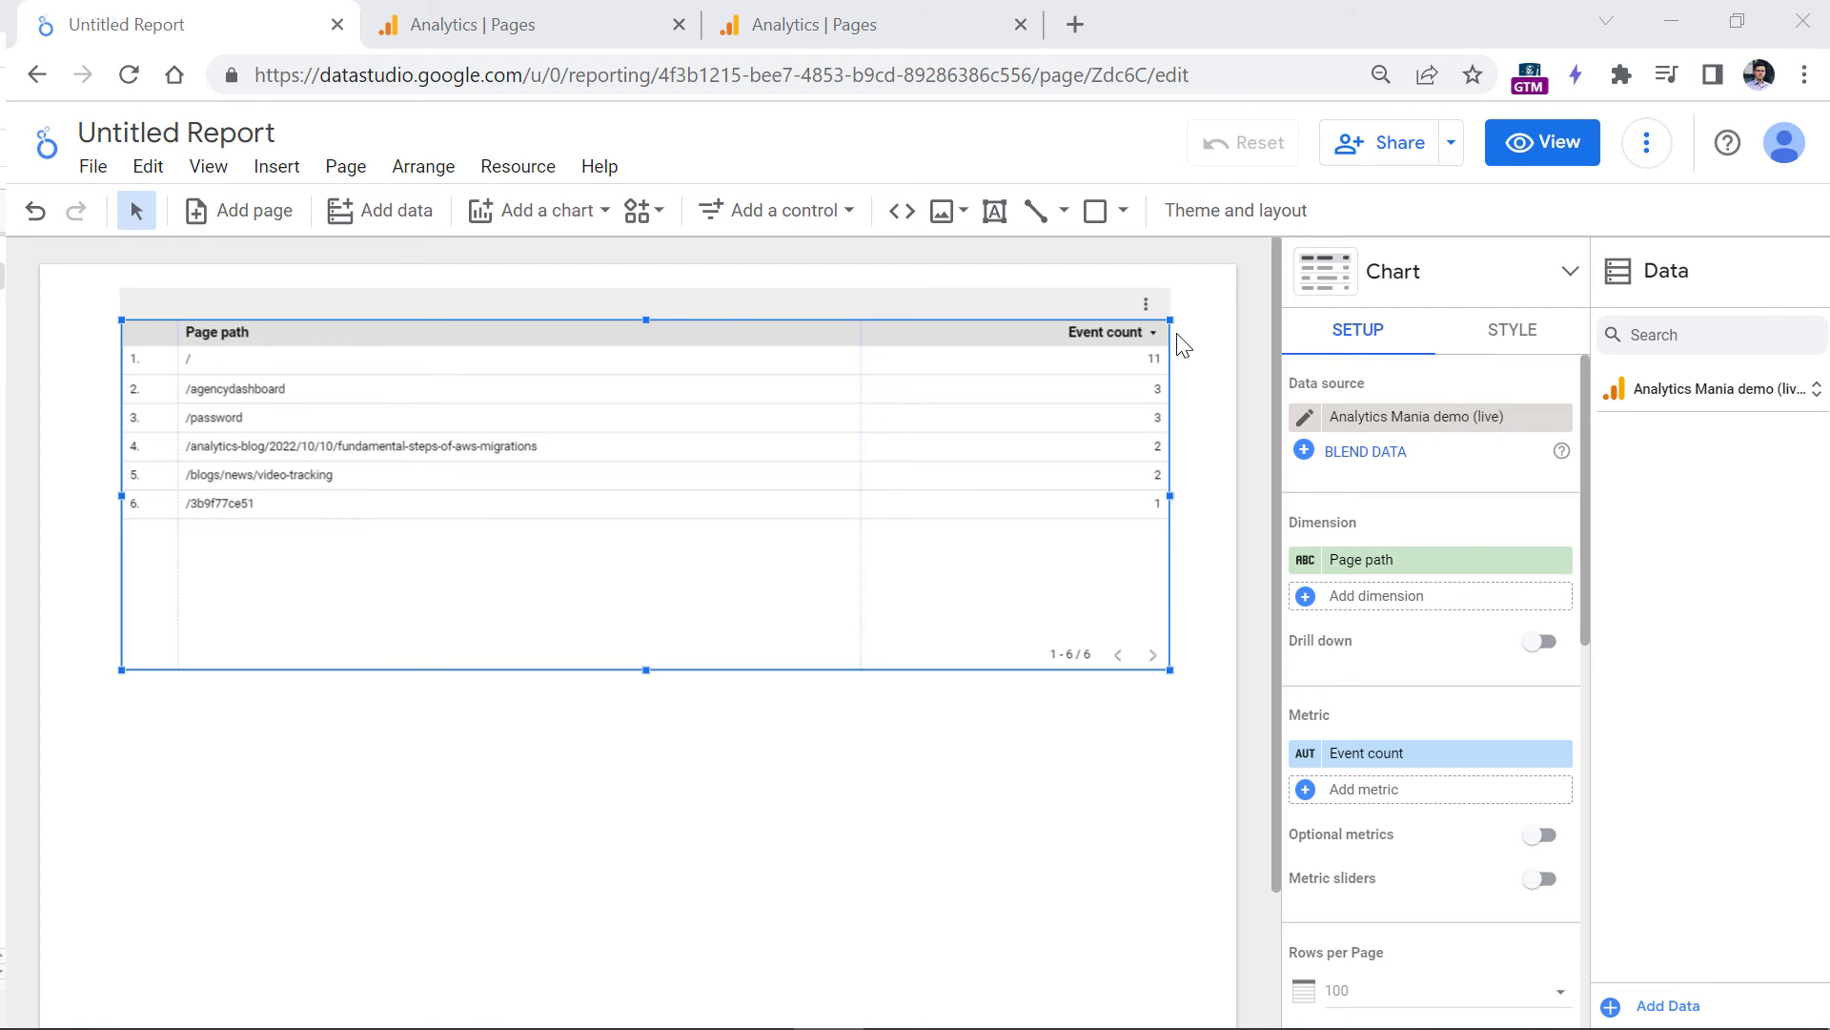
mouse_move(1168, 556)
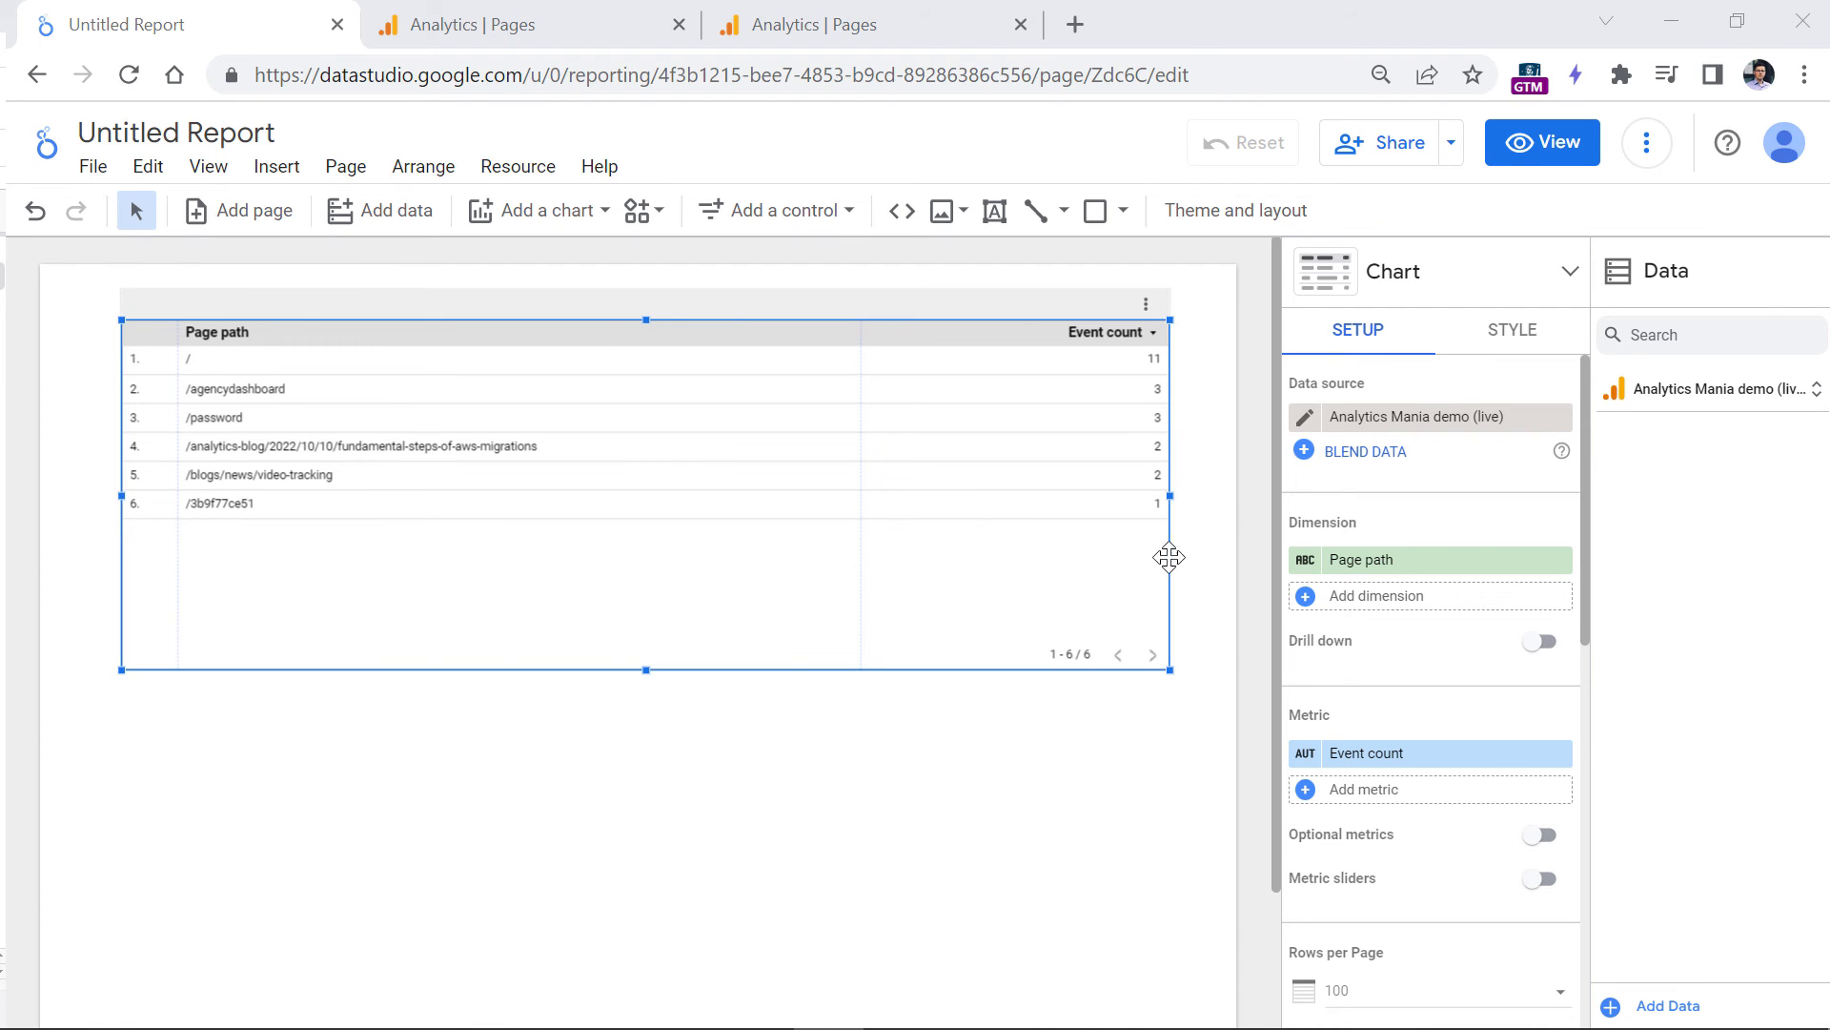
mouse_move(1206, 483)
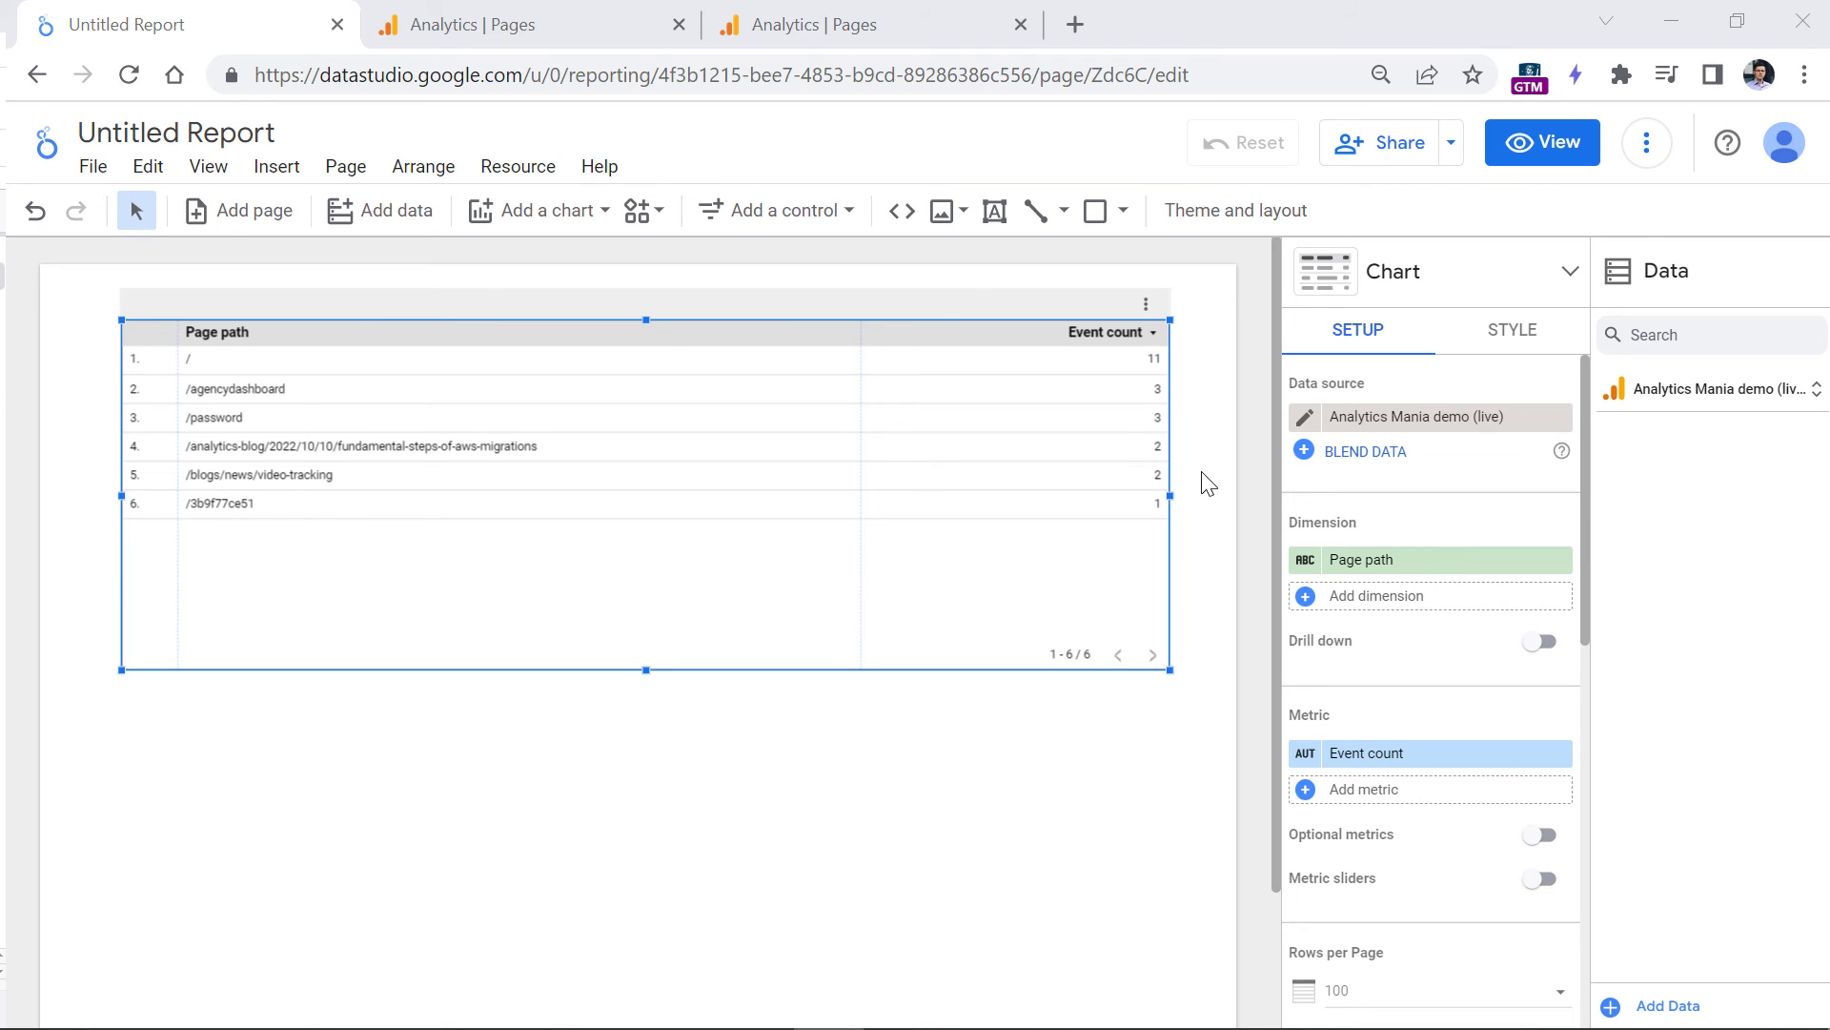
mouse_move(1199, 492)
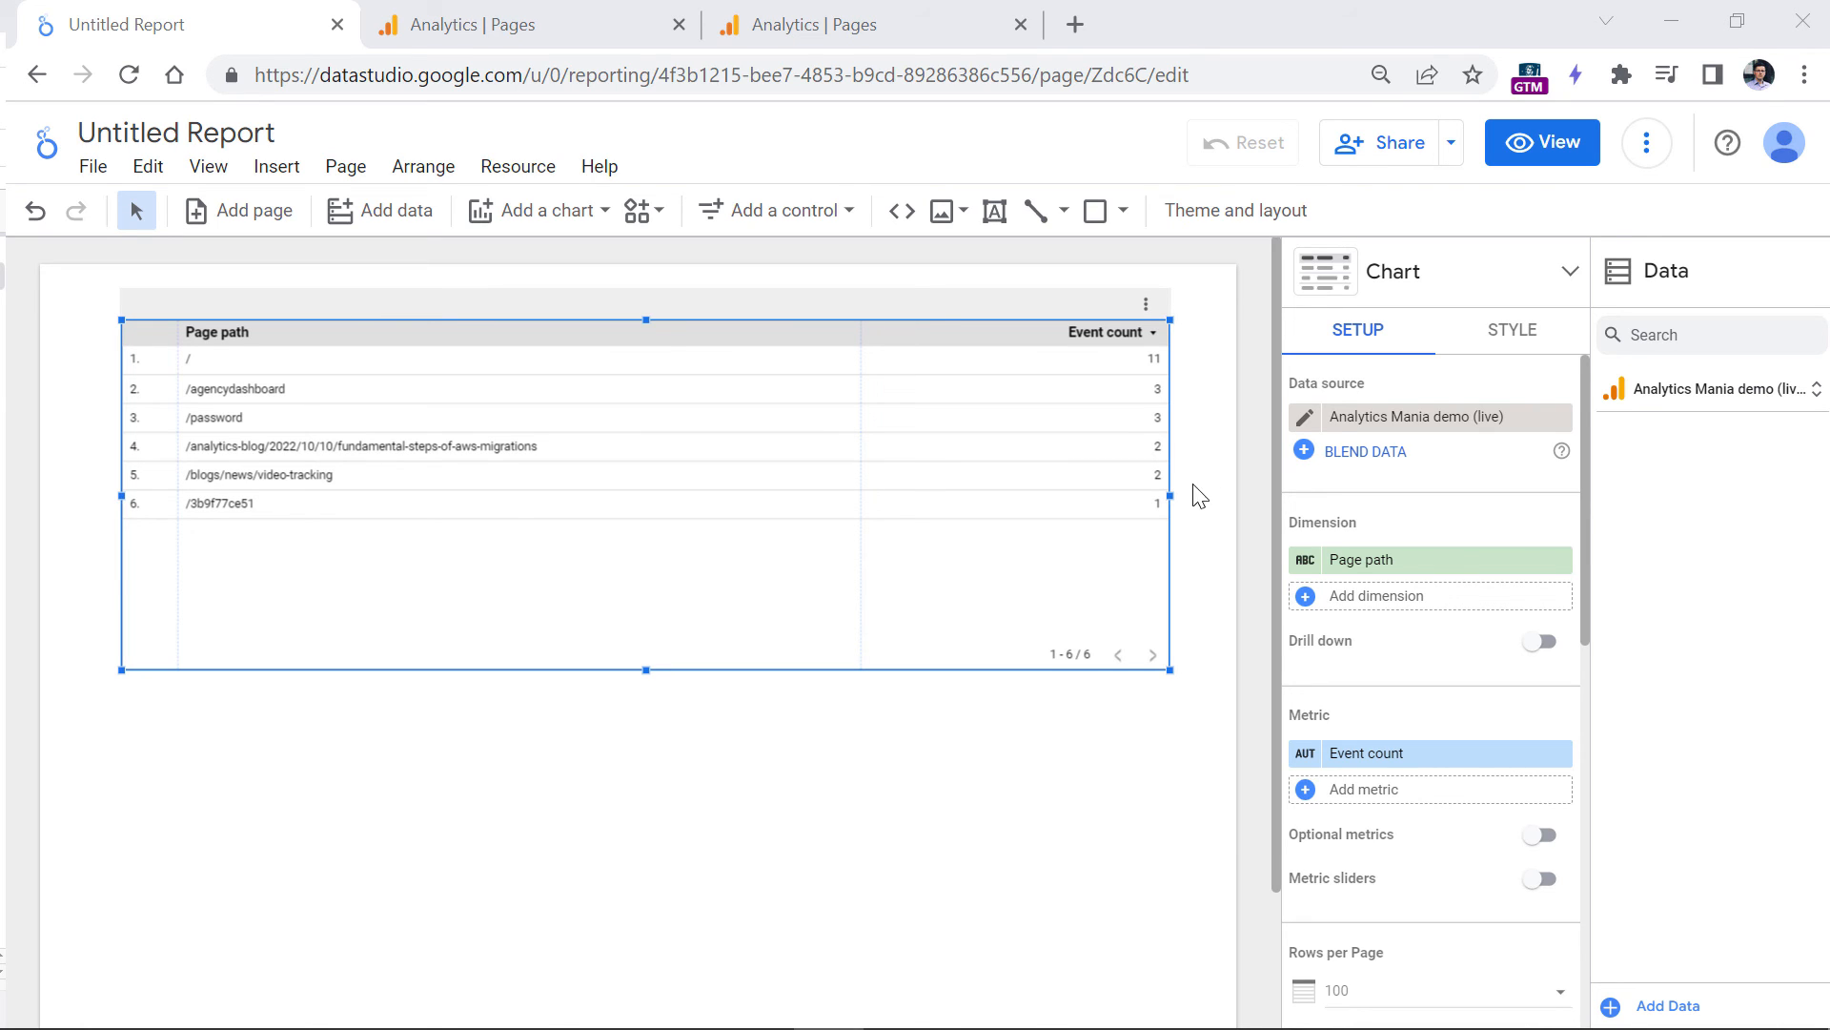
mouse_move(1243, 484)
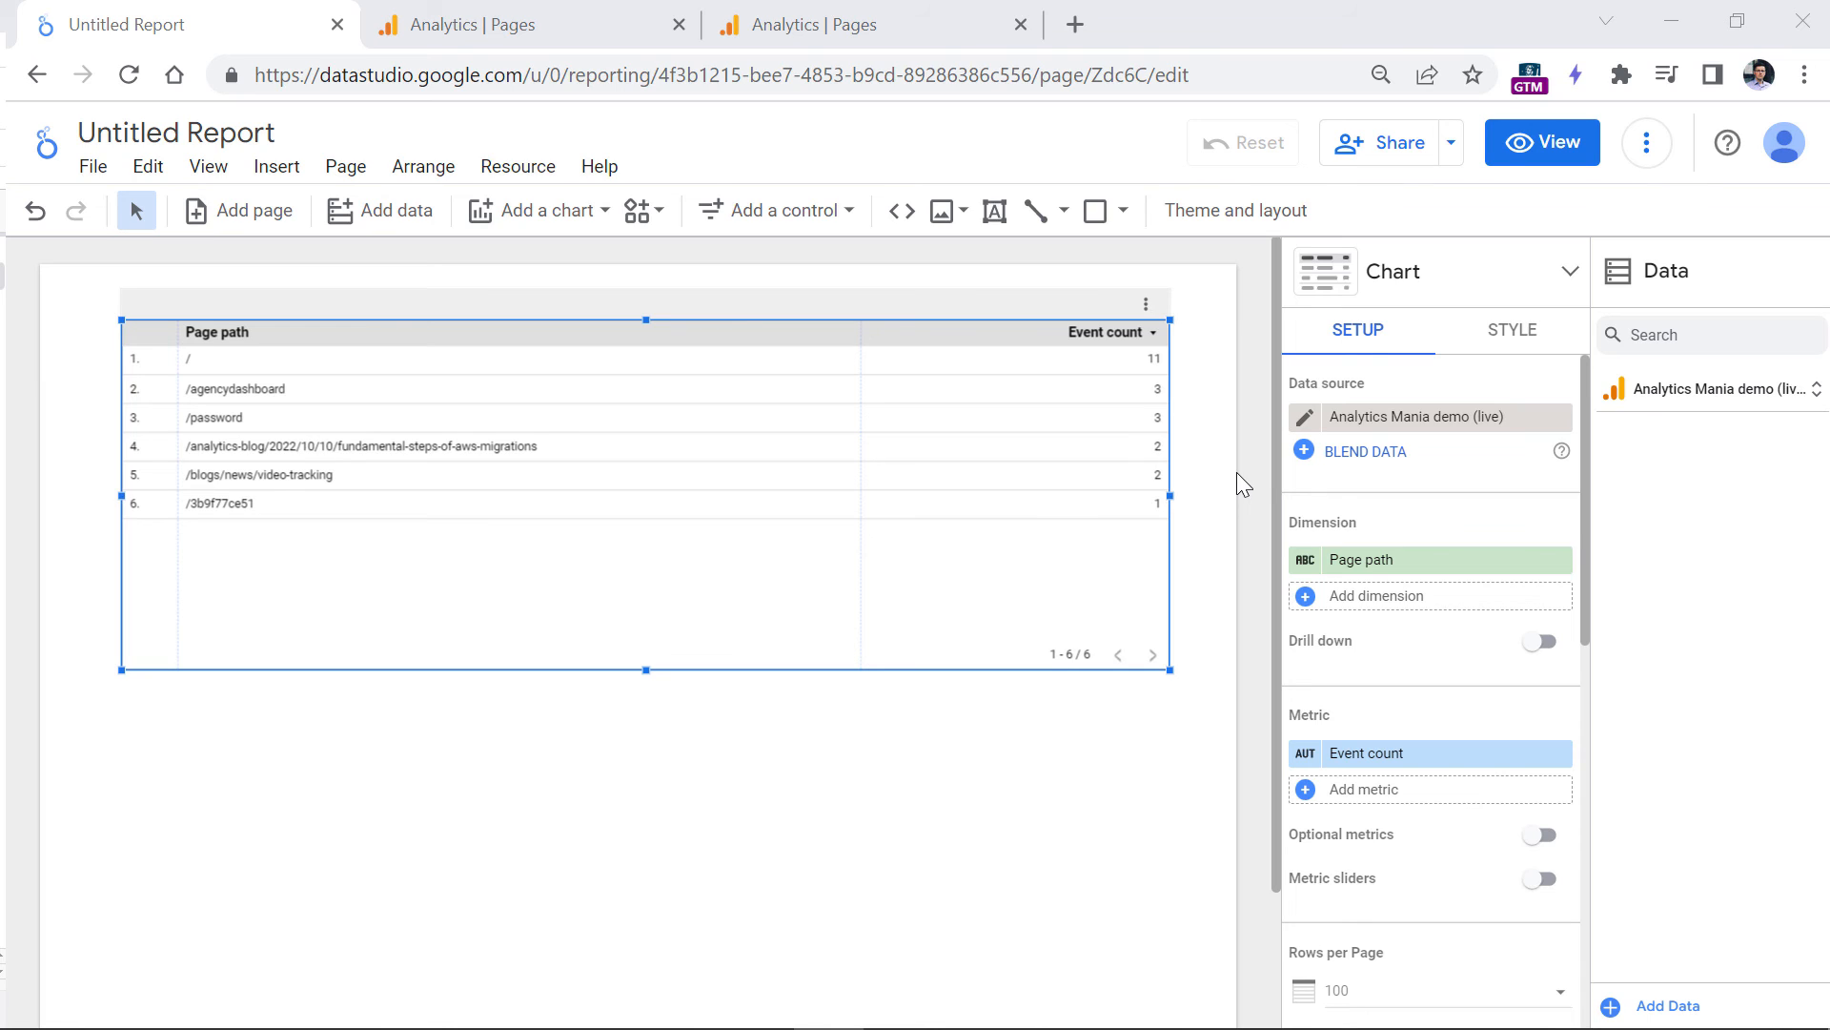